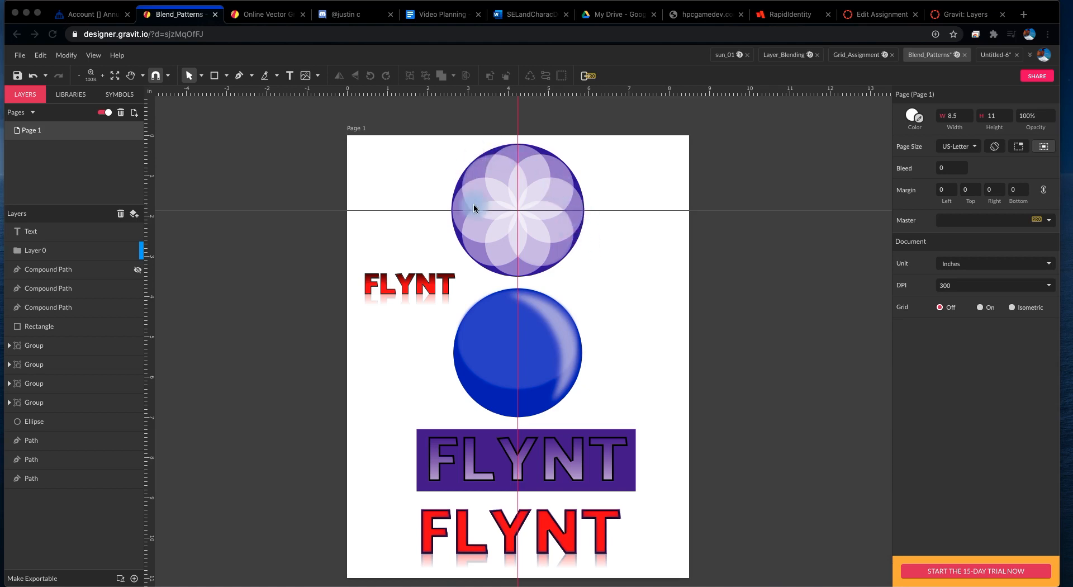
{"action": "mouse_move", "coordinate": [499, 205]}
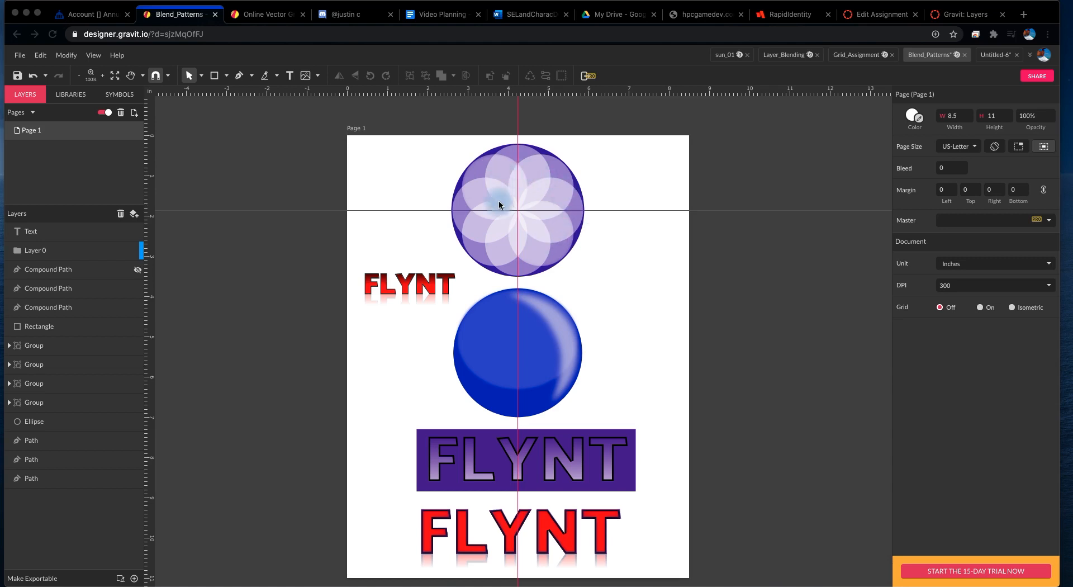
{"action": "mouse_move", "coordinate": [532, 183]}
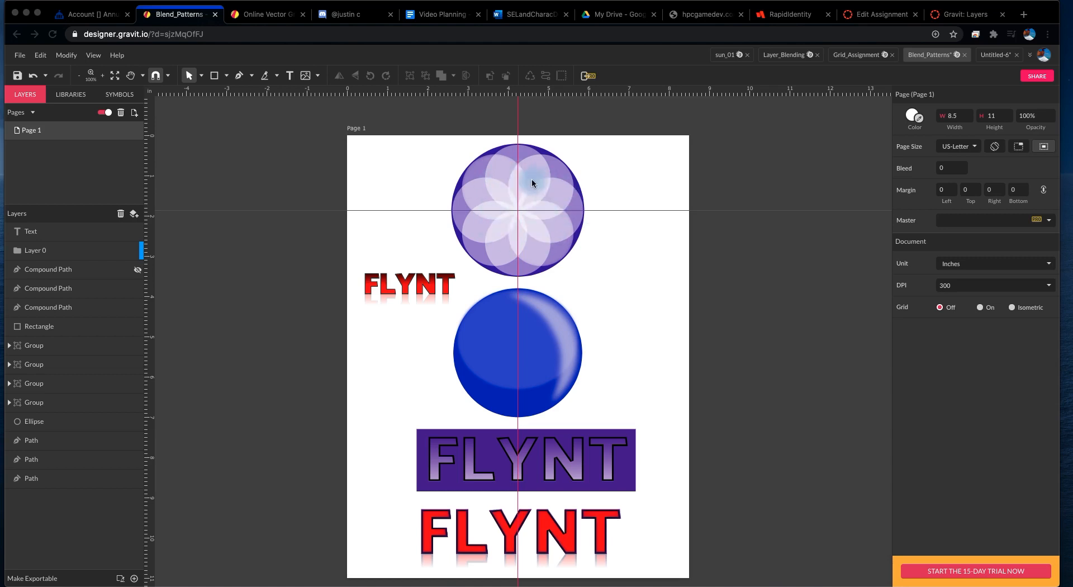
{"action": "mouse_move", "coordinate": [503, 334]}
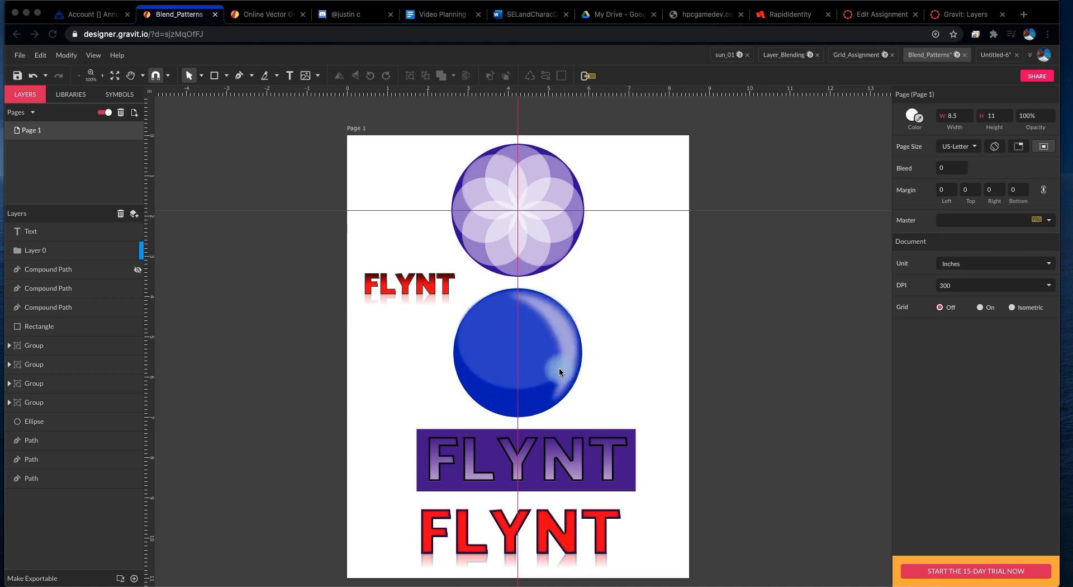
Step: Inspect the small red and purple banner FLYNT text examples in Blend_Patterns
{"action": "left_click", "coordinate": [408, 284]}
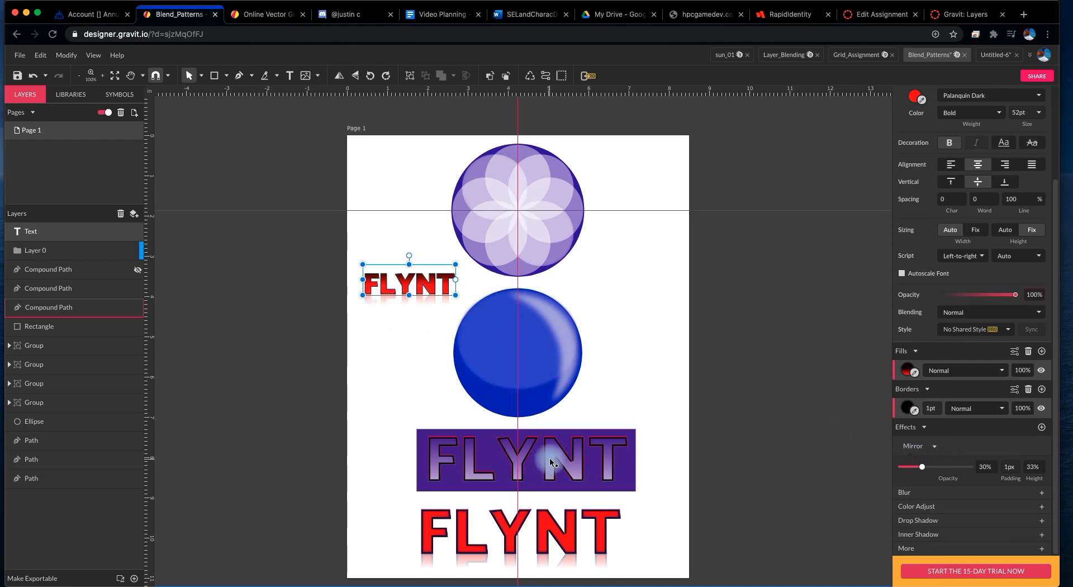
{"action": "left_click", "coordinate": [525, 458]}
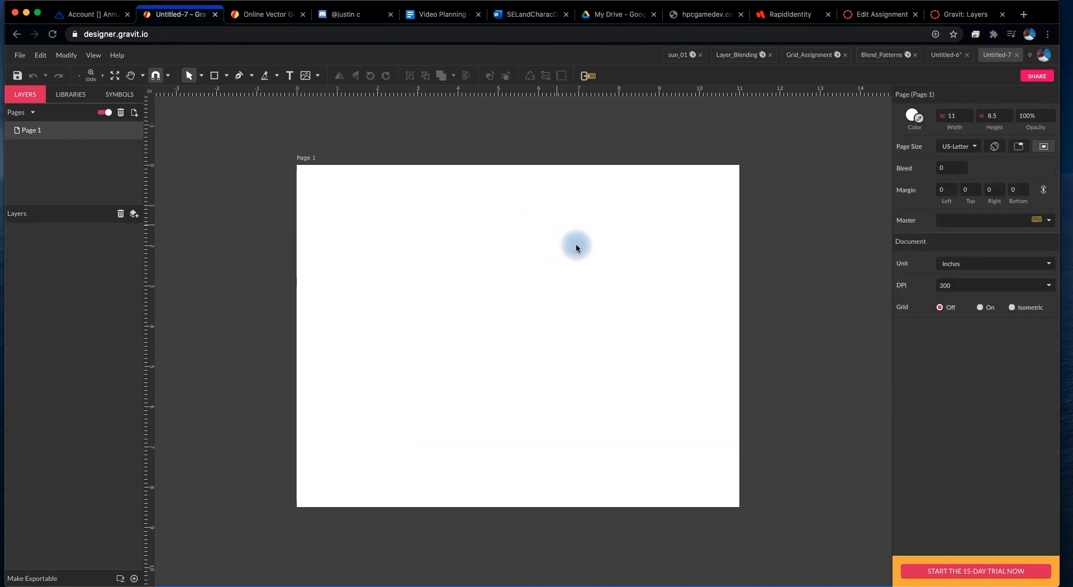
{"action": "mouse_move", "coordinate": [512, 305]}
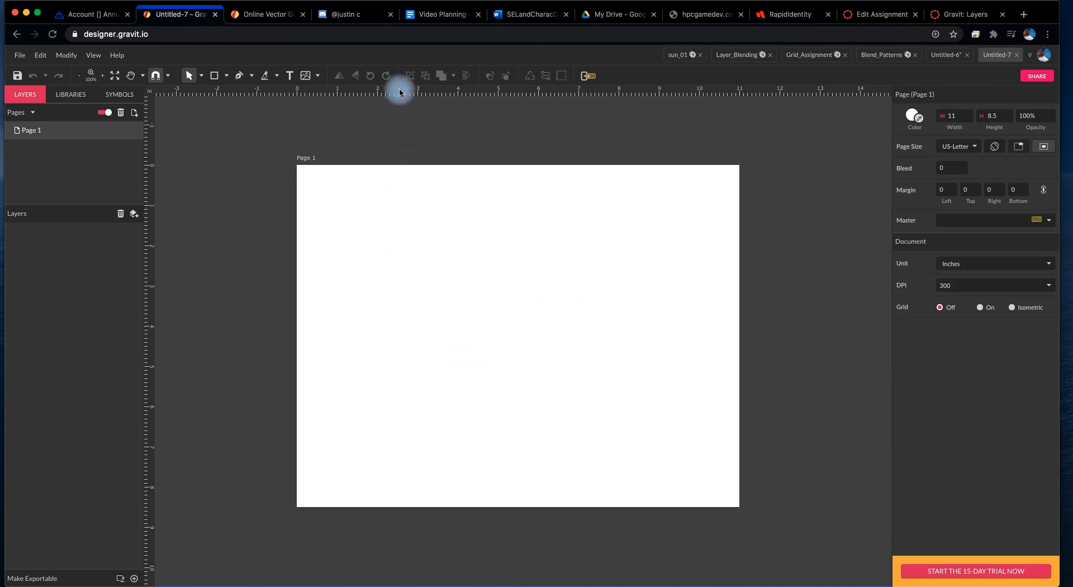
Step: Add a vertical centre guide and draw a circle about 2.4 inches across
{"action": "left_click_drag", "start_coordinate": [400, 92], "coordinate": [408, 362]}
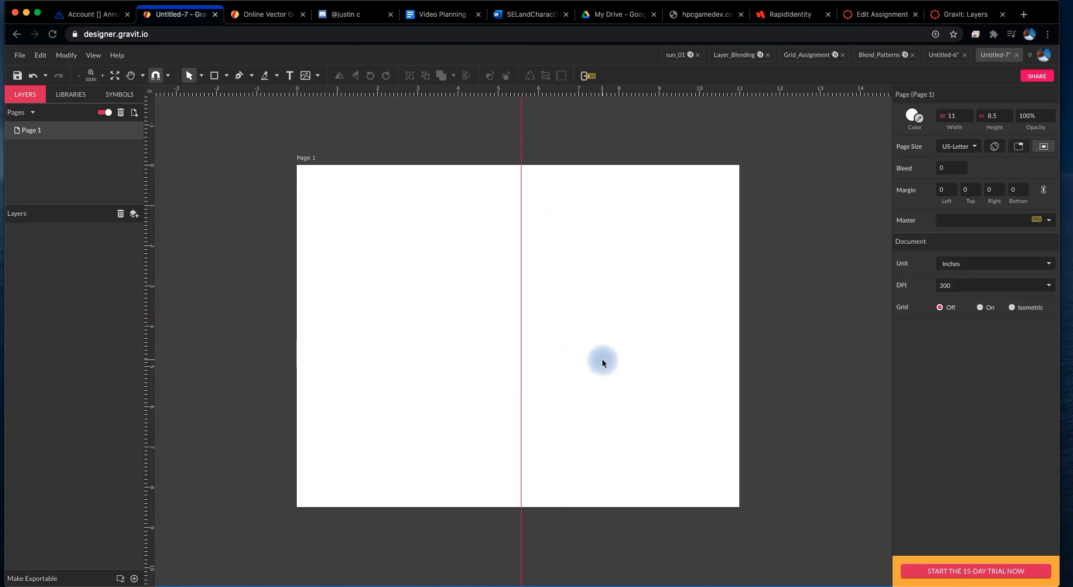
{"action": "left_click", "coordinate": [228, 76]}
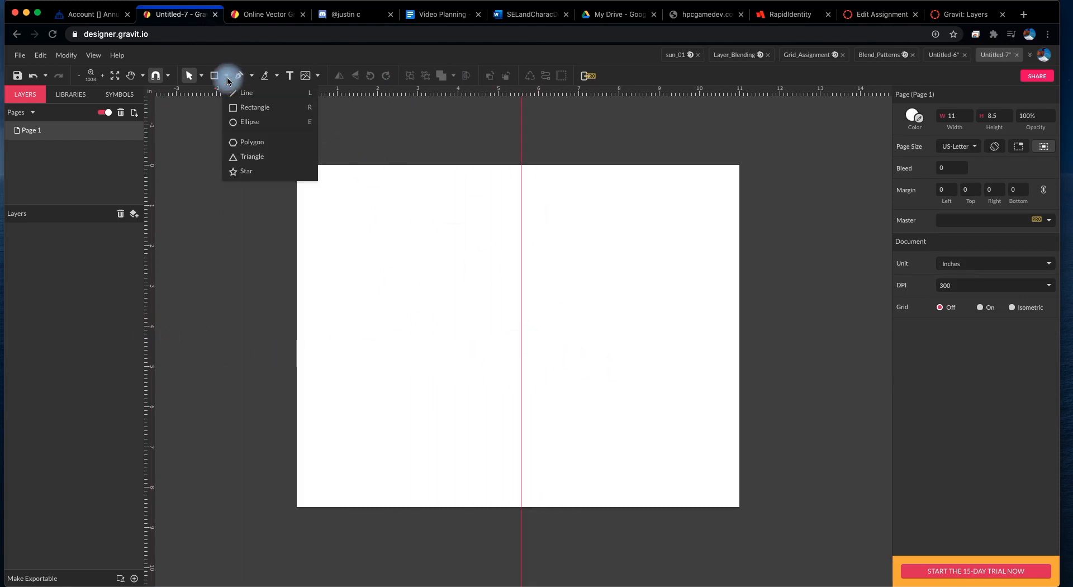
{"action": "left_click", "coordinate": [249, 122]}
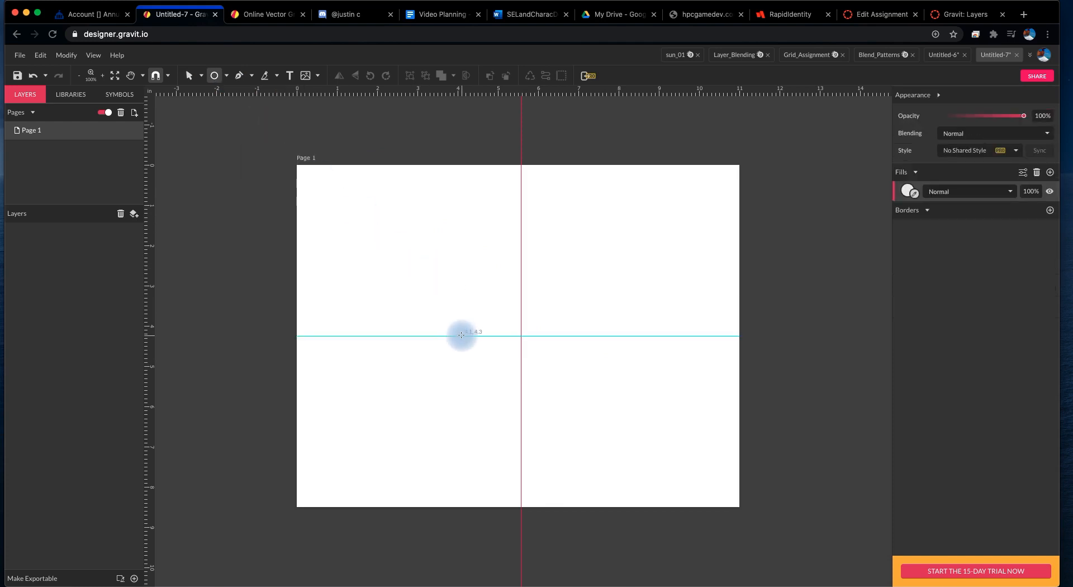
{"action": "left_click_drag", "start_coordinate": [462, 334], "coordinate": [493, 375]}
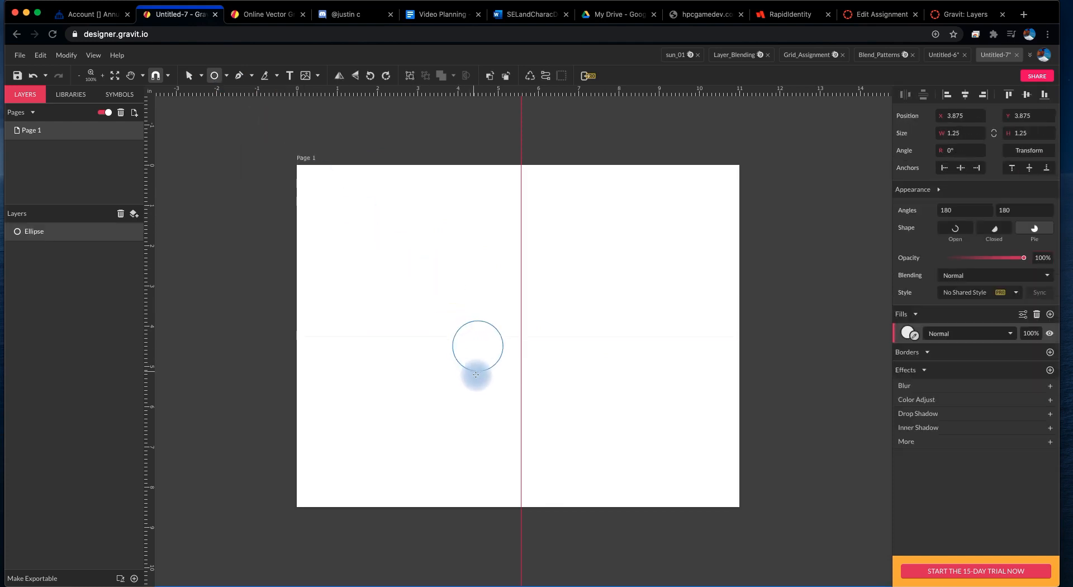
{"action": "left_click_drag", "start_coordinate": [476, 373], "coordinate": [493, 421]}
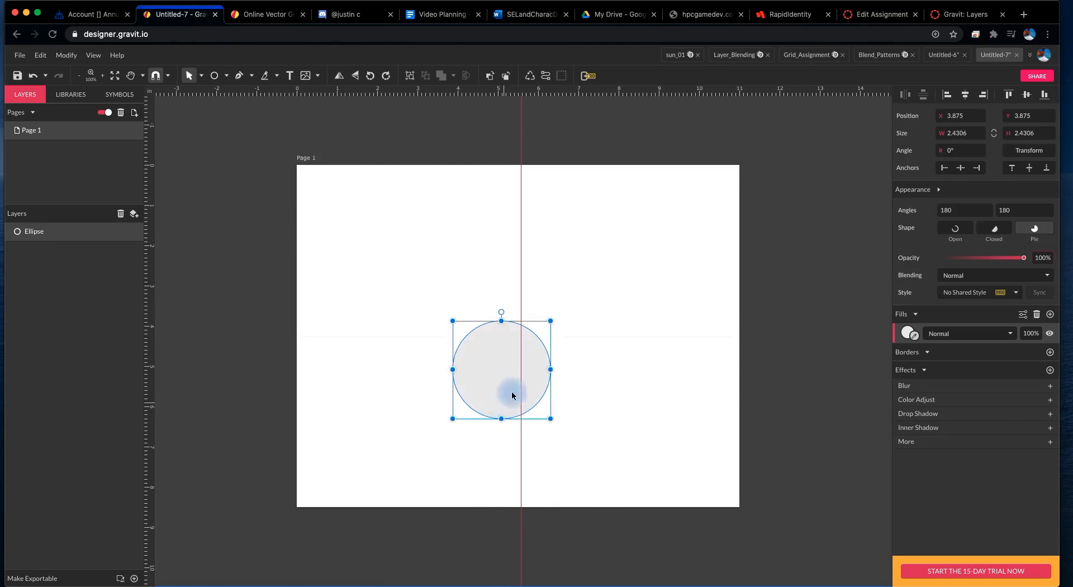
Step: Move the circle against the guide and Alt-drag a copy to its right
{"action": "left_click_drag", "start_coordinate": [512, 395], "coordinate": [490, 328]}
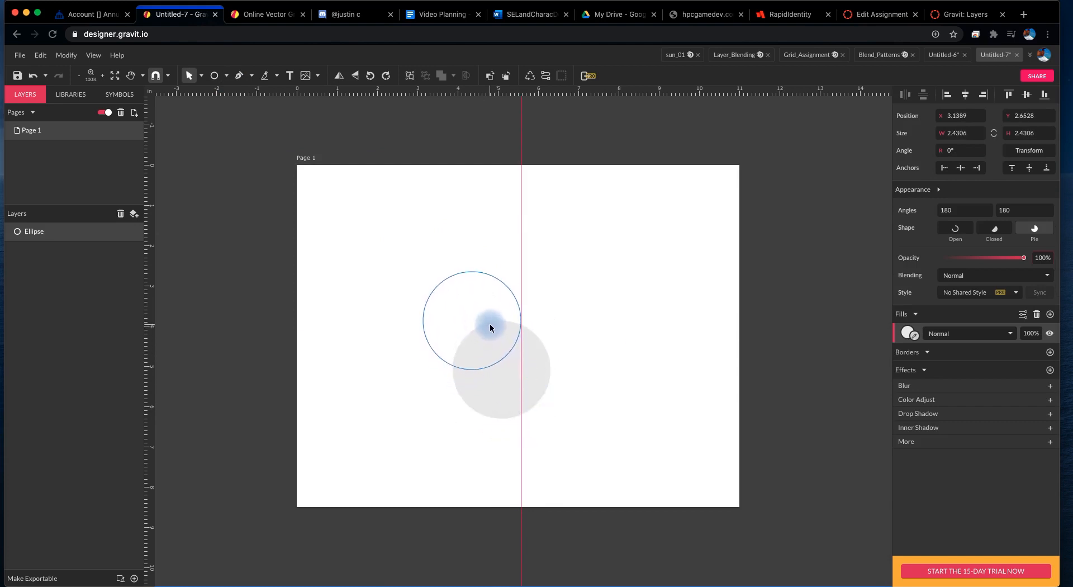
{"action": "left_click", "coordinate": [490, 327]}
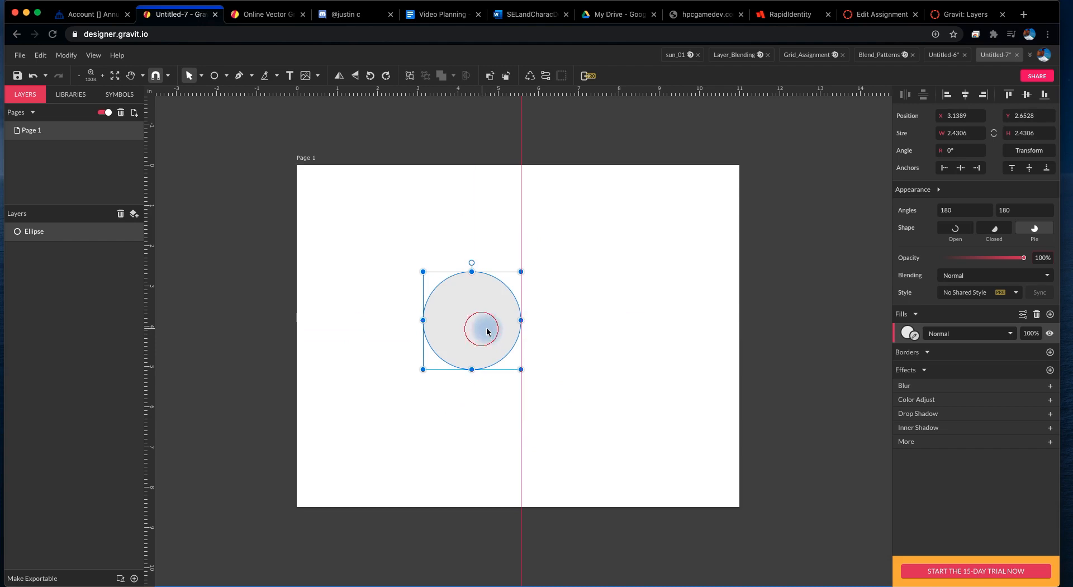
{"action": "left_click_drag", "start_coordinate": [486, 332], "coordinate": [579, 333]}
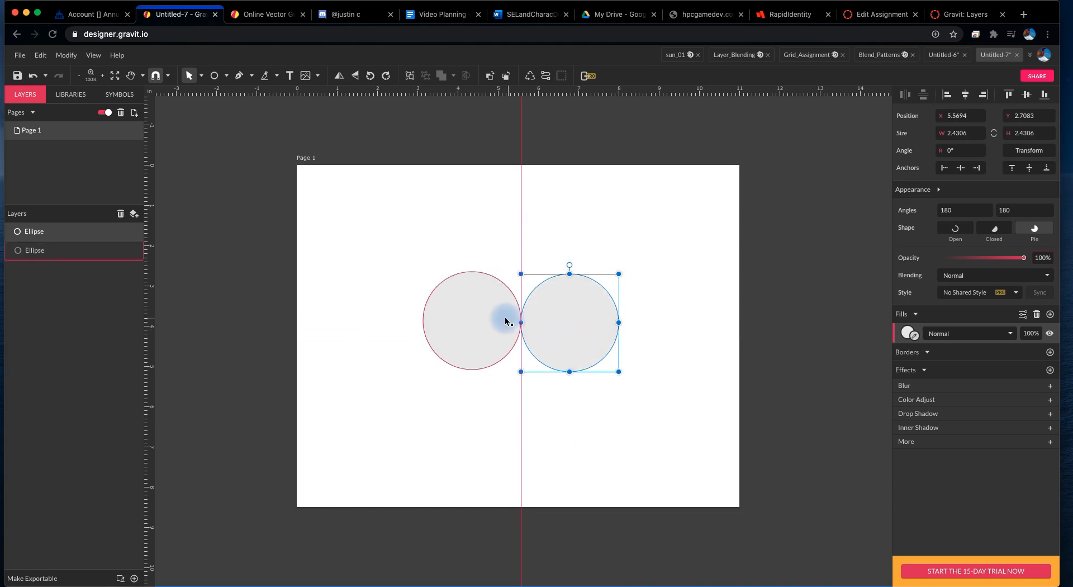
{"action": "mouse_move", "coordinate": [472, 316]}
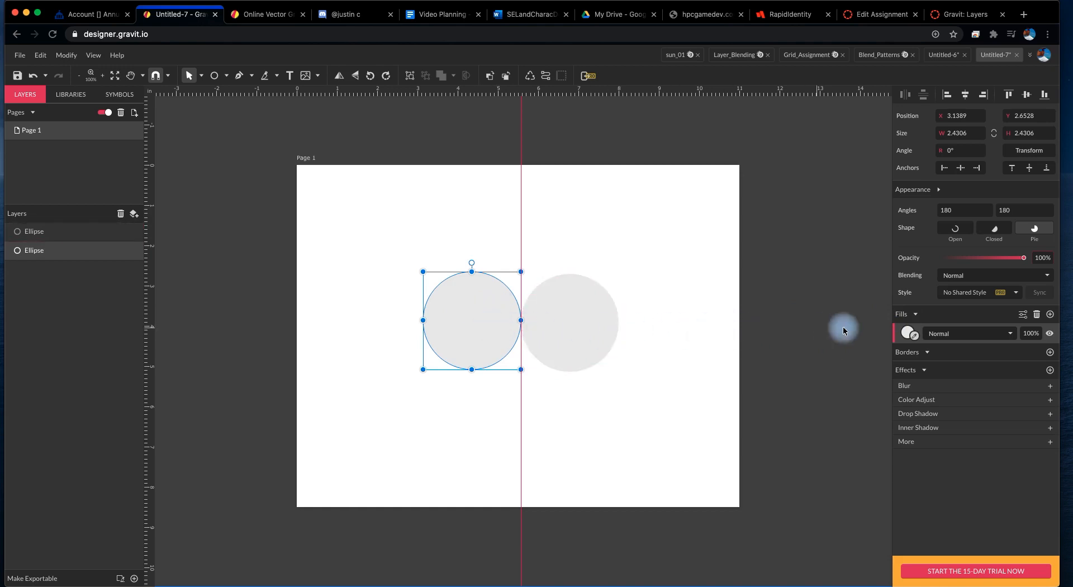
Step: Change both circles' fill to mid grey and group the pair with Cmd+G
{"action": "left_click", "coordinate": [909, 333]}
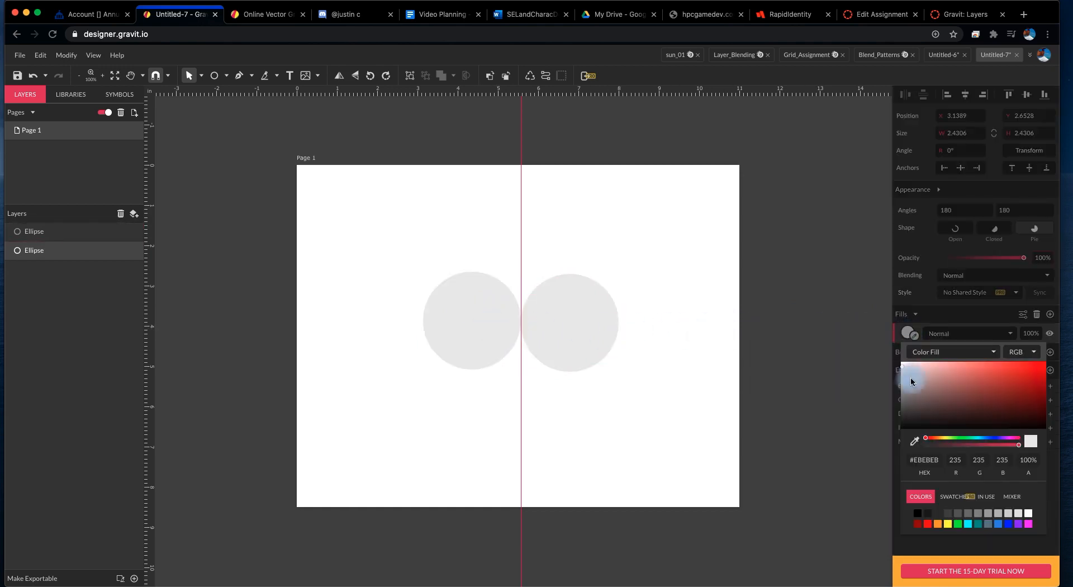
{"action": "left_click", "coordinate": [902, 390]}
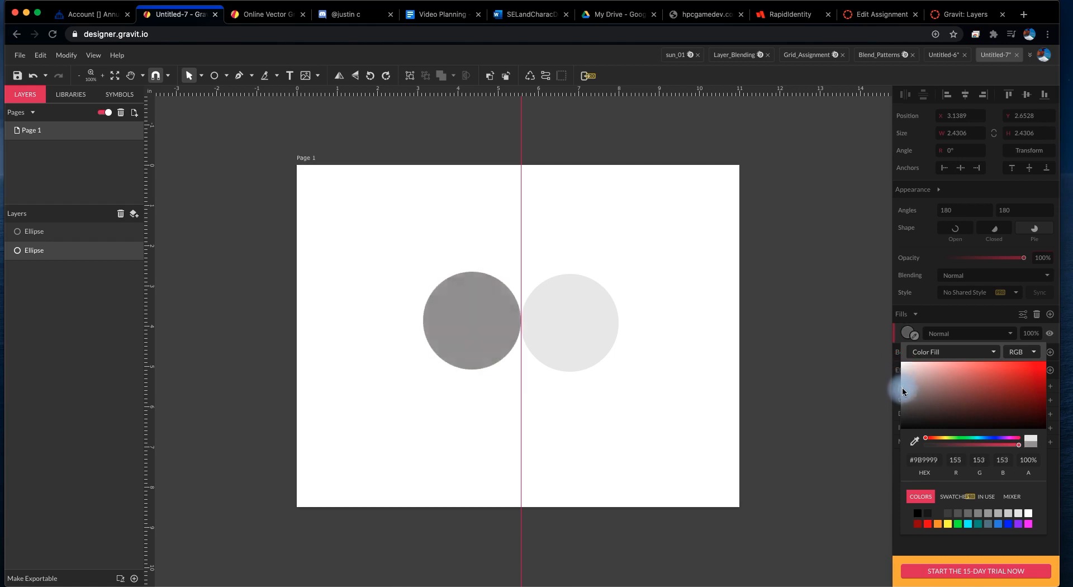
{"action": "left_click", "coordinate": [903, 398]}
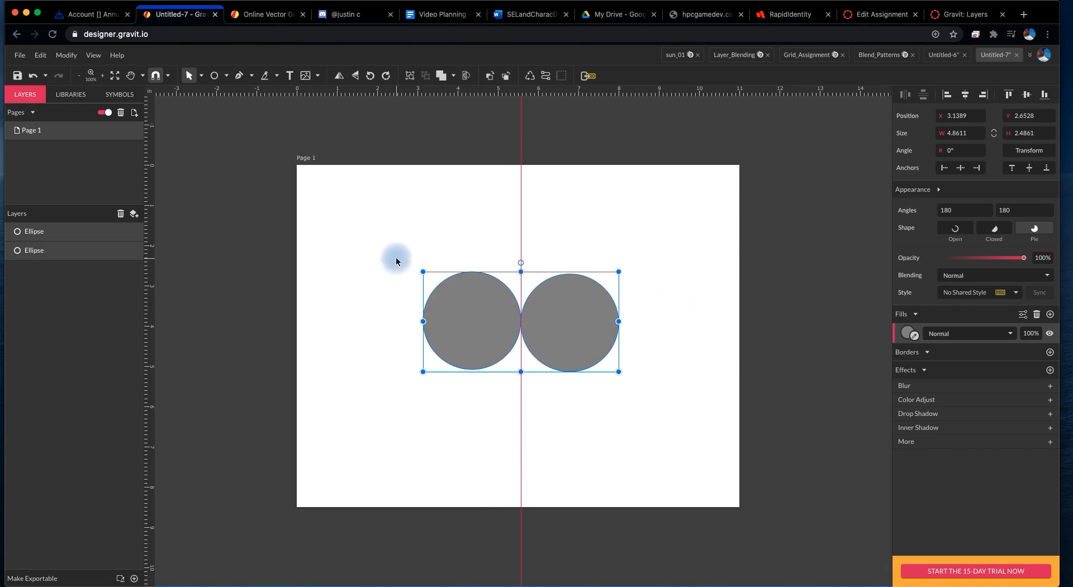
{"action": "mouse_move", "coordinate": [655, 379]}
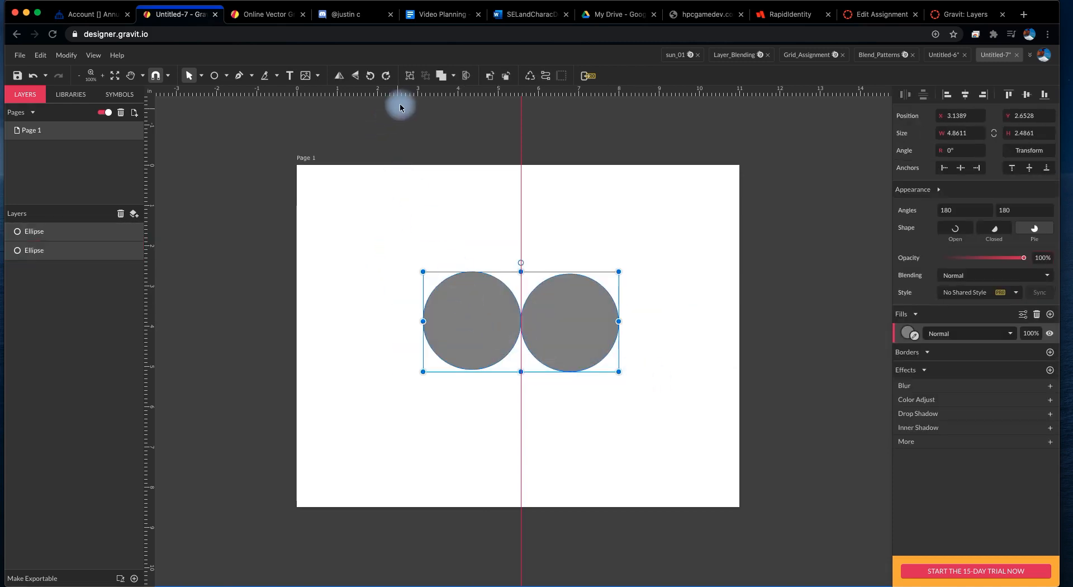
{"action": "mouse_move", "coordinate": [409, 75]}
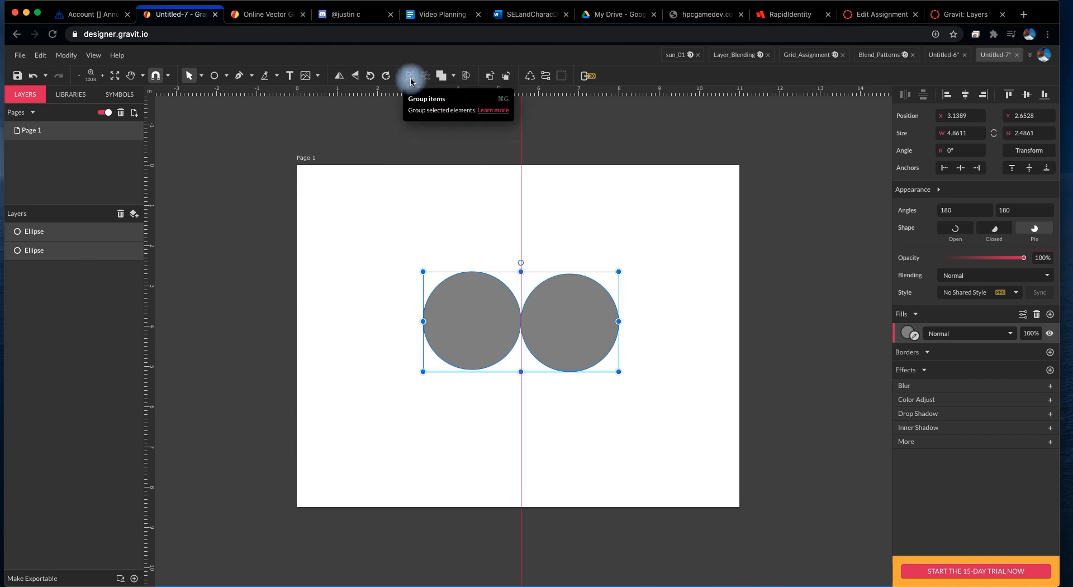
{"action": "left_click", "coordinate": [409, 75]}
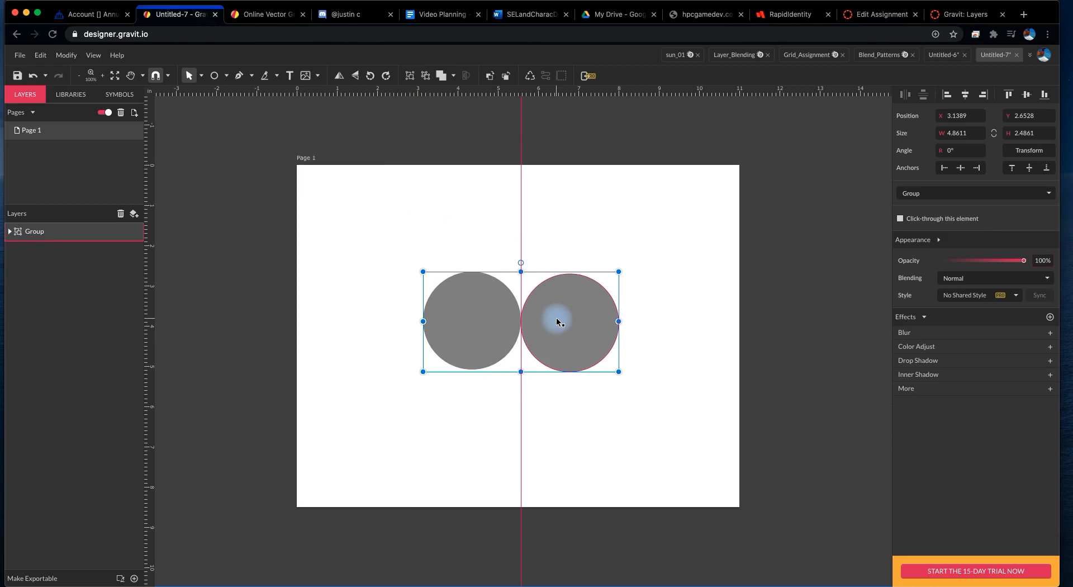
Step: Paste a copy of the circle pair in place and rotate it to 90°
{"action": "key", "text": "cmd+c"}
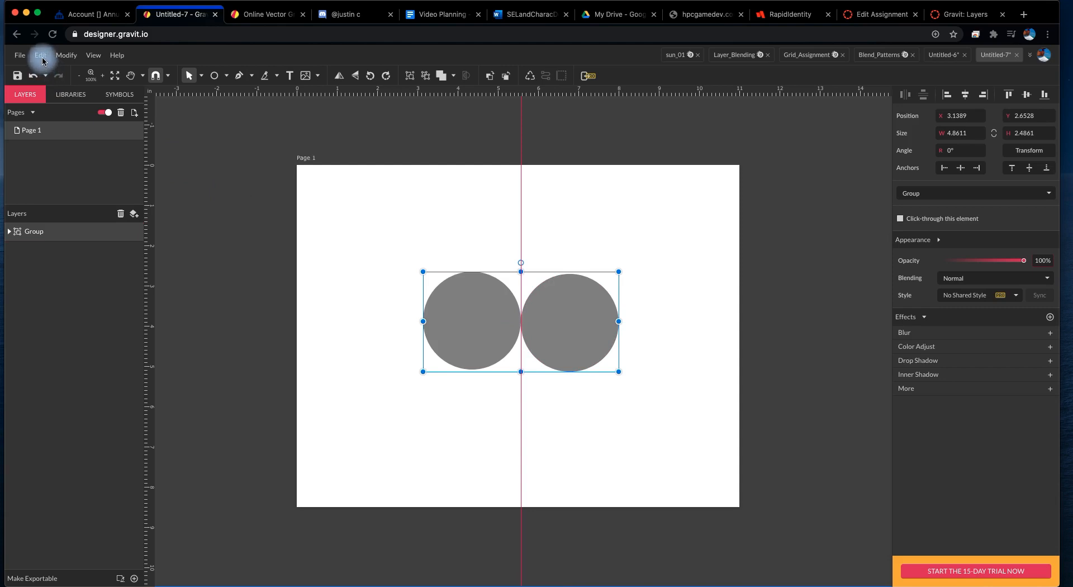
{"action": "left_click", "coordinate": [39, 54]}
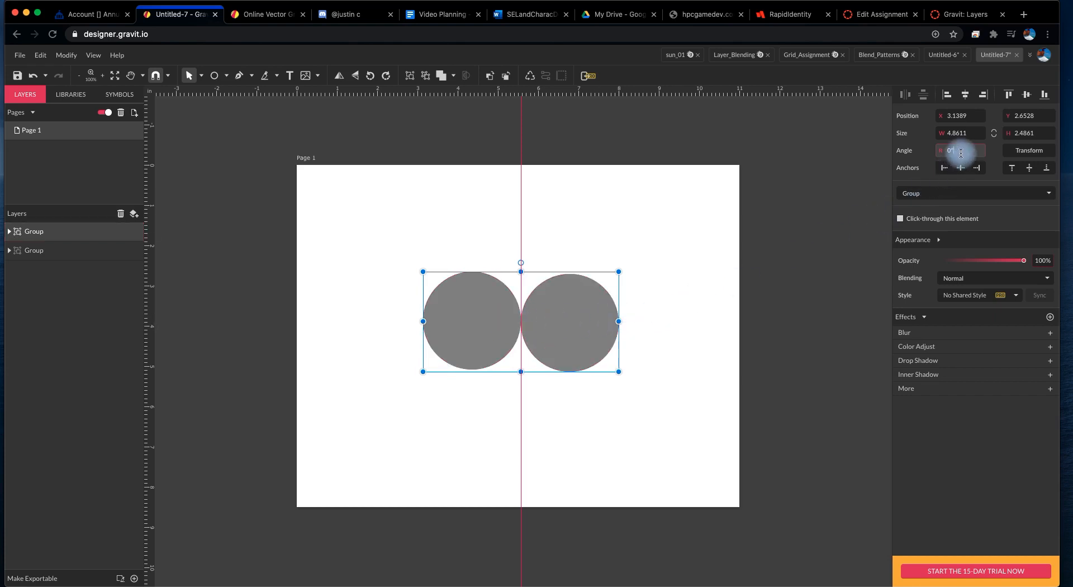
{"action": "left_click", "coordinate": [1027, 150]}
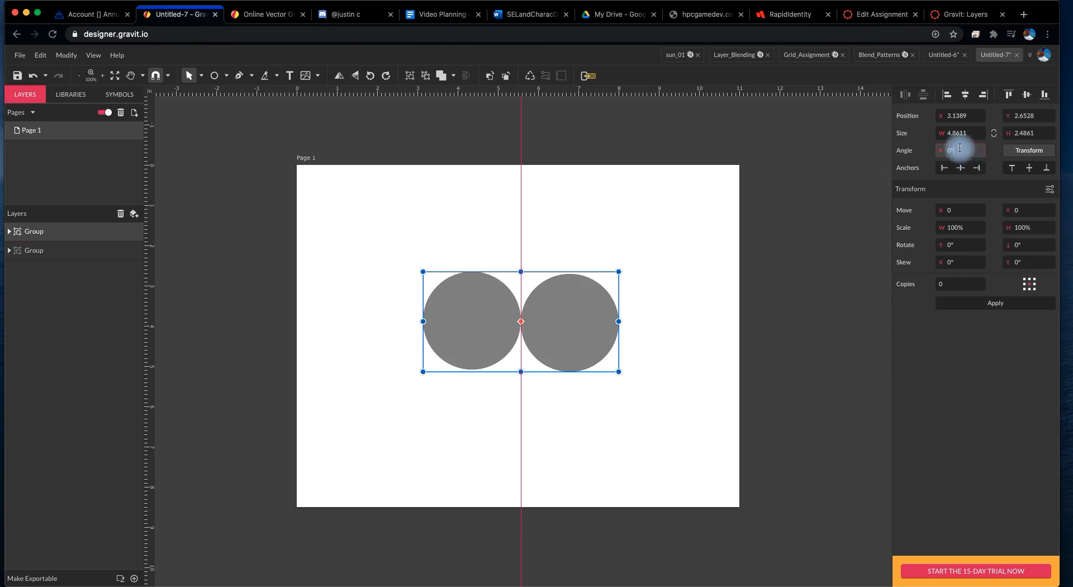
{"action": "type", "text": "90"}
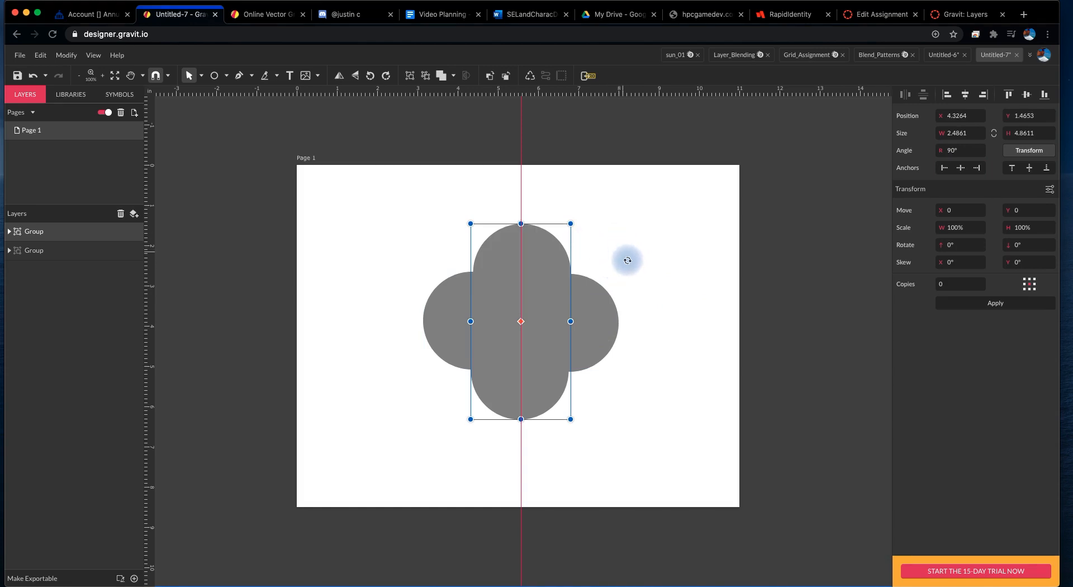
{"action": "mouse_move", "coordinate": [679, 286]}
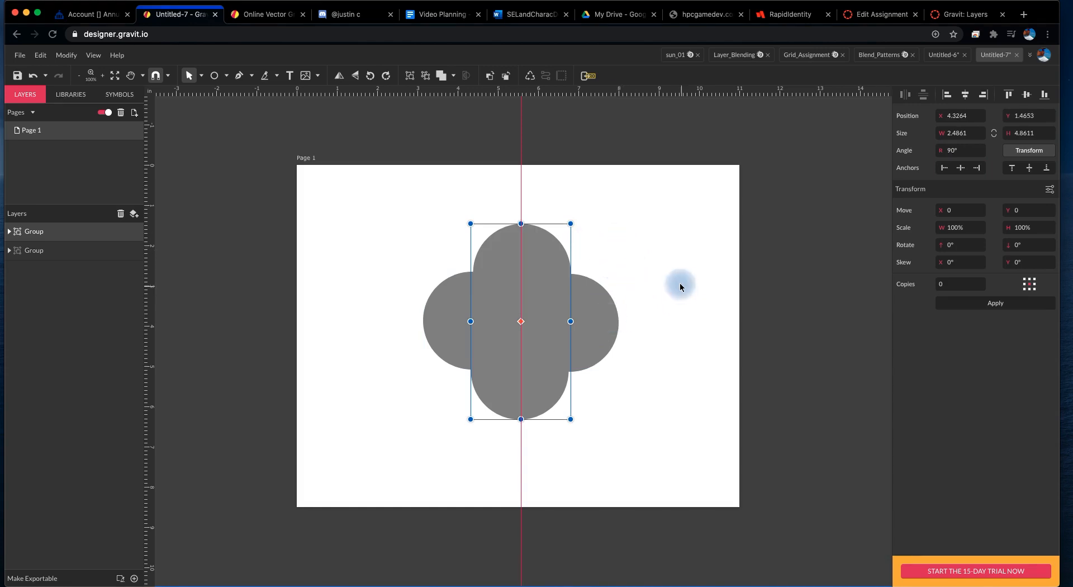
{"action": "mouse_move", "coordinate": [610, 320]}
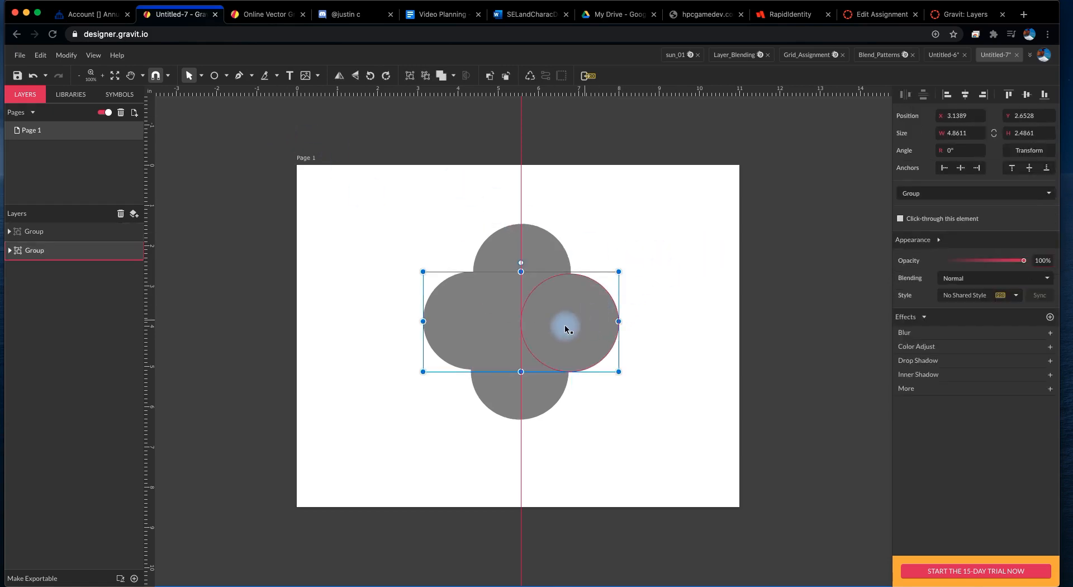
{"action": "mouse_move", "coordinate": [557, 327]}
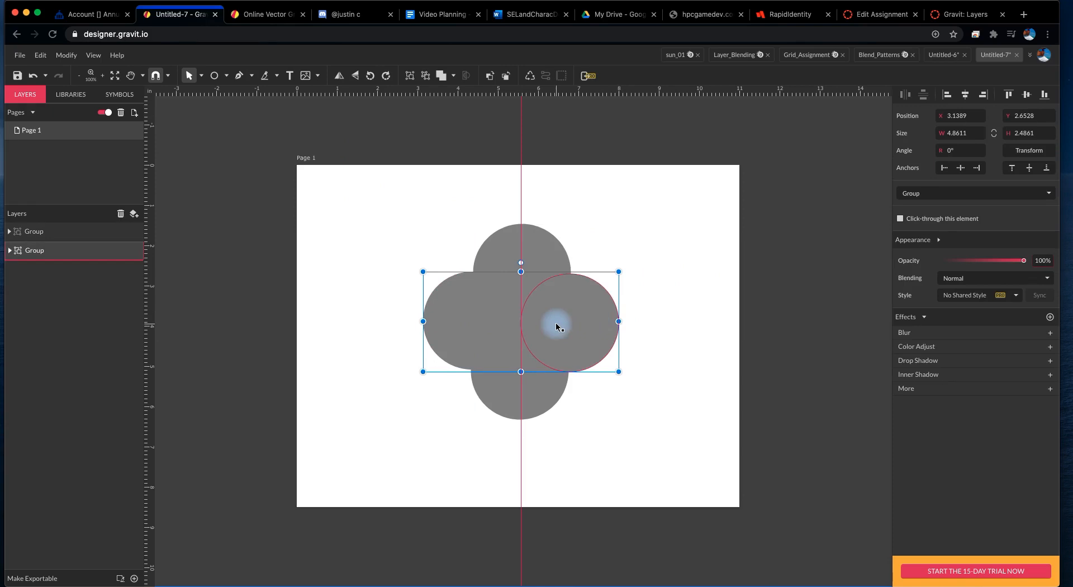
{"action": "mouse_move", "coordinate": [566, 327]}
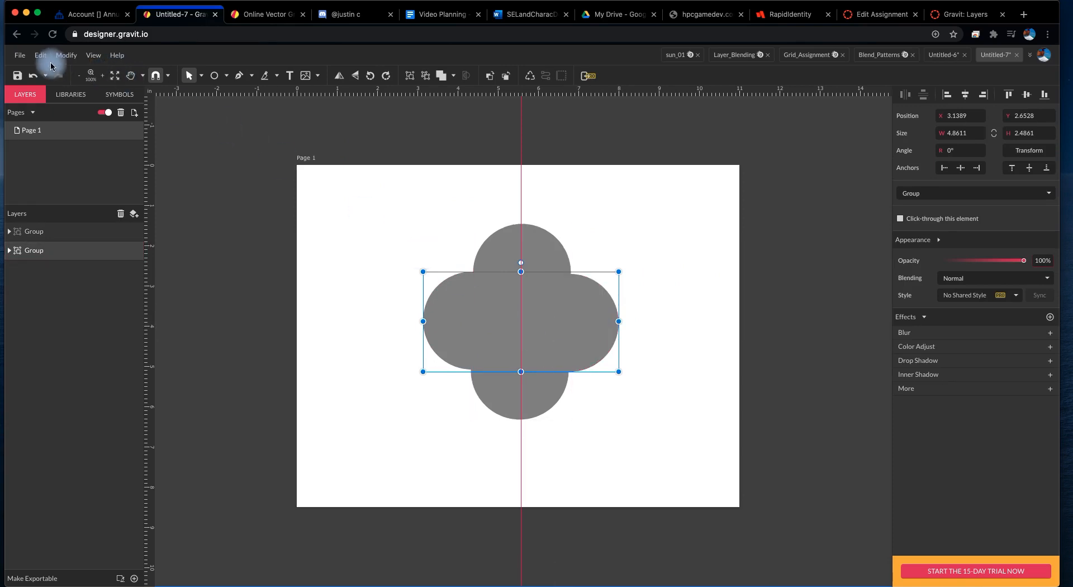
Step: Duplicate the circle group twice, rotating the copies to 45° and -45°
{"action": "left_click", "coordinate": [40, 55]}
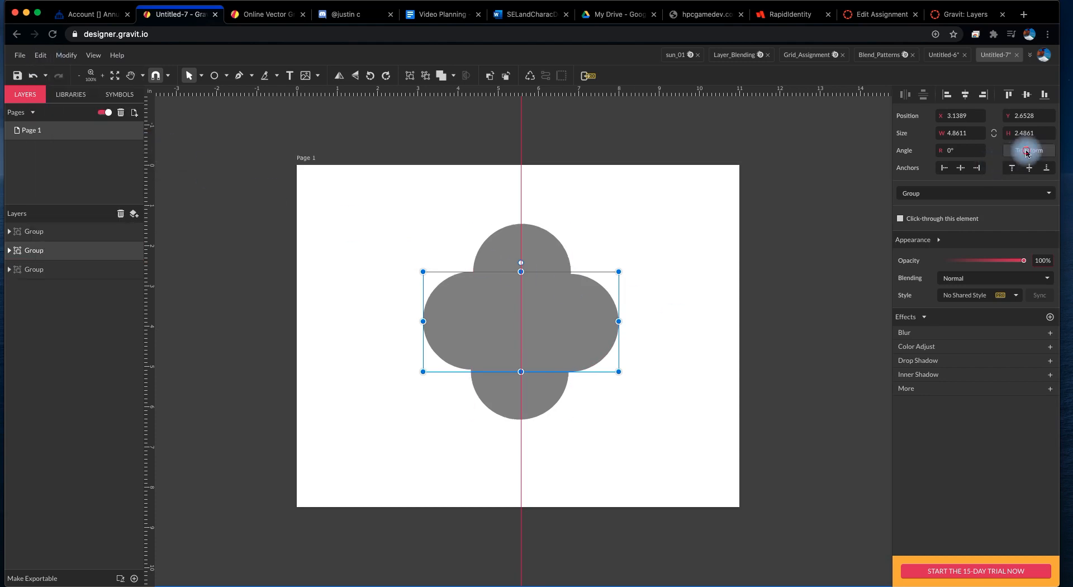
{"action": "left_click", "coordinate": [1027, 150]}
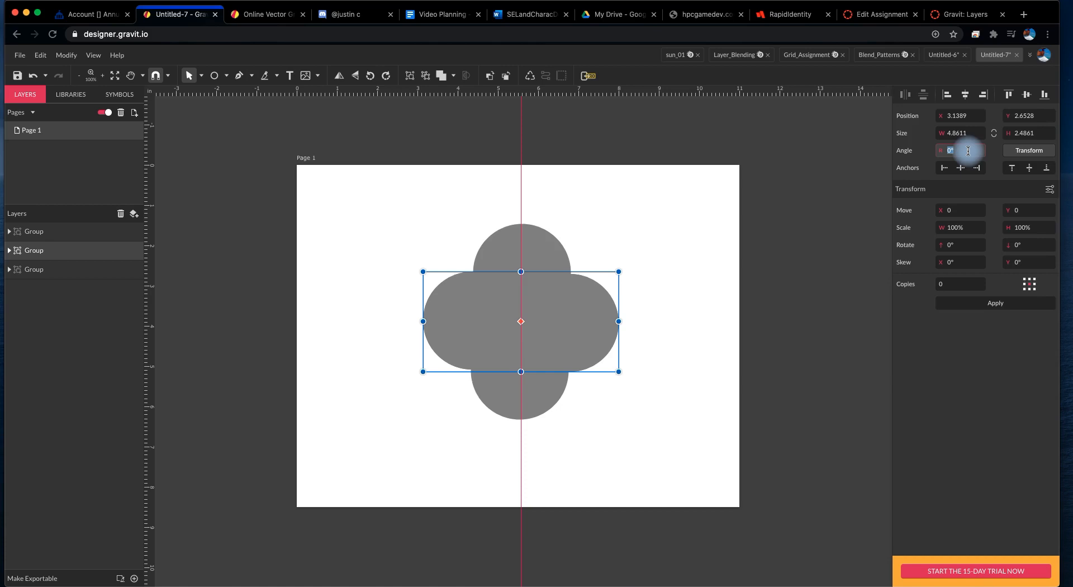
{"action": "type", "text": "45"}
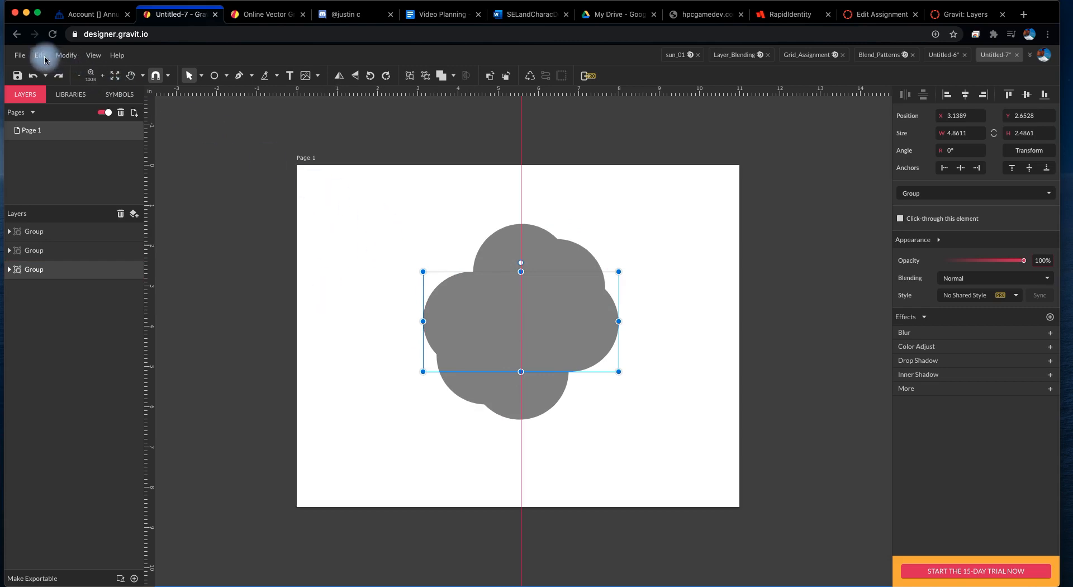
{"action": "left_click", "coordinate": [41, 55]}
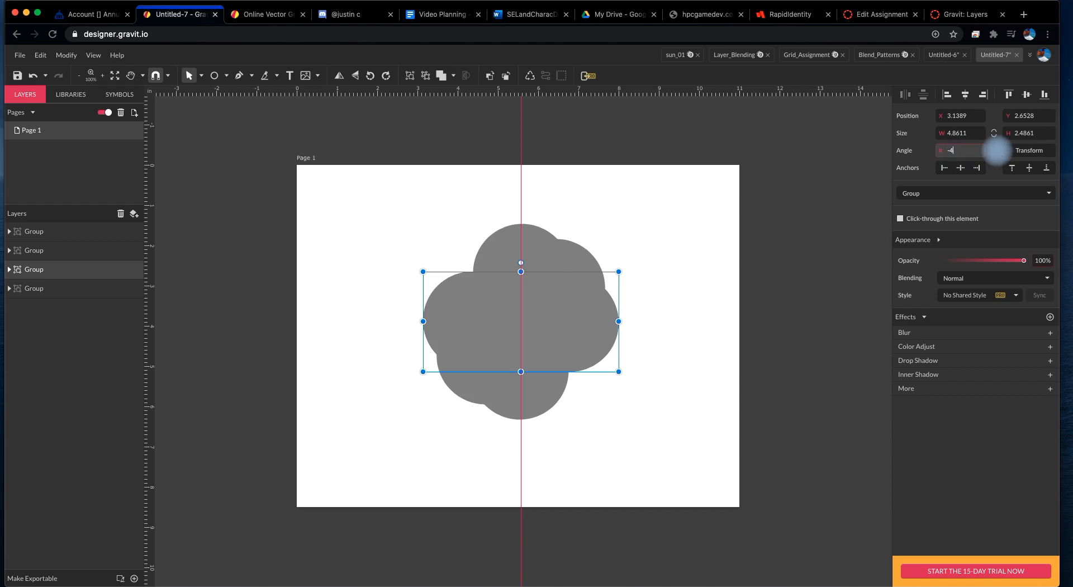
{"action": "type", "text": "-45"}
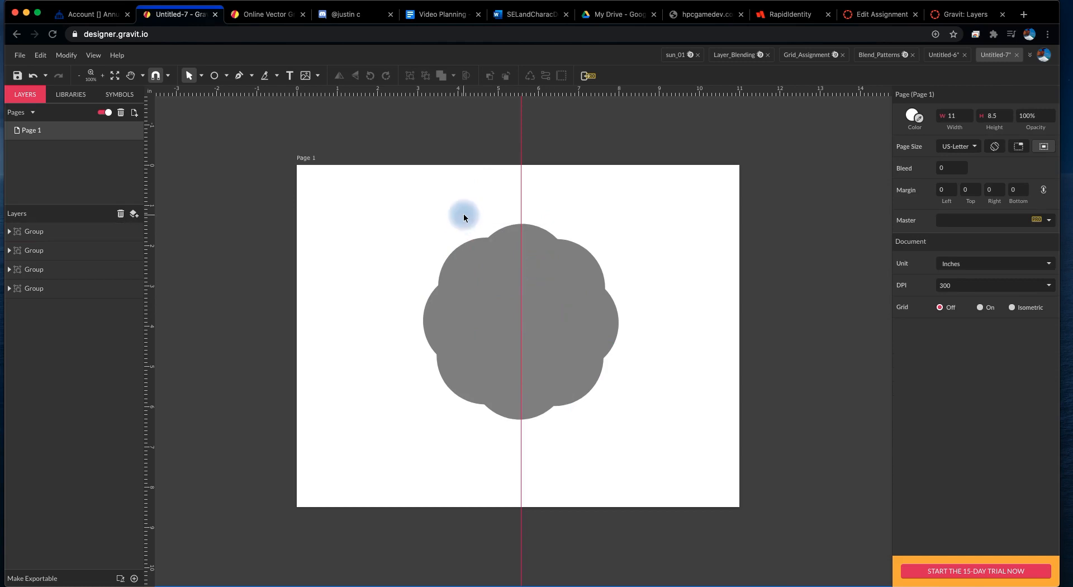
{"action": "left_click", "coordinate": [91, 54]}
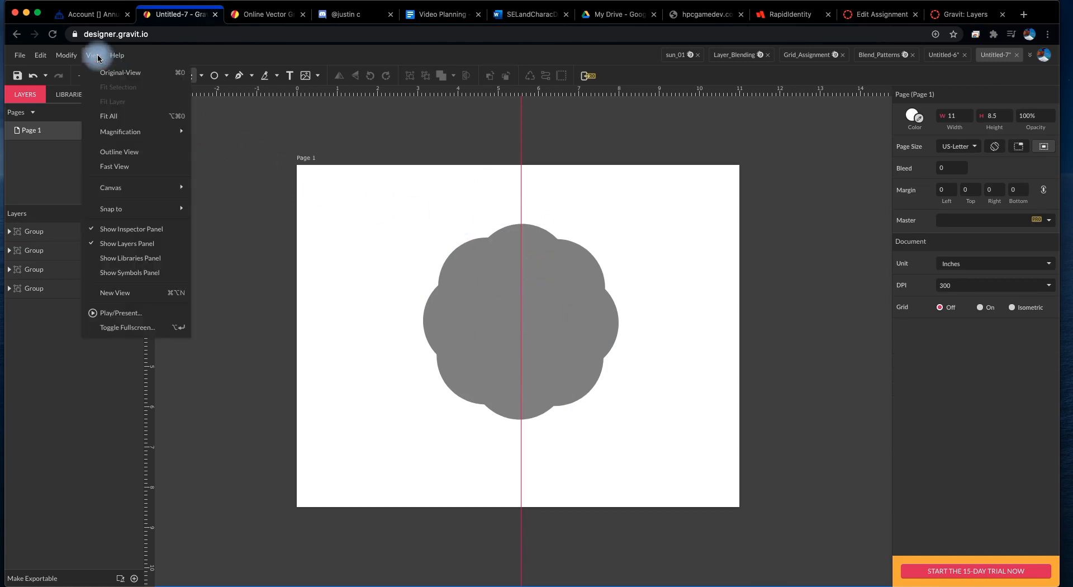
{"action": "left_click", "coordinate": [119, 151]}
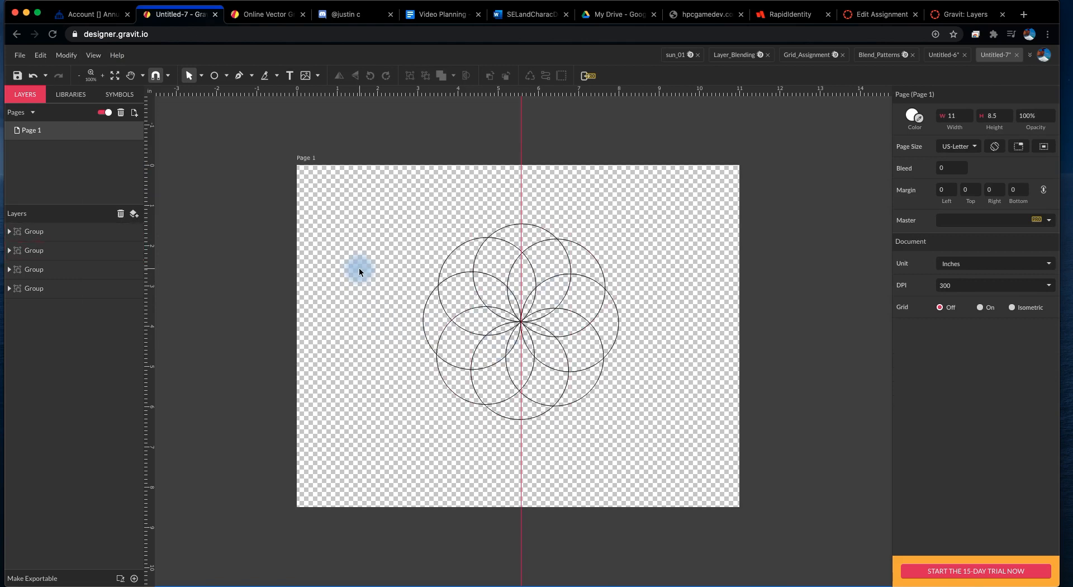
{"action": "left_click", "coordinate": [94, 56]}
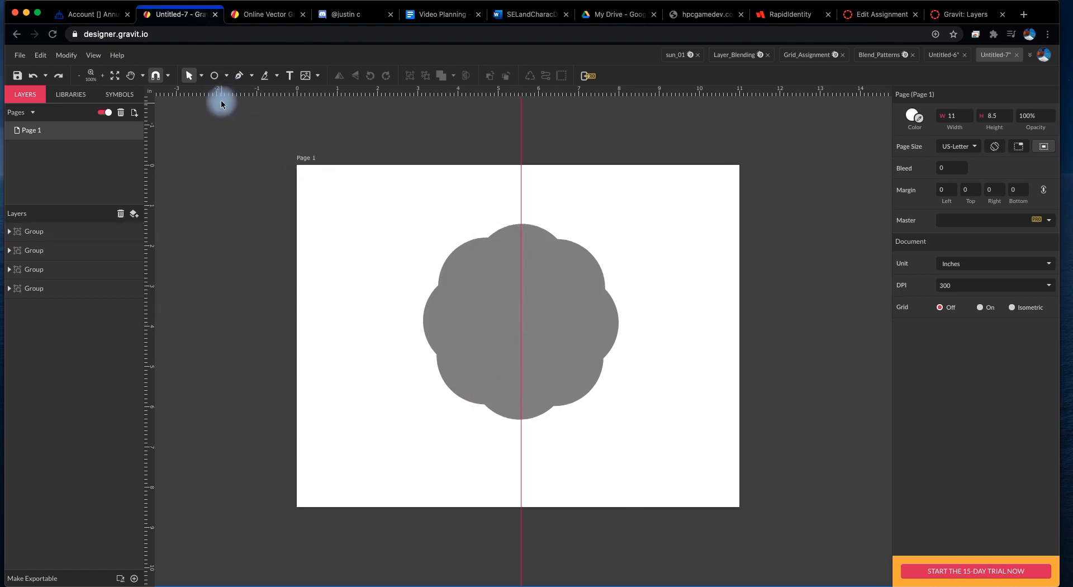
{"action": "mouse_move", "coordinate": [214, 76]}
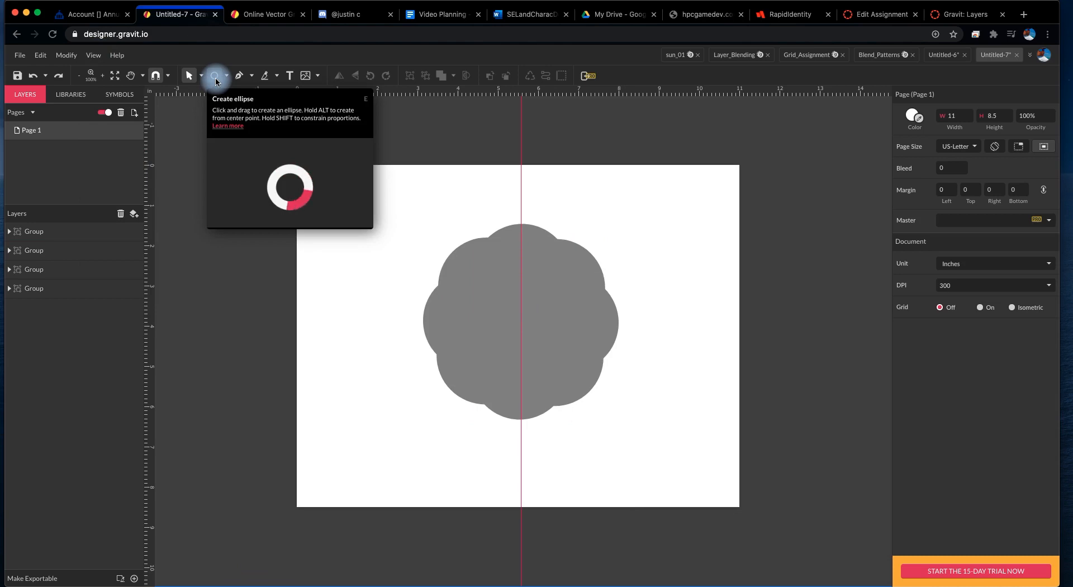
Step: Draw a circle about 5.3 inches across from the page centre and send it to the back
{"action": "left_click", "coordinate": [519, 326]}
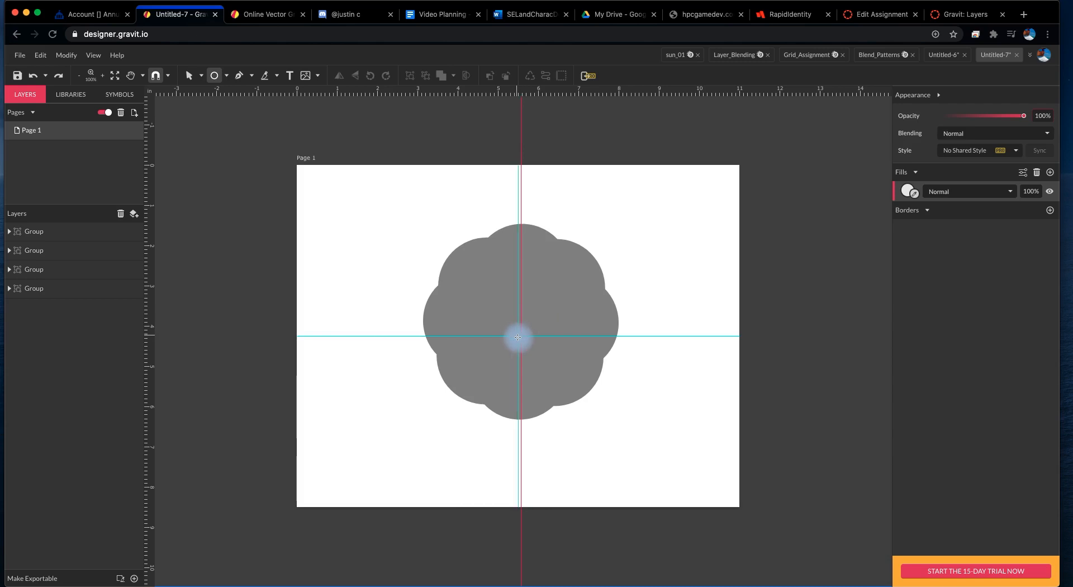
{"action": "left_click", "coordinate": [538, 368]}
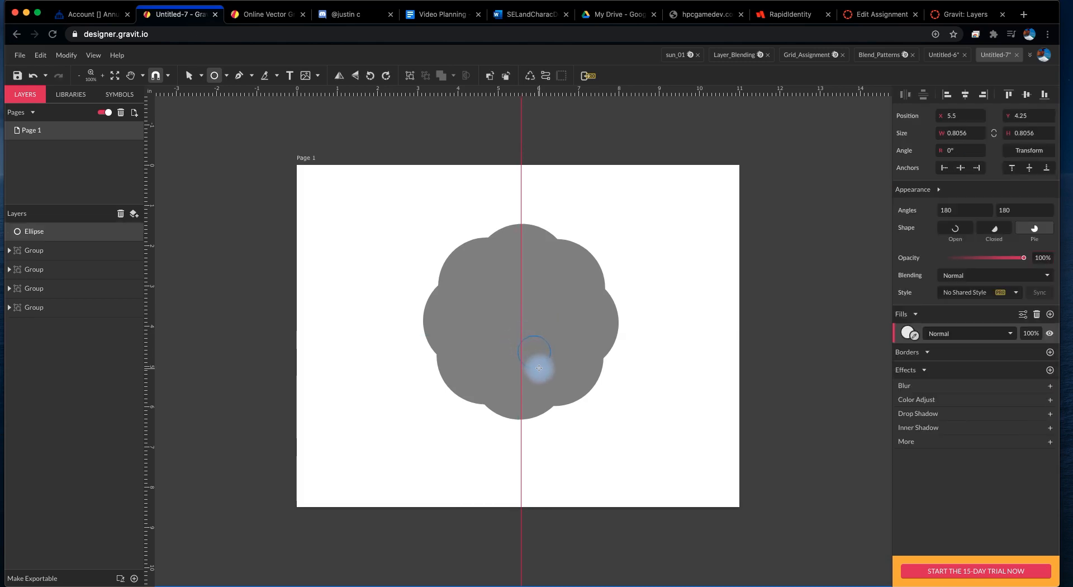
{"action": "left_click_drag", "start_coordinate": [539, 368], "coordinate": [558, 429]}
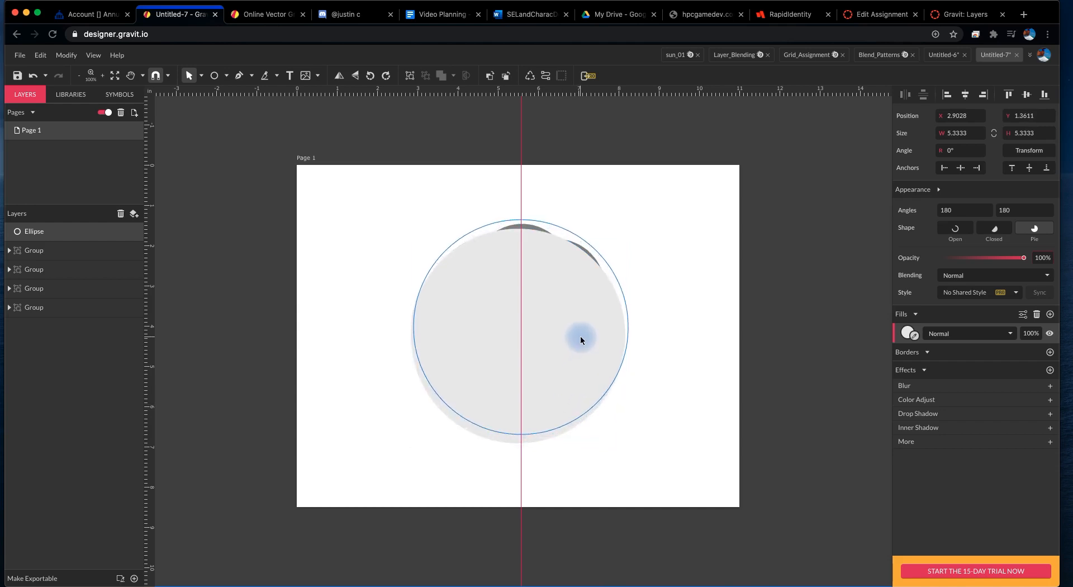
{"action": "left_click", "coordinate": [34, 231]}
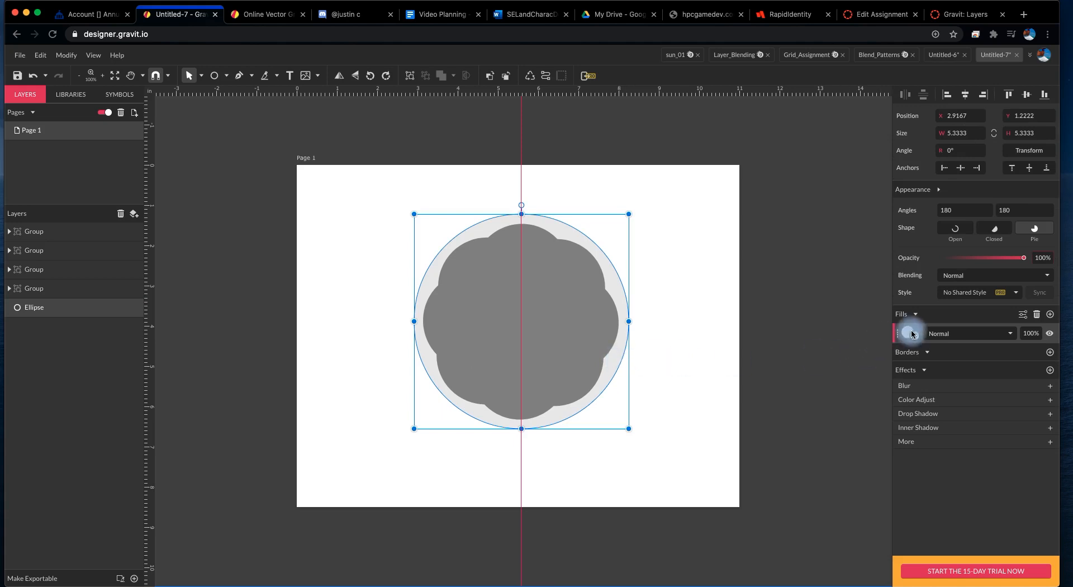
Step: Change the large background circle's fill from light grey to purple
{"action": "left_click", "coordinate": [907, 333]}
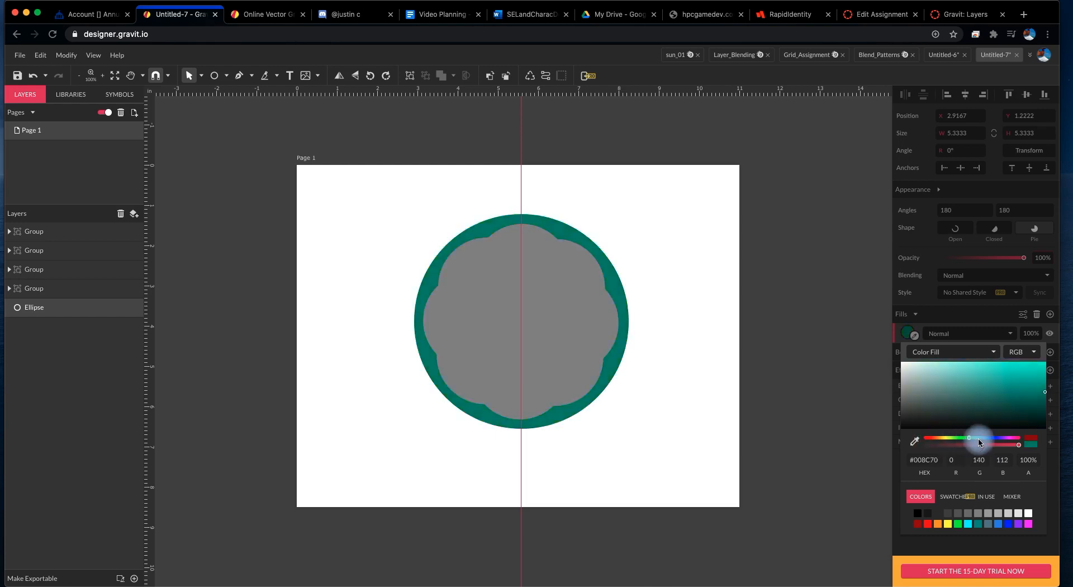
{"action": "left_click", "coordinate": [1043, 393]}
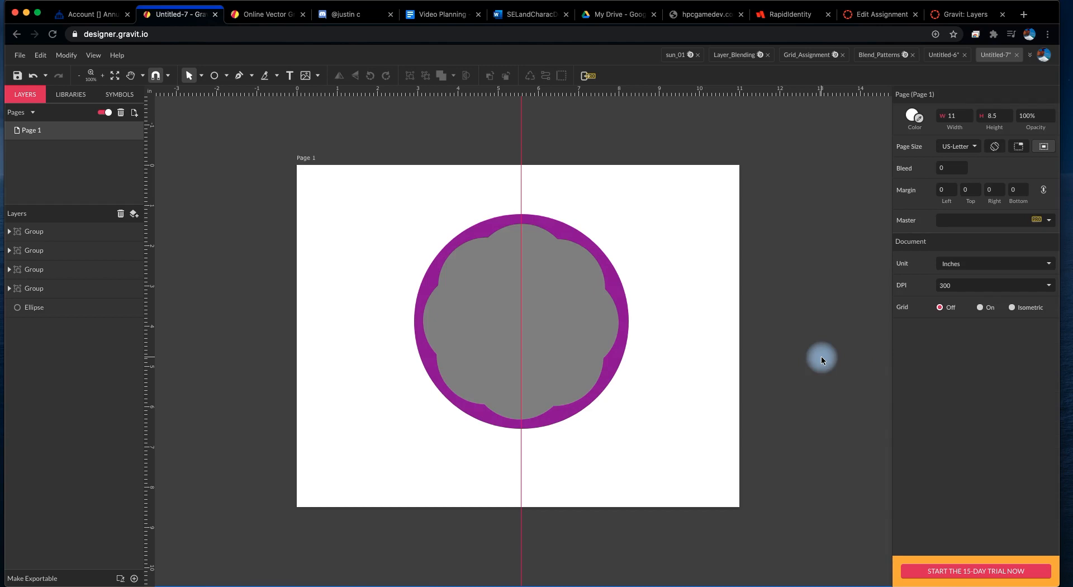
{"action": "mouse_move", "coordinate": [755, 348]}
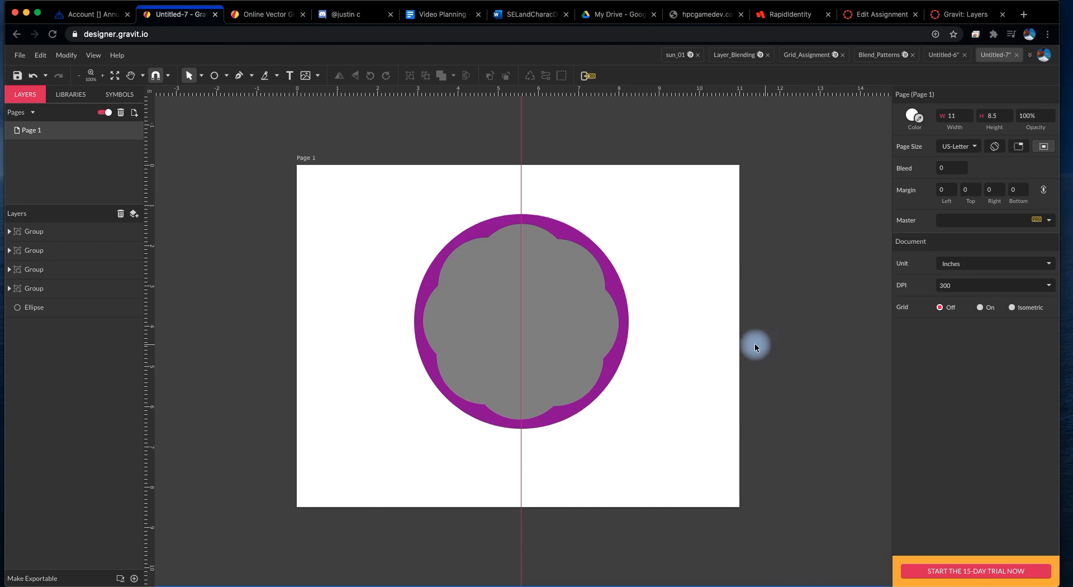
{"action": "mouse_move", "coordinate": [725, 345]}
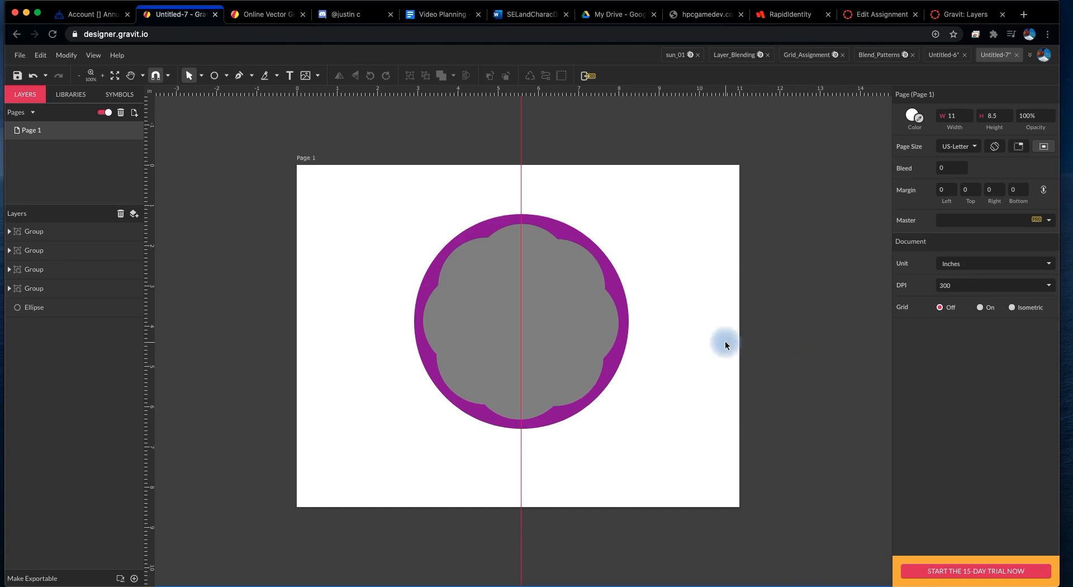
{"action": "mouse_move", "coordinate": [643, 335]}
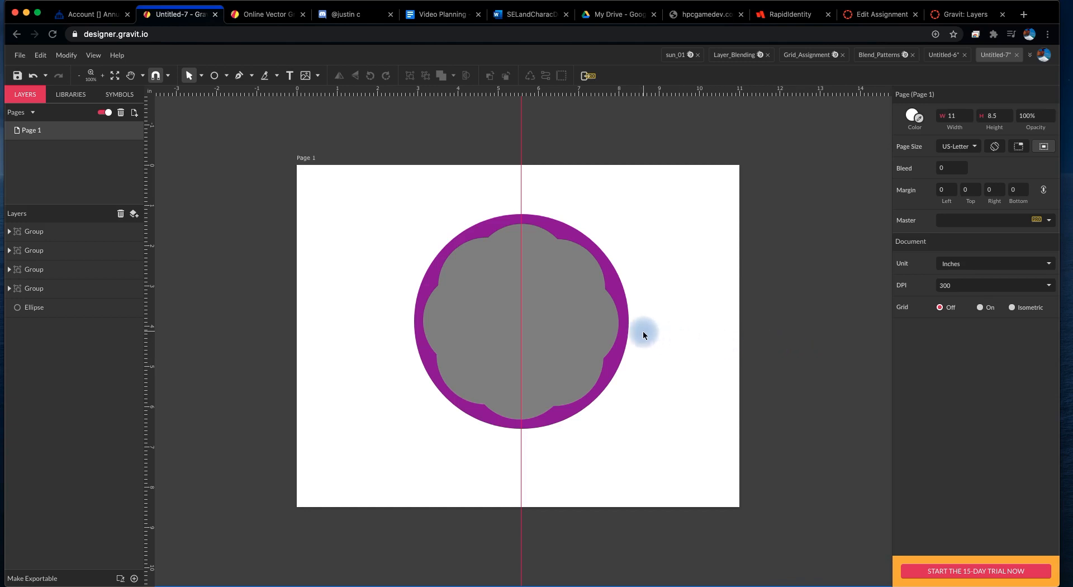
{"action": "mouse_move", "coordinate": [704, 288]}
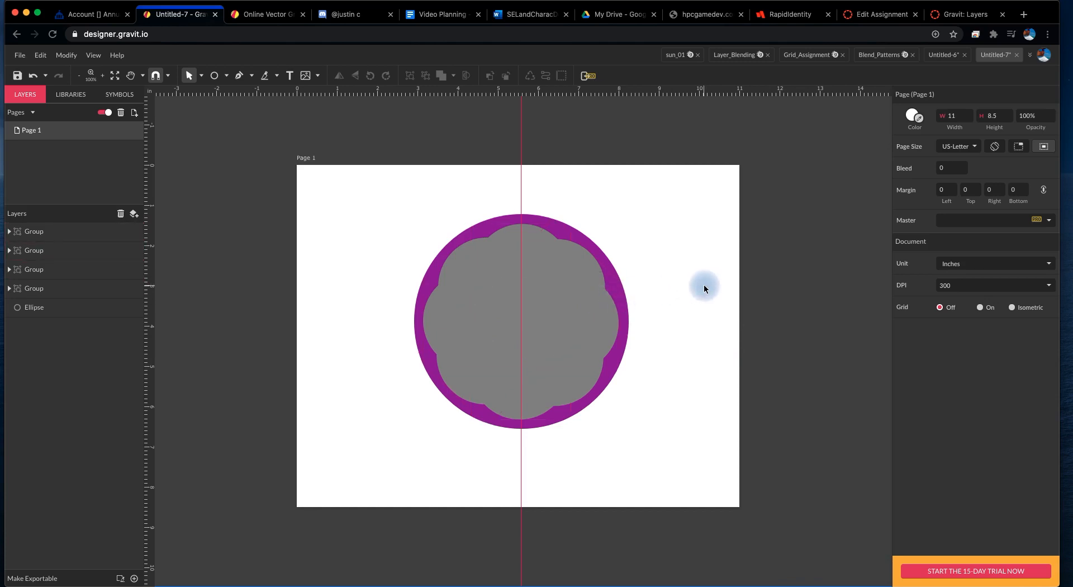
{"action": "mouse_move", "coordinate": [688, 278]}
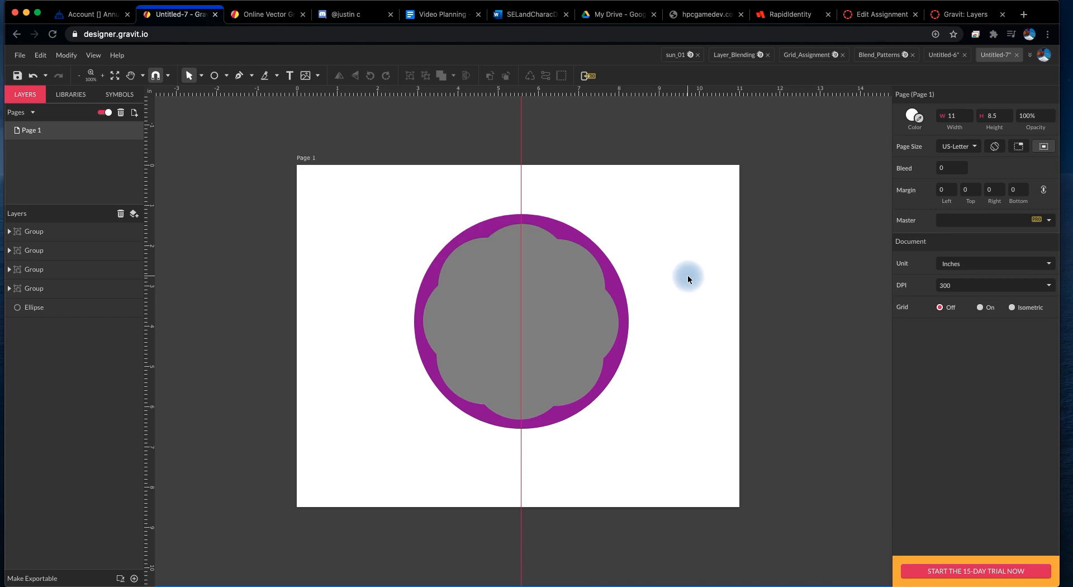
Step: Select the rotated circle groups of the flower in the layers list
{"action": "left_click", "coordinate": [34, 250]}
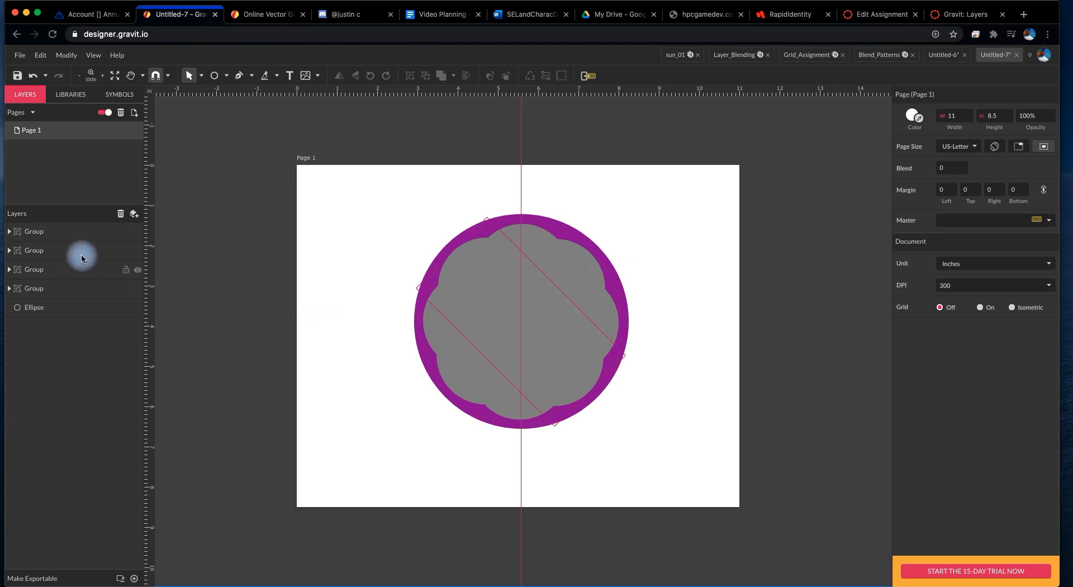
{"action": "left_click", "coordinate": [34, 231]}
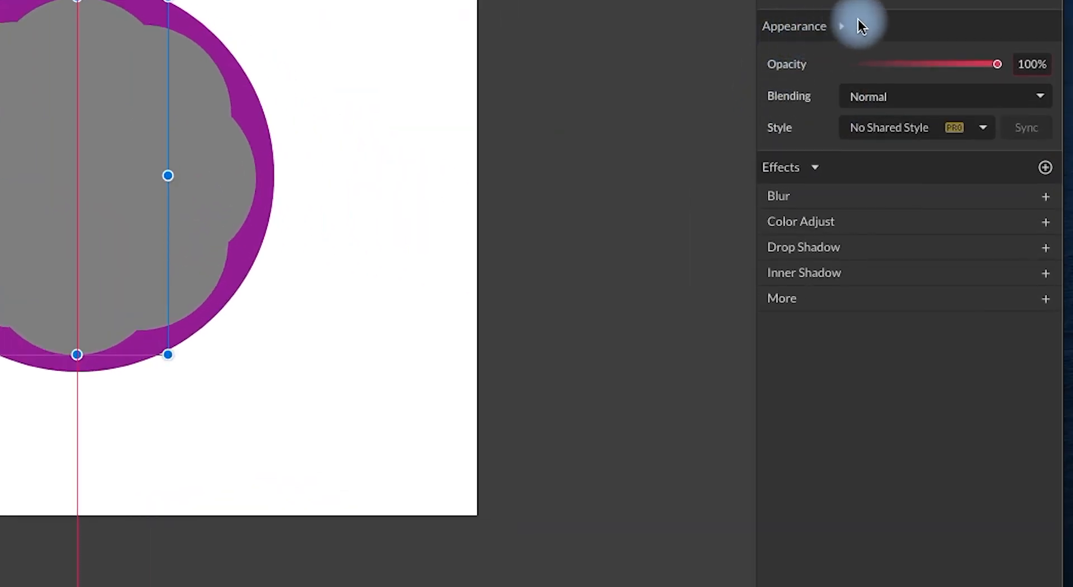
{"action": "mouse_move", "coordinate": [820, 99]}
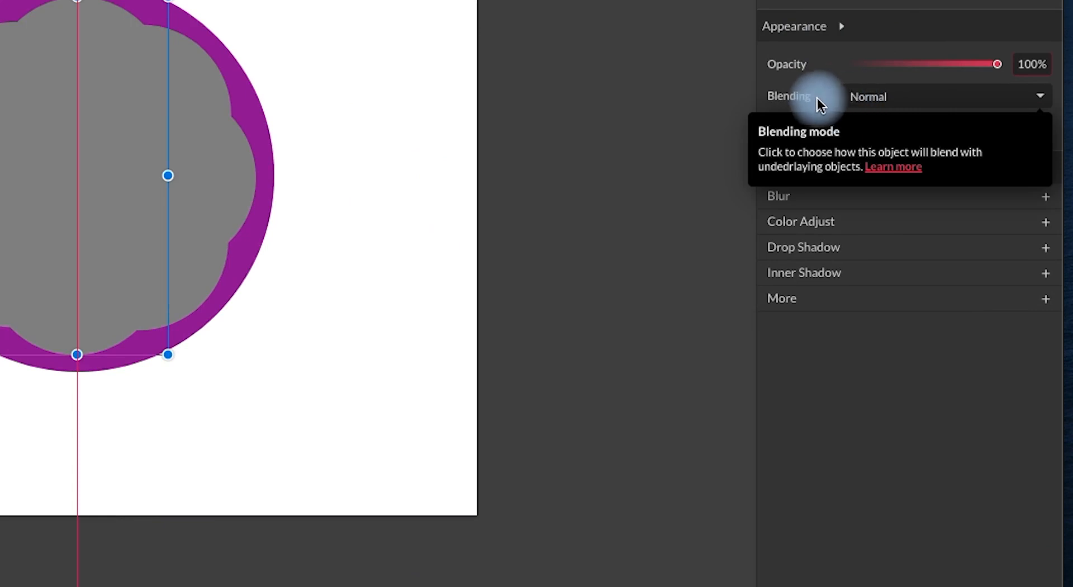
{"action": "mouse_move", "coordinate": [1039, 95]}
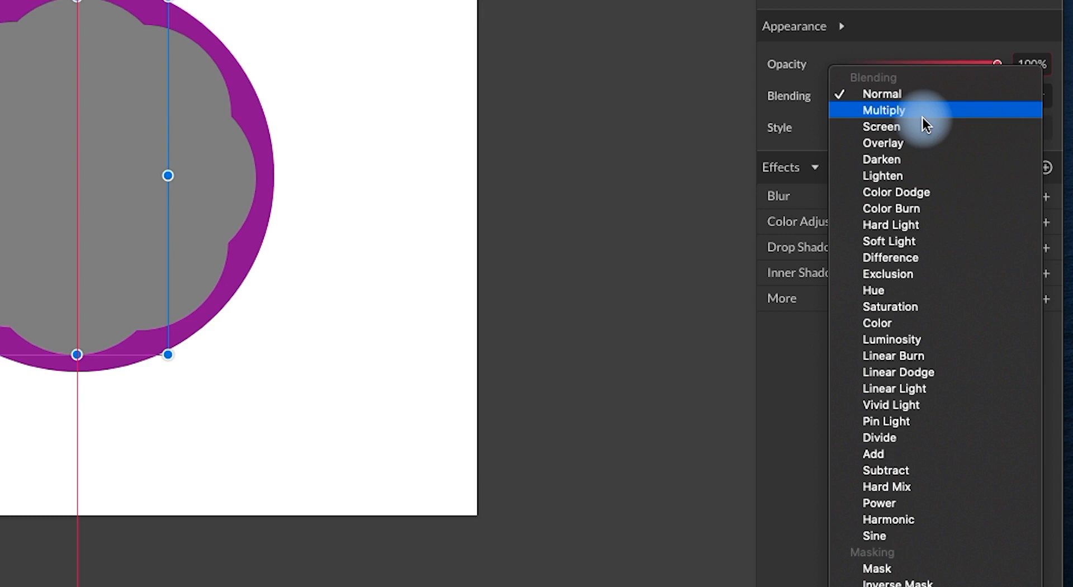
{"action": "mouse_move", "coordinate": [913, 168]}
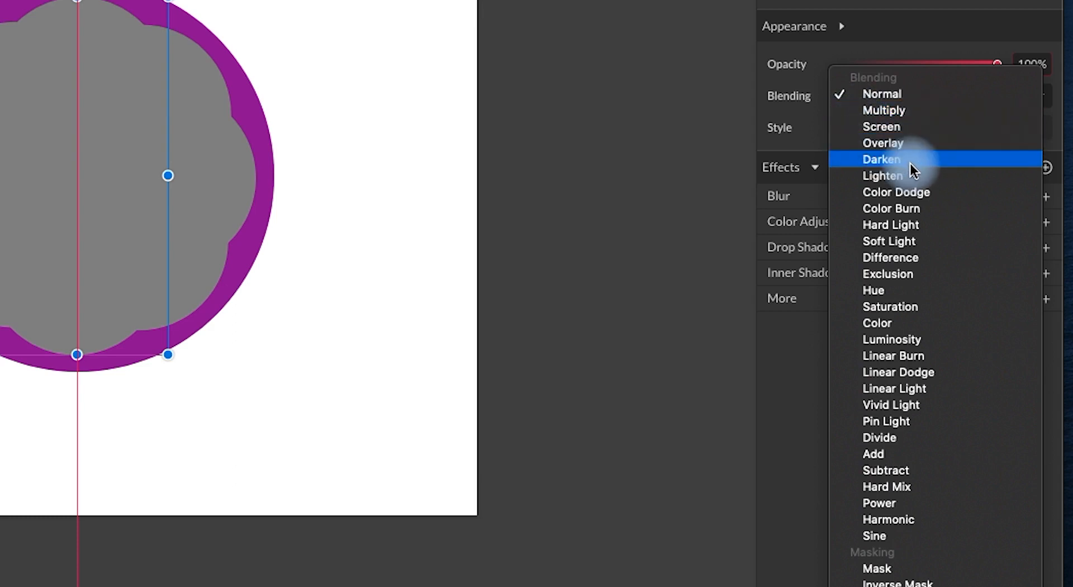
{"action": "mouse_move", "coordinate": [941, 168]}
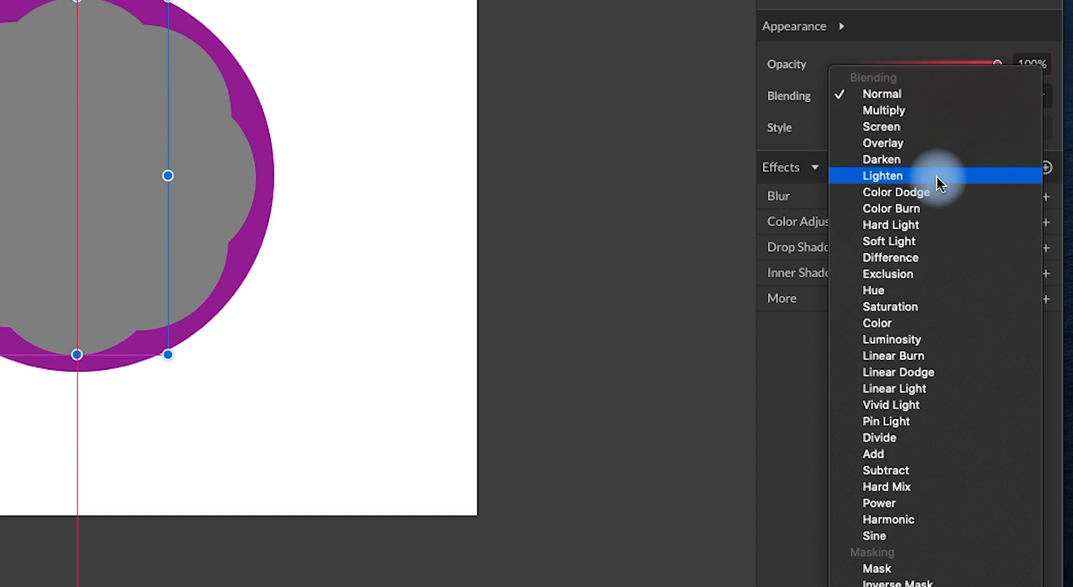
{"action": "mouse_move", "coordinate": [947, 110]}
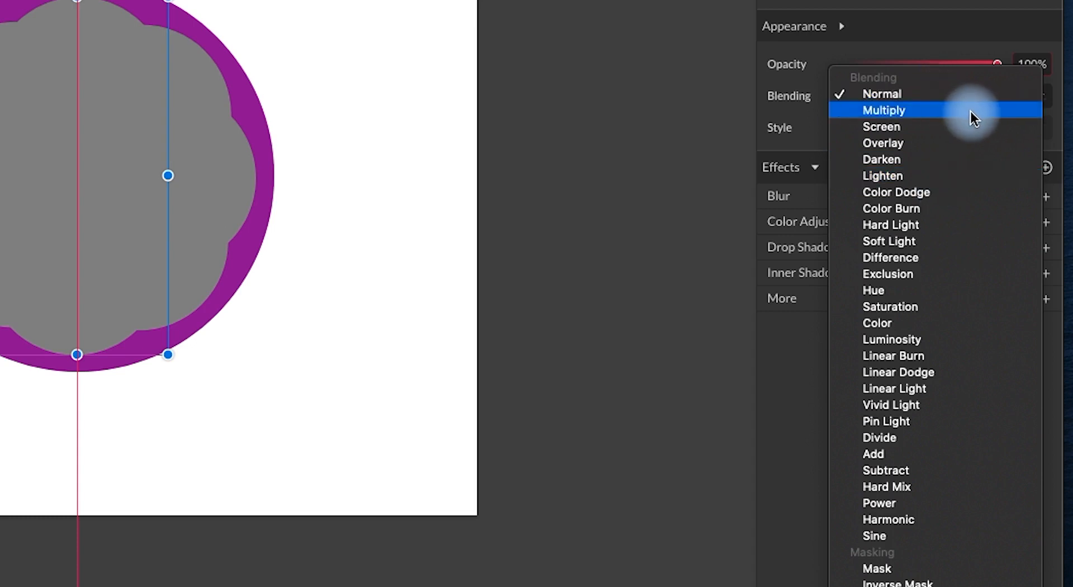
Step: Set the flower group to Multiply blending and lower its opacity to about half
{"action": "left_click", "coordinate": [884, 110]}
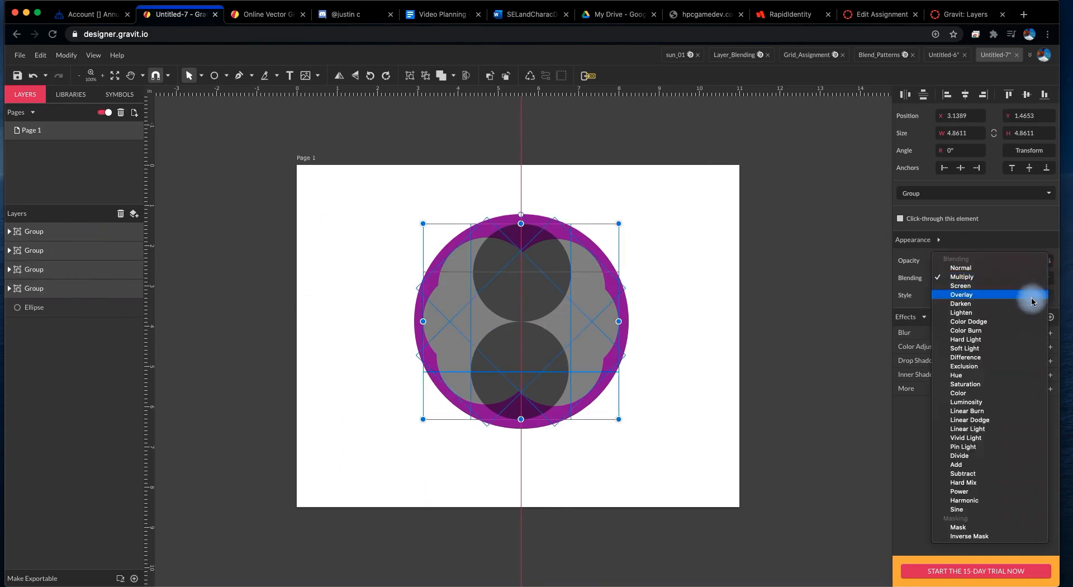
{"action": "left_click", "coordinate": [962, 277]}
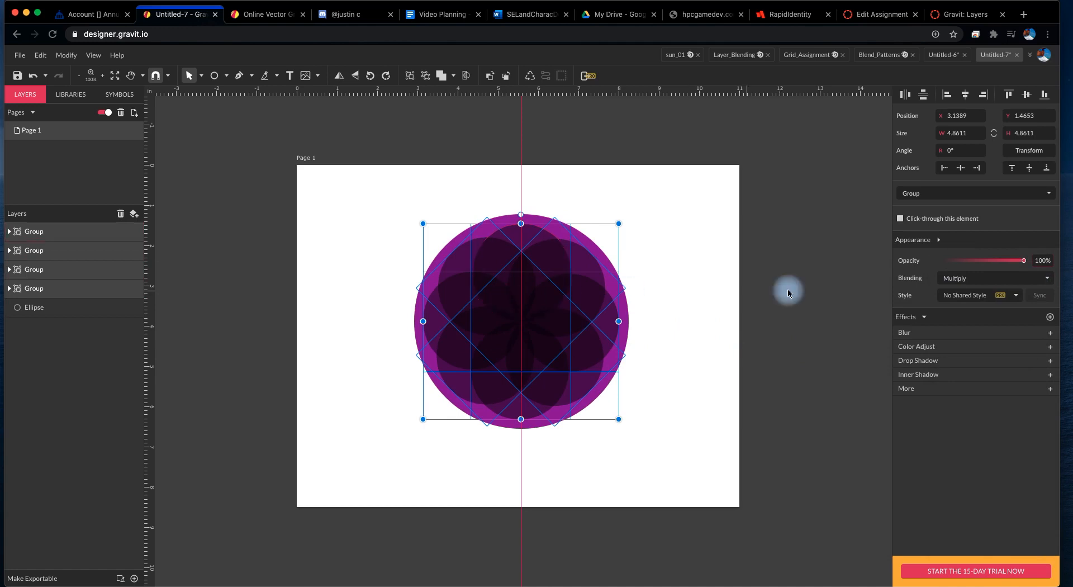
{"action": "left_click_drag", "start_coordinate": [1024, 260], "coordinate": [1019, 260]}
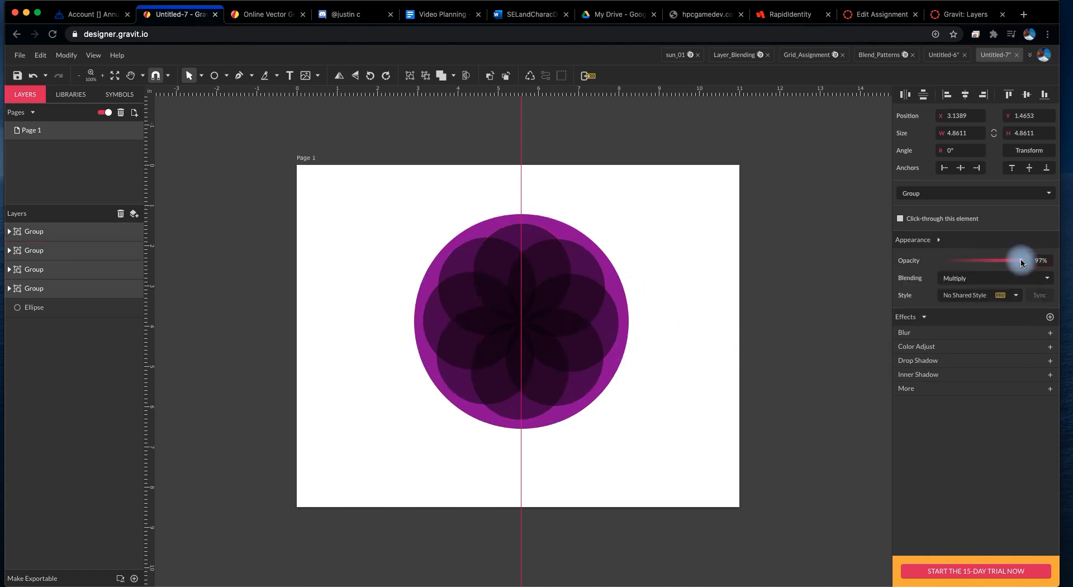
{"action": "left_click_drag", "start_coordinate": [1021, 260], "coordinate": [983, 259]}
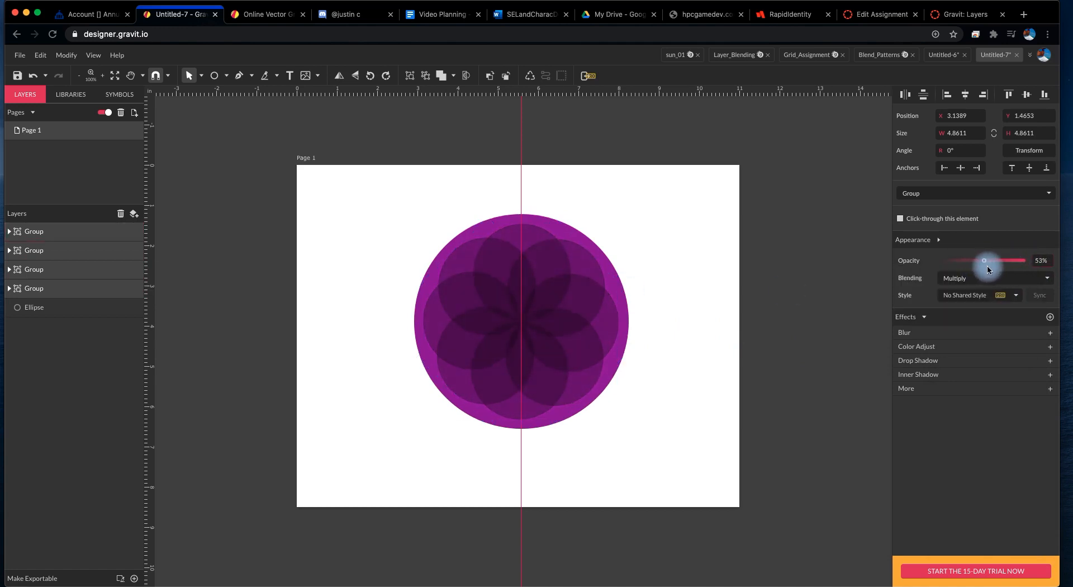
{"action": "left_click_drag", "start_coordinate": [984, 260], "coordinate": [1024, 260]}
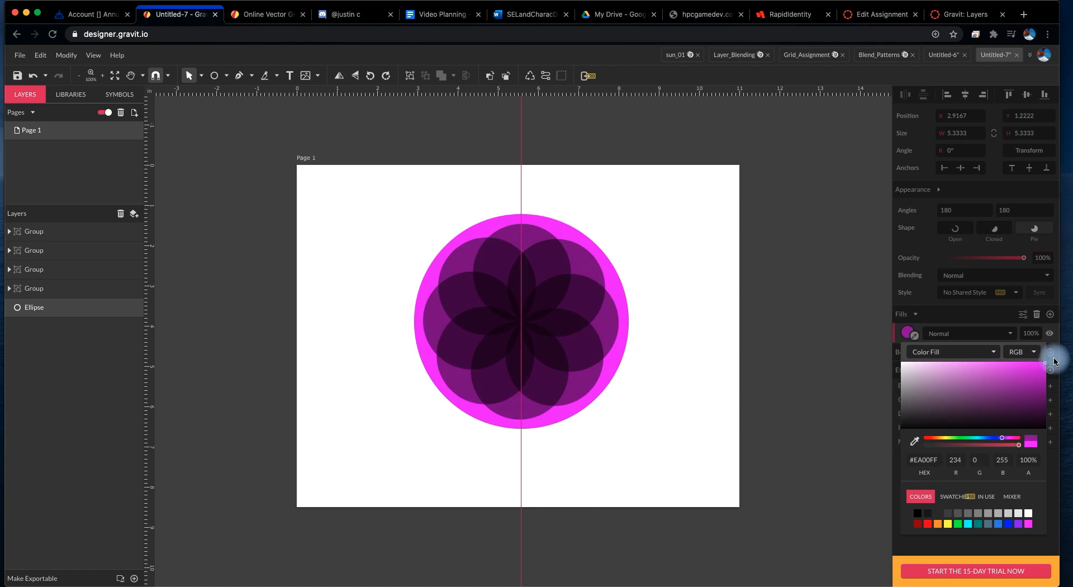
Step: Select the top flower group and try Darken, Color Burn and Linear Burn blending
{"action": "left_click", "coordinate": [930, 374]}
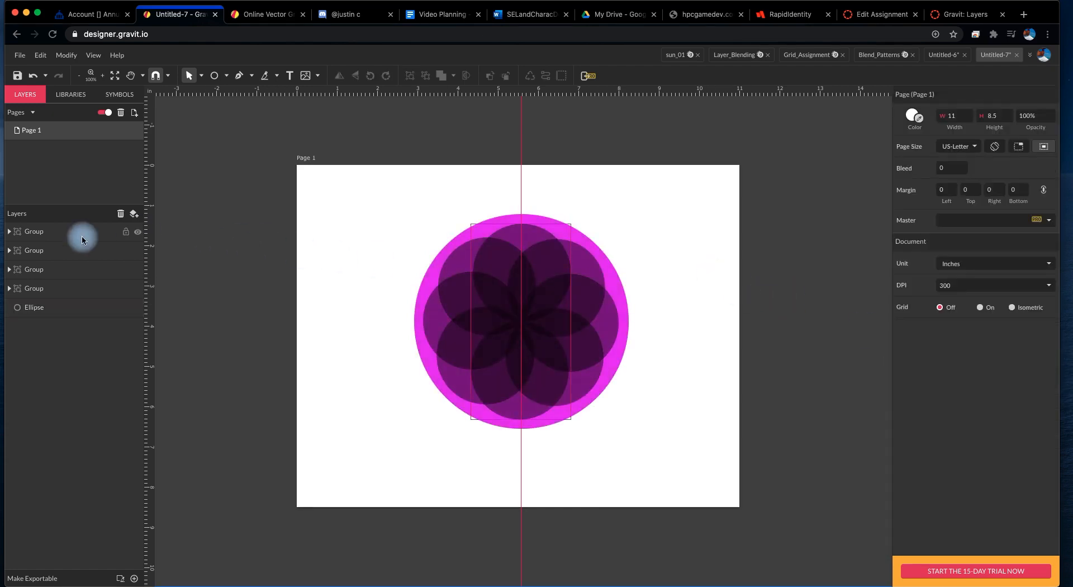
{"action": "left_click", "coordinate": [33, 231]}
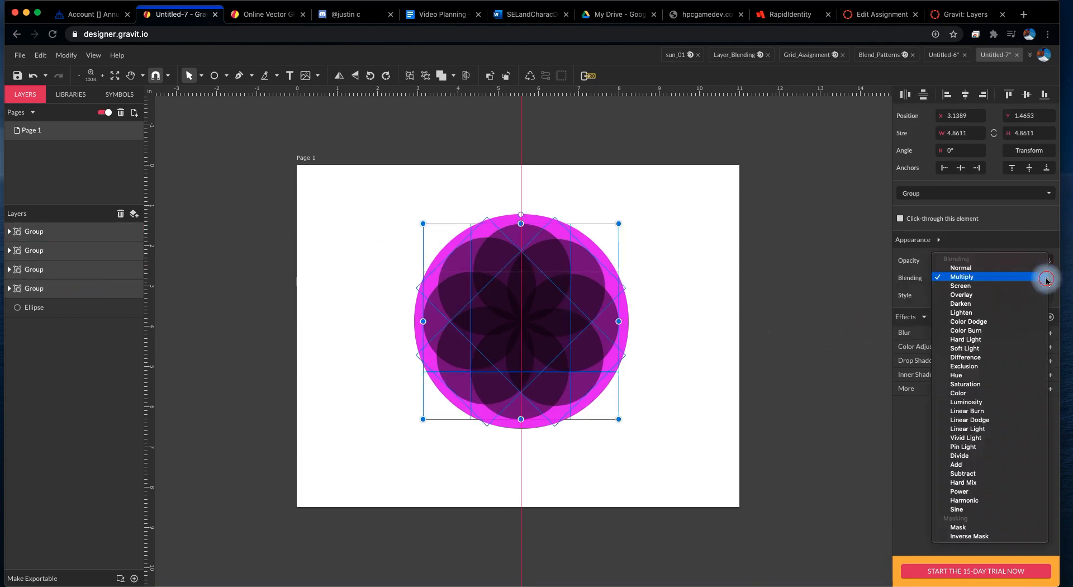
{"action": "mouse_move", "coordinate": [960, 302]}
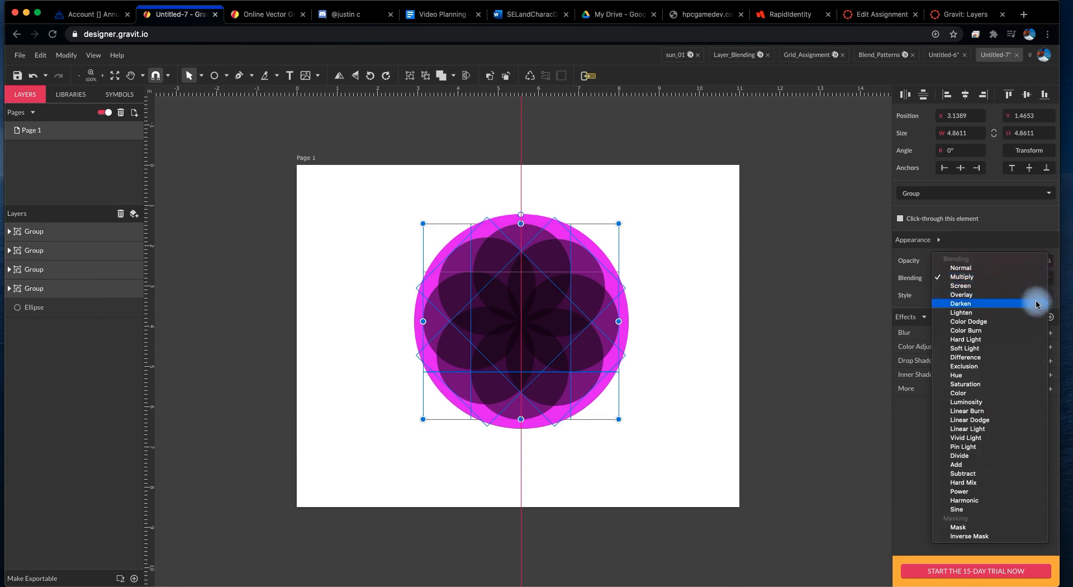
{"action": "mouse_move", "coordinate": [1002, 306]}
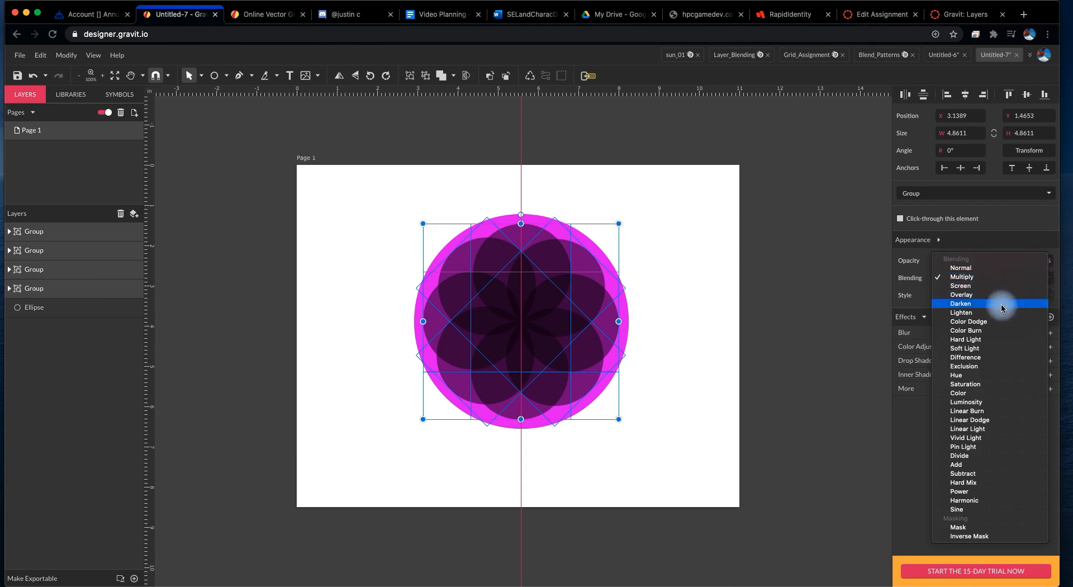
{"action": "left_click", "coordinate": [960, 302]}
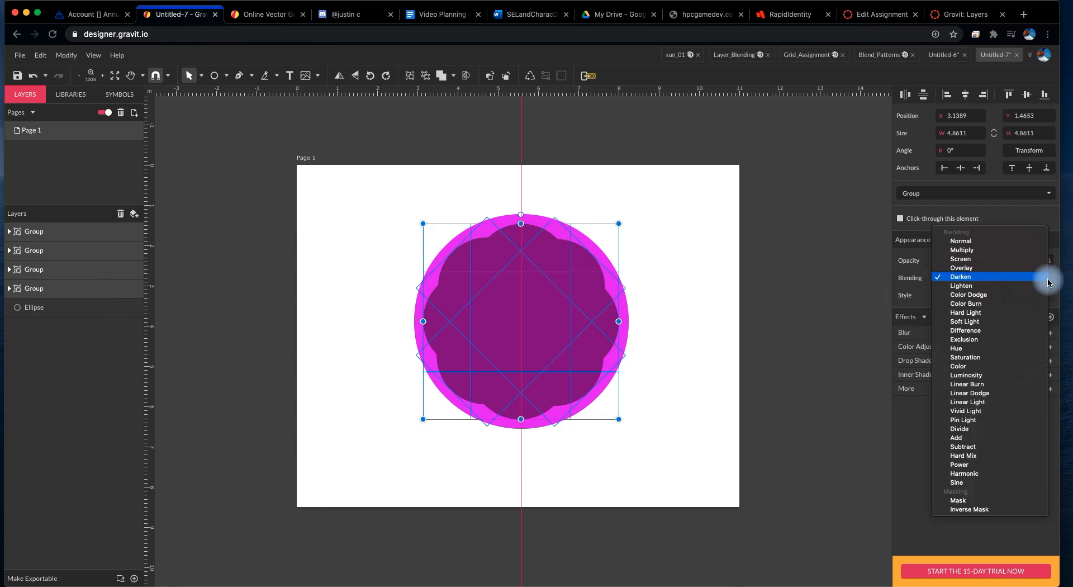
{"action": "mouse_move", "coordinate": [965, 302]}
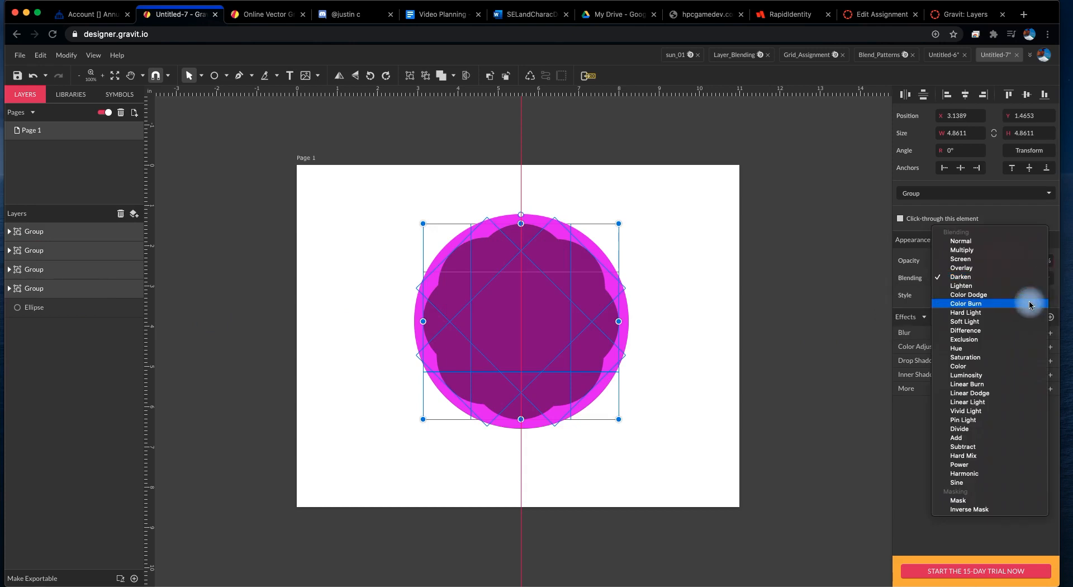
{"action": "left_click", "coordinate": [965, 302]}
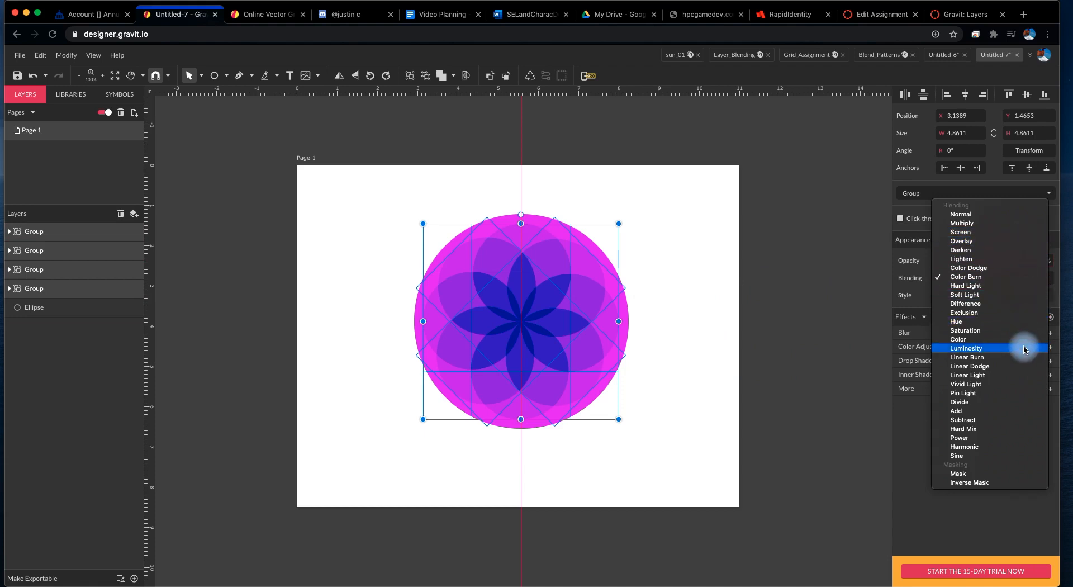
{"action": "left_click", "coordinate": [965, 357]}
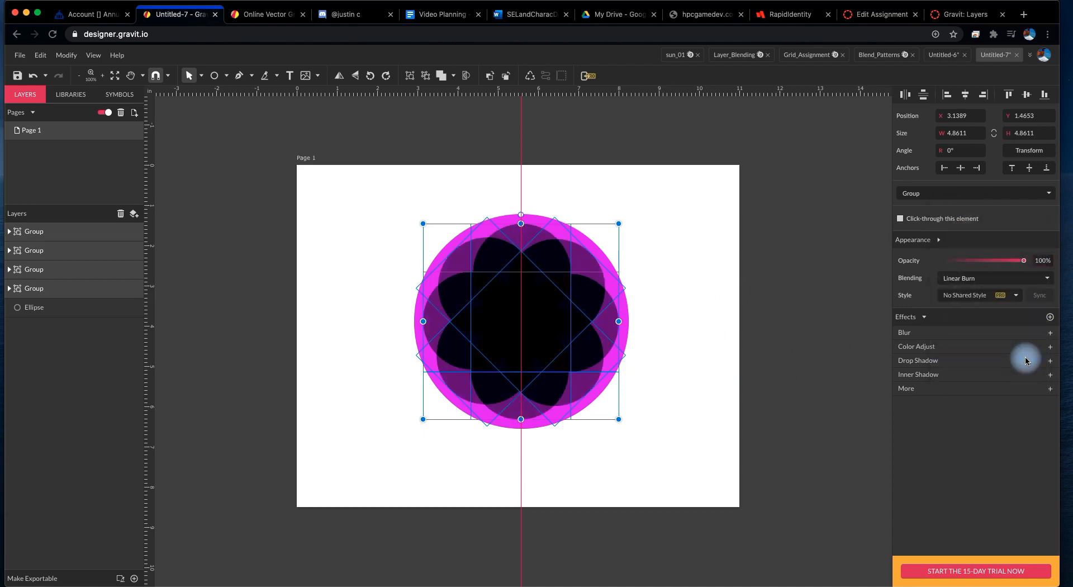
{"action": "mouse_move", "coordinate": [1046, 282]}
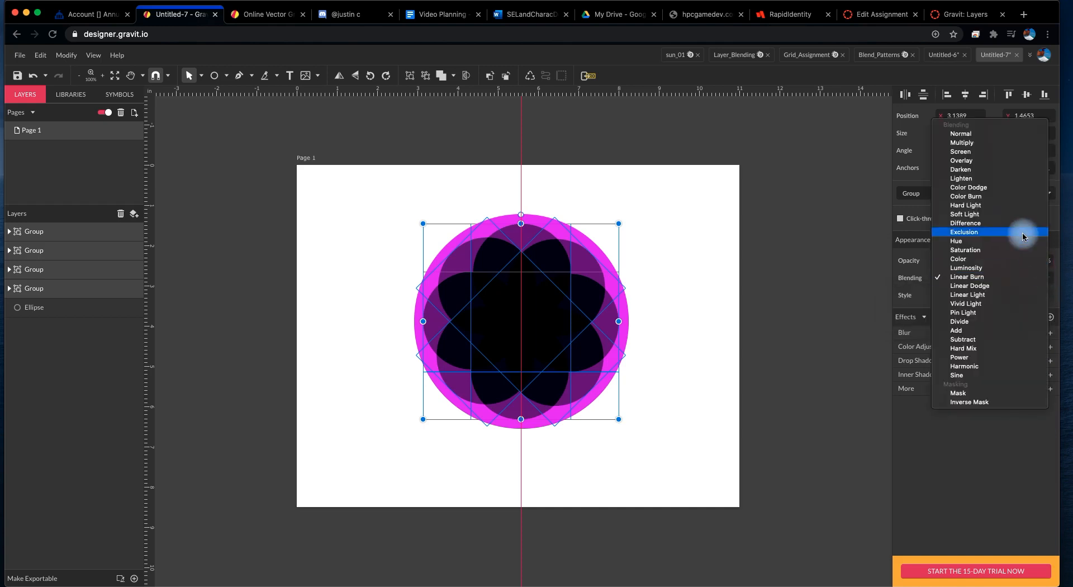
{"action": "mouse_move", "coordinate": [991, 143]}
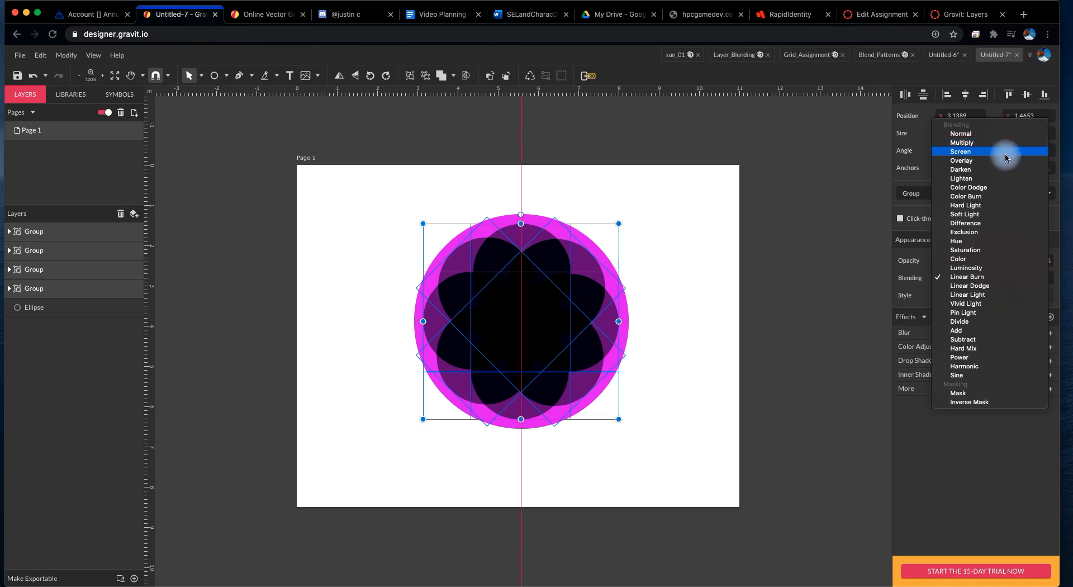
Step: Apply Screen blending to the flower group at 100% opacity
{"action": "left_click", "coordinate": [959, 151]}
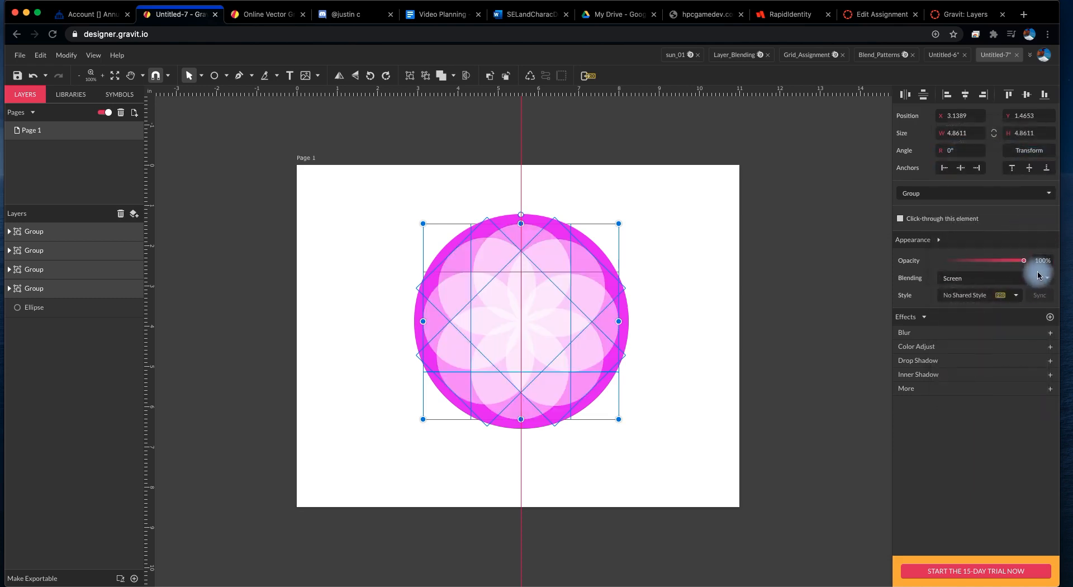
{"action": "left_click_drag", "start_coordinate": [1023, 259], "coordinate": [984, 259]}
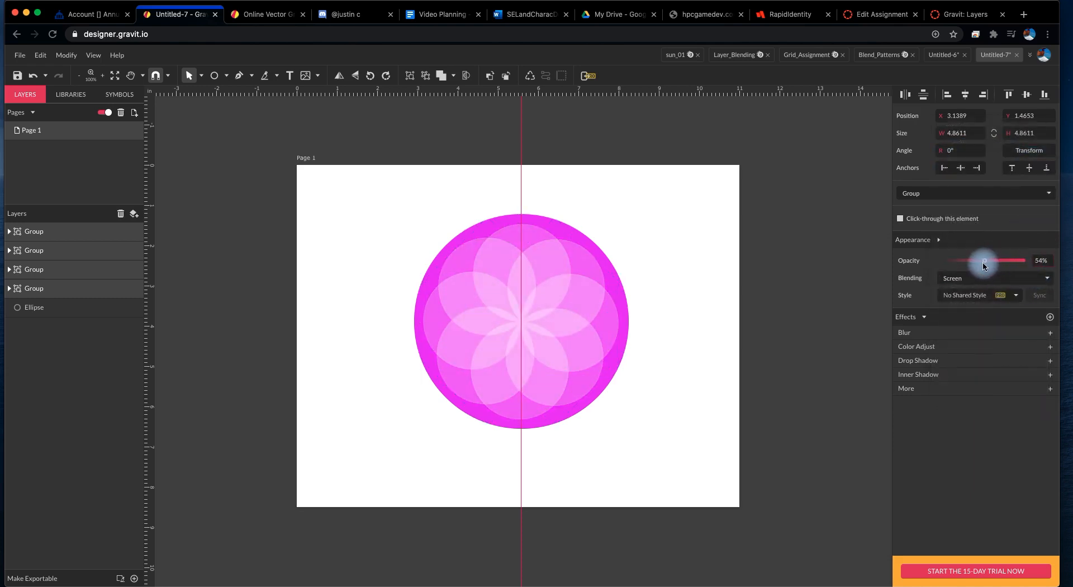
{"action": "left_click_drag", "start_coordinate": [983, 261], "coordinate": [1024, 260]}
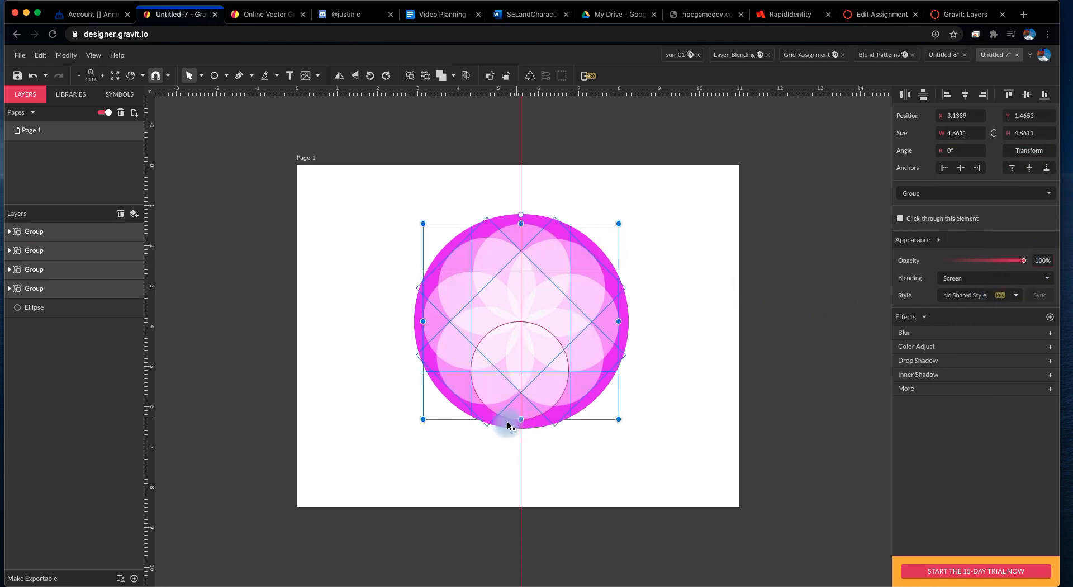
Step: Keep the flower group on Screen blending, then darken the circle's fill to deep purple
{"action": "left_click", "coordinate": [34, 307]}
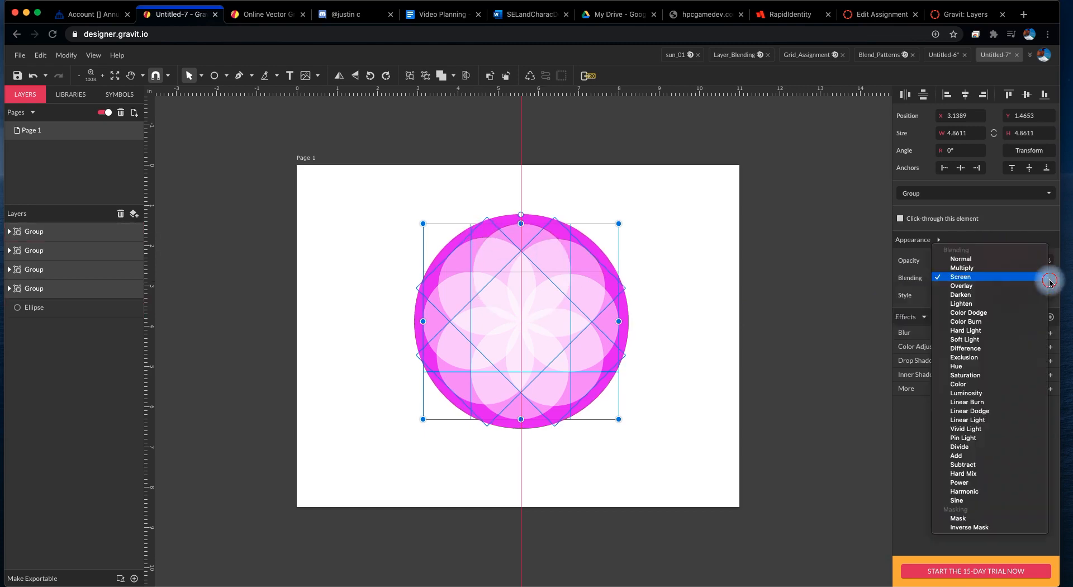
{"action": "left_click", "coordinate": [960, 285]}
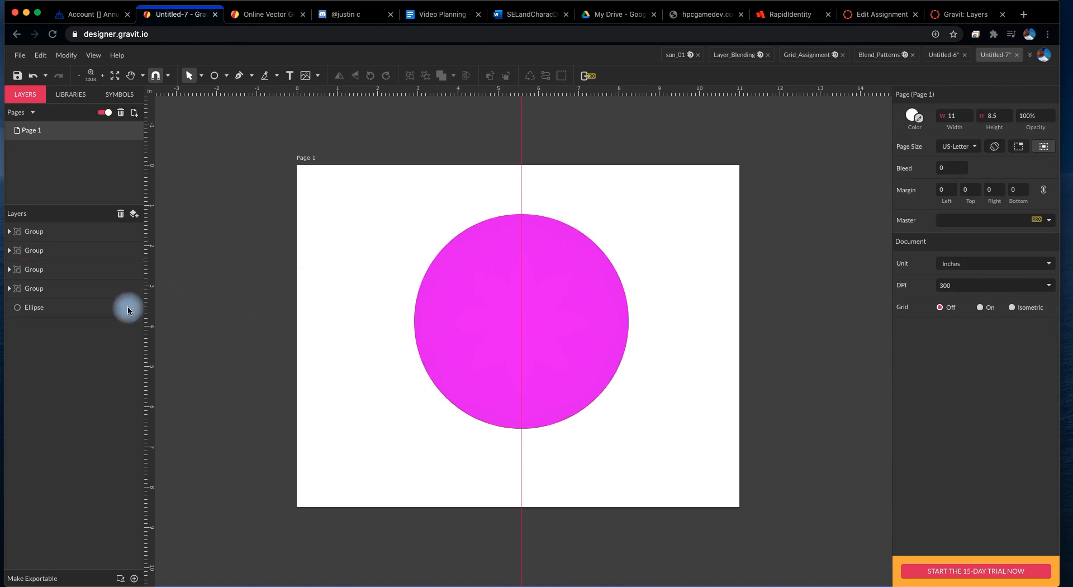
{"action": "left_click", "coordinate": [33, 307]}
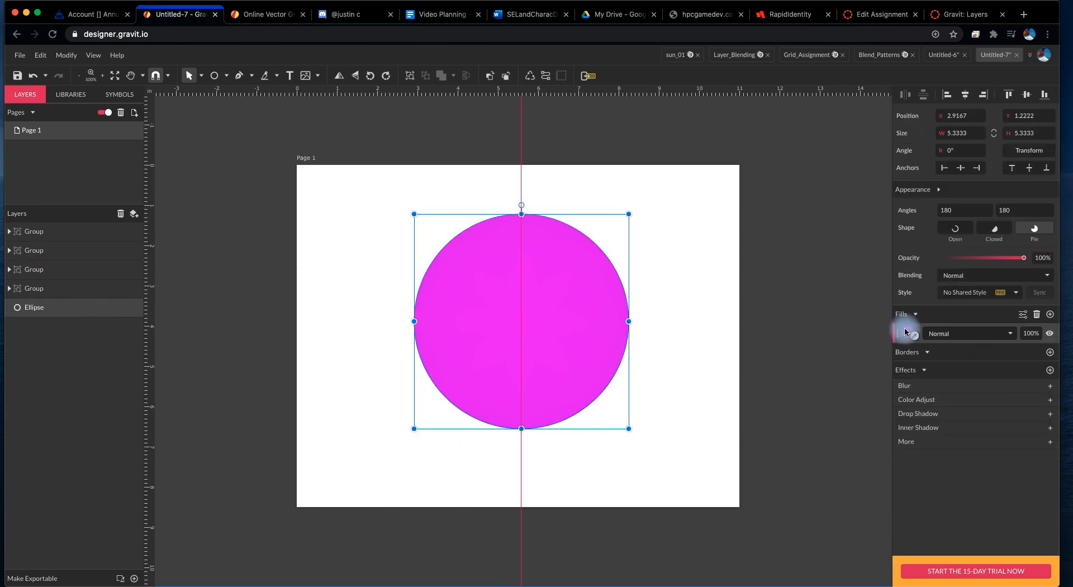
{"action": "left_click", "coordinate": [904, 332]}
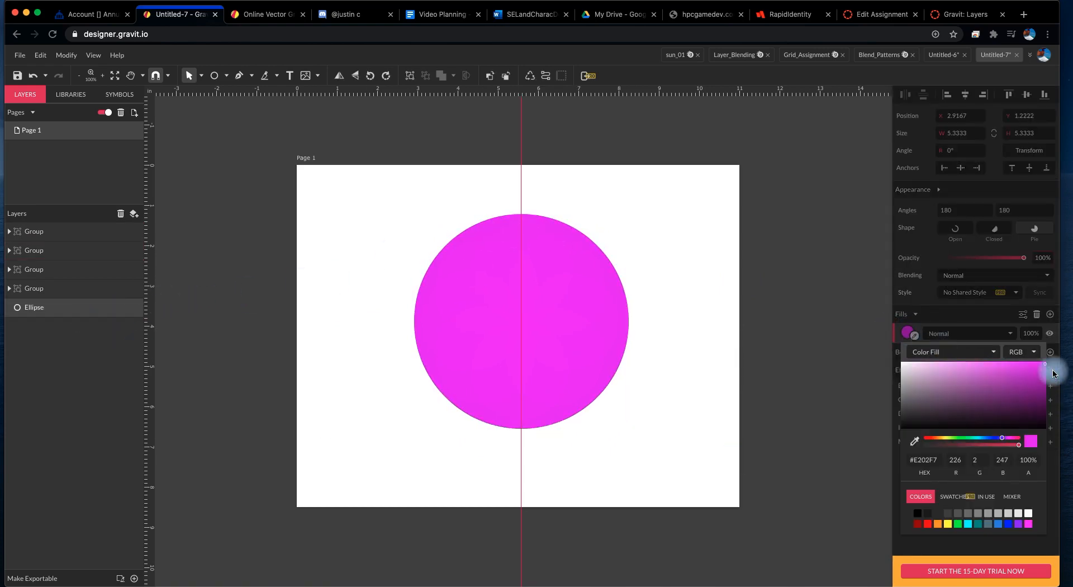
{"action": "left_click_drag", "start_coordinate": [1052, 373], "coordinate": [1044, 401]}
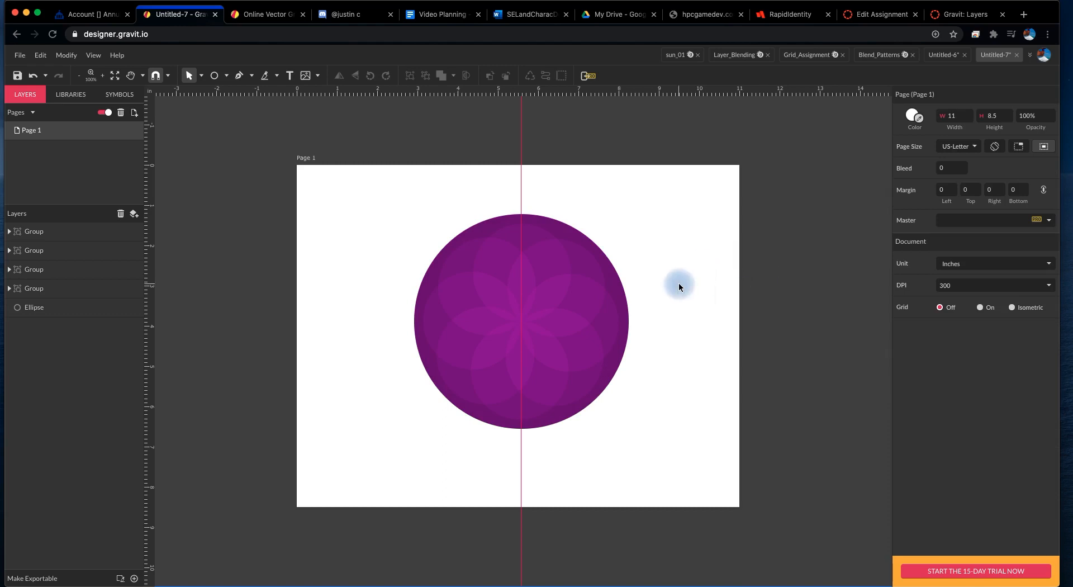
{"action": "mouse_move", "coordinate": [682, 284]}
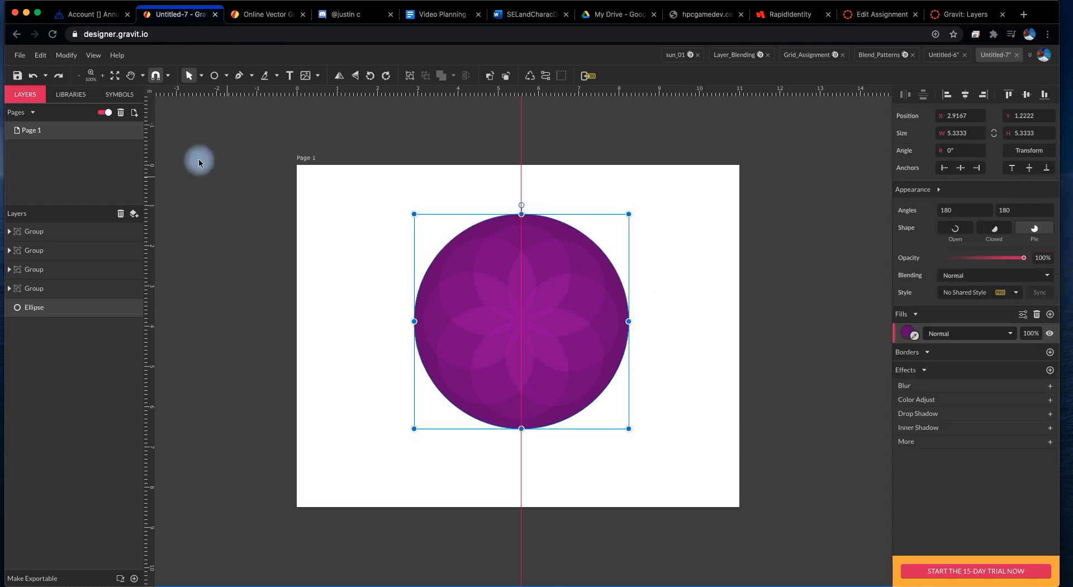
Step: Add a page-sized rectangle behind the circle with a black-to-dark-grey linear gradient fill
{"action": "left_click", "coordinate": [237, 76]}
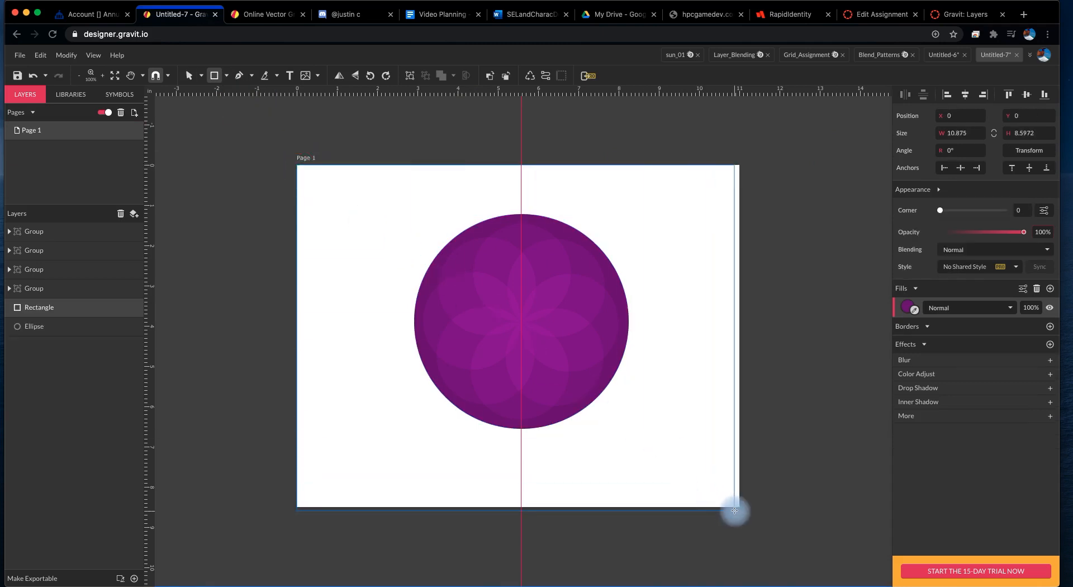
{"action": "left_click", "coordinate": [39, 307]}
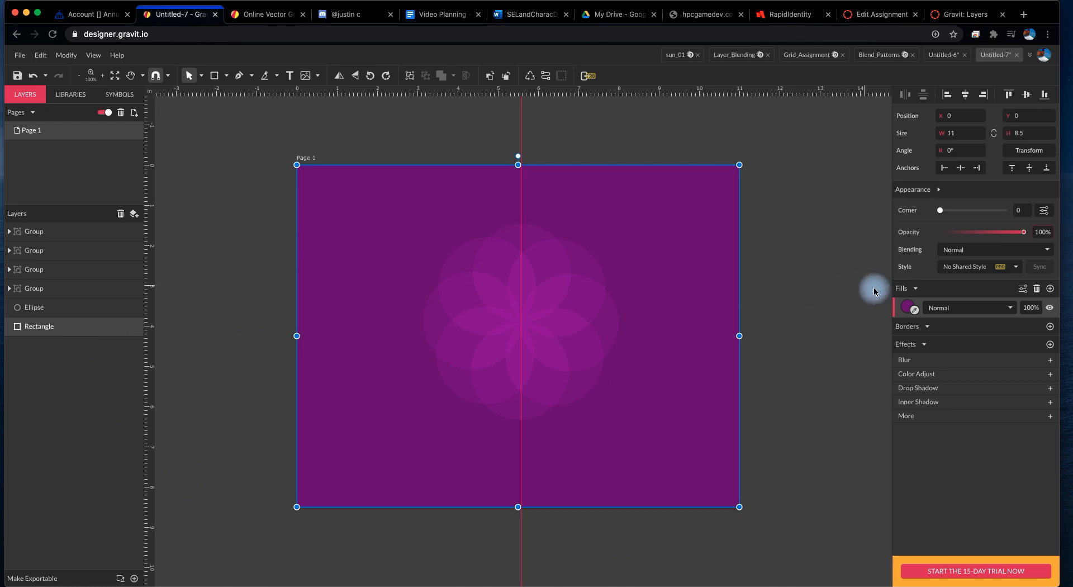
{"action": "left_click", "coordinate": [907, 306]}
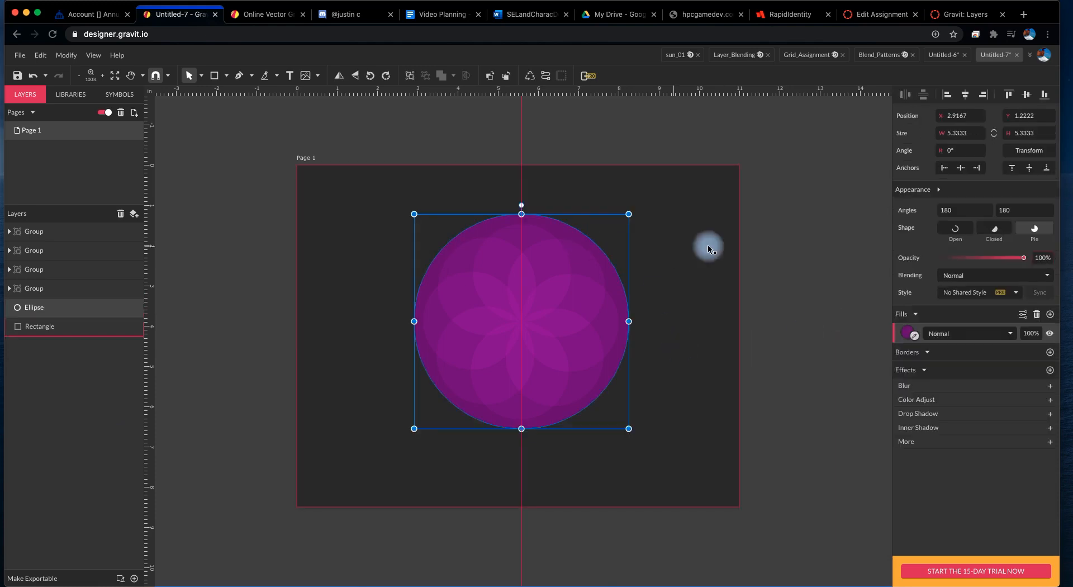
{"action": "left_click", "coordinate": [39, 326]}
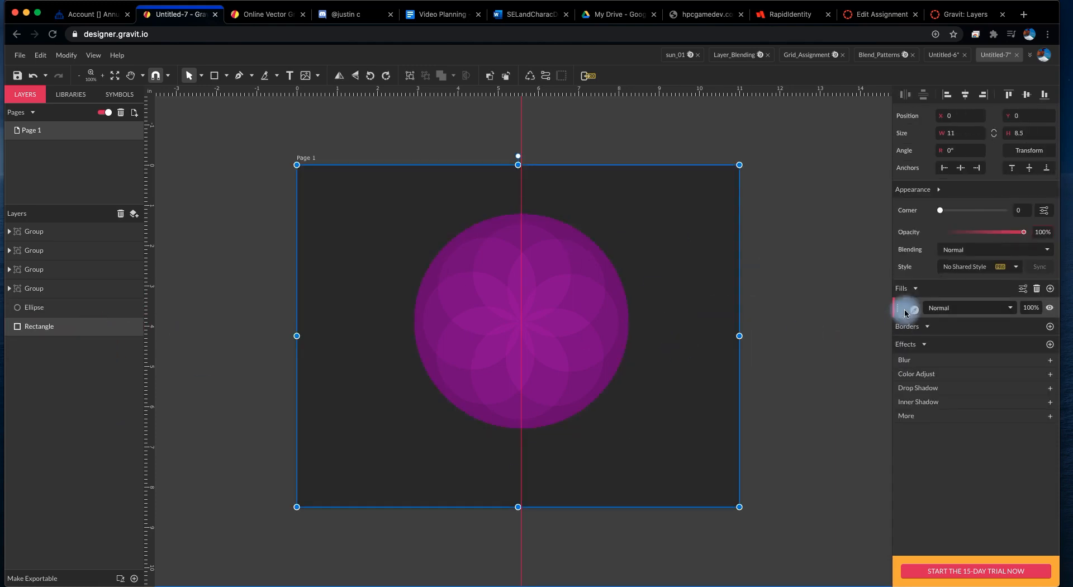
{"action": "left_click", "coordinate": [905, 308]}
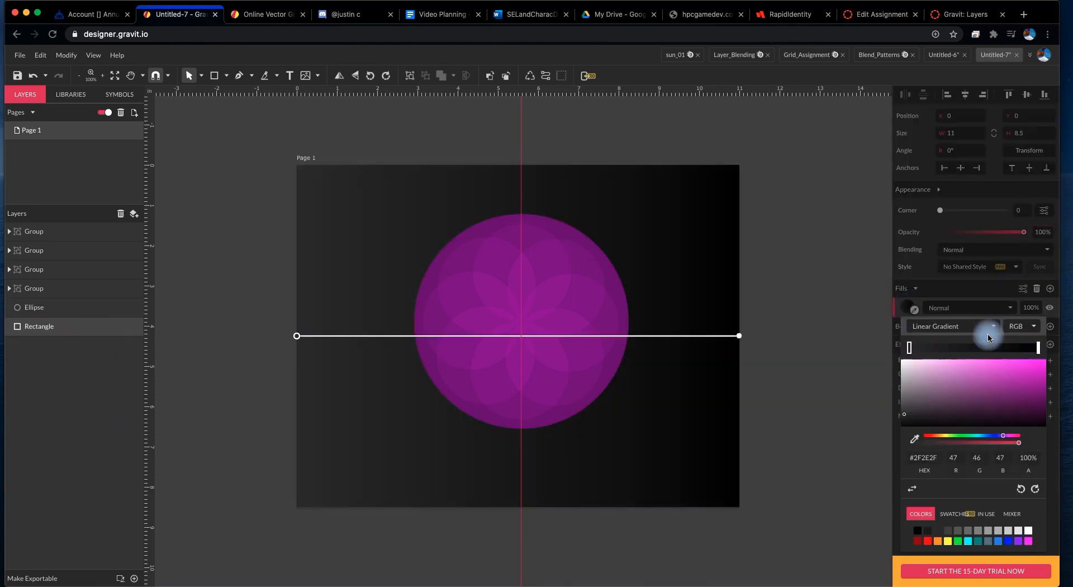
{"action": "left_click", "coordinate": [1035, 488]}
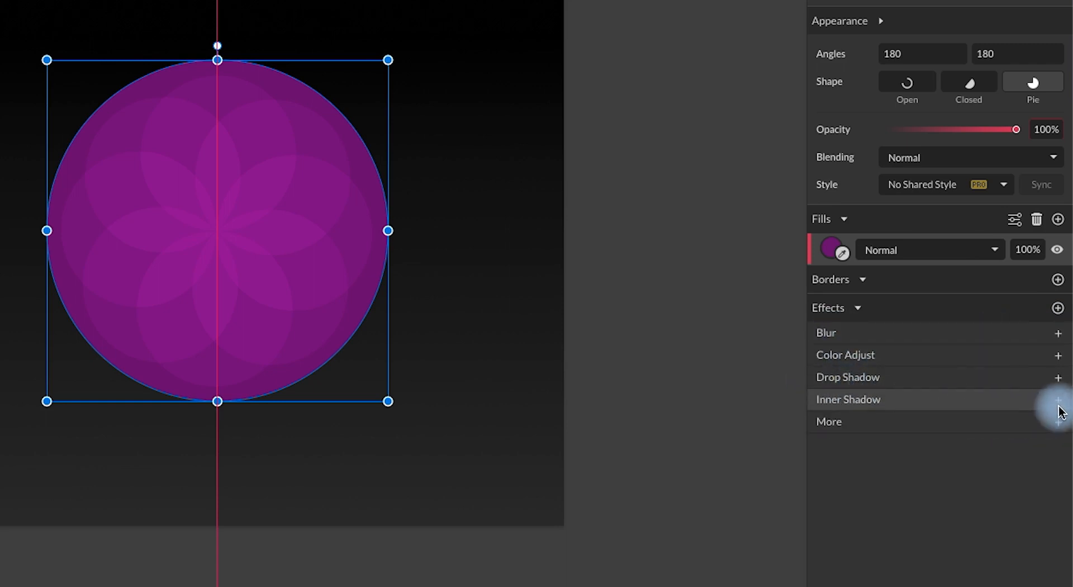
Step: Add an inner shadow with a 30px blur to the purple circle
{"action": "left_click", "coordinate": [1057, 399]}
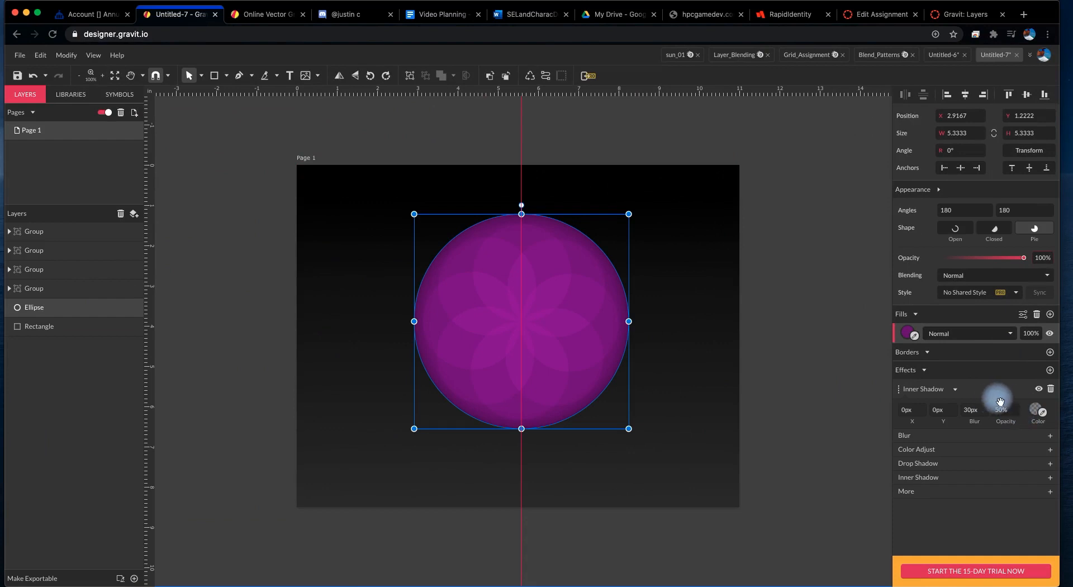
{"action": "mouse_move", "coordinate": [1050, 388]}
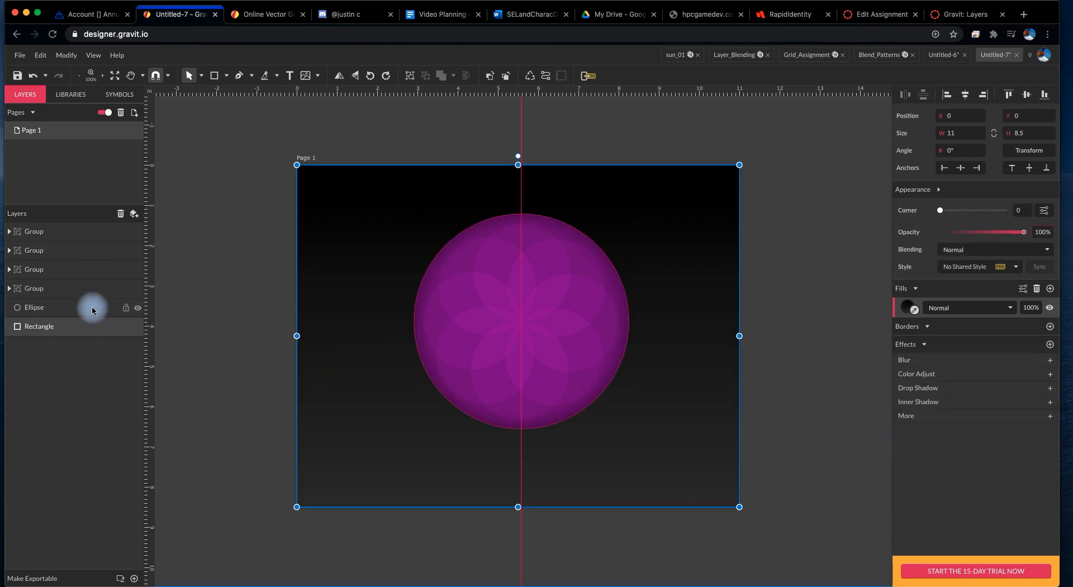
Step: Duplicate the purple circle and replace the copy's inner shadow with a roughly 21px blur
{"action": "left_click", "coordinate": [34, 306]}
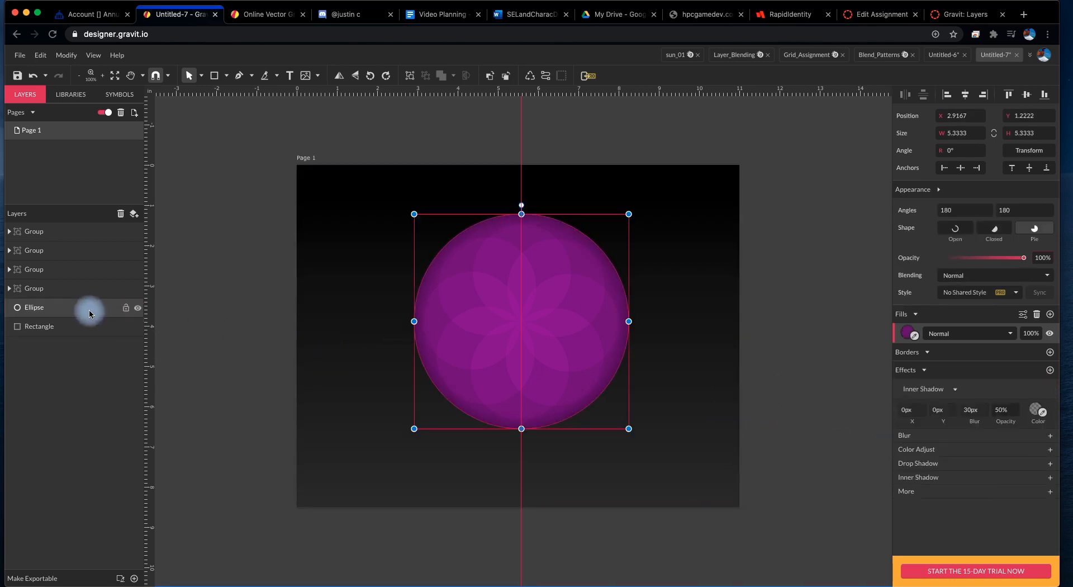
{"action": "left_click", "coordinate": [40, 55]}
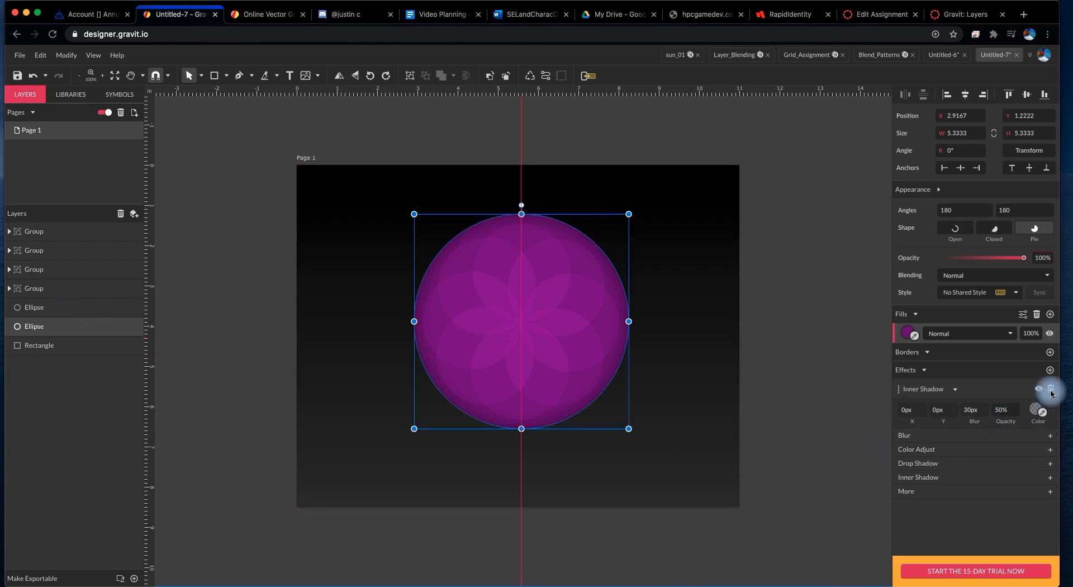
{"action": "left_click", "coordinate": [1050, 388]}
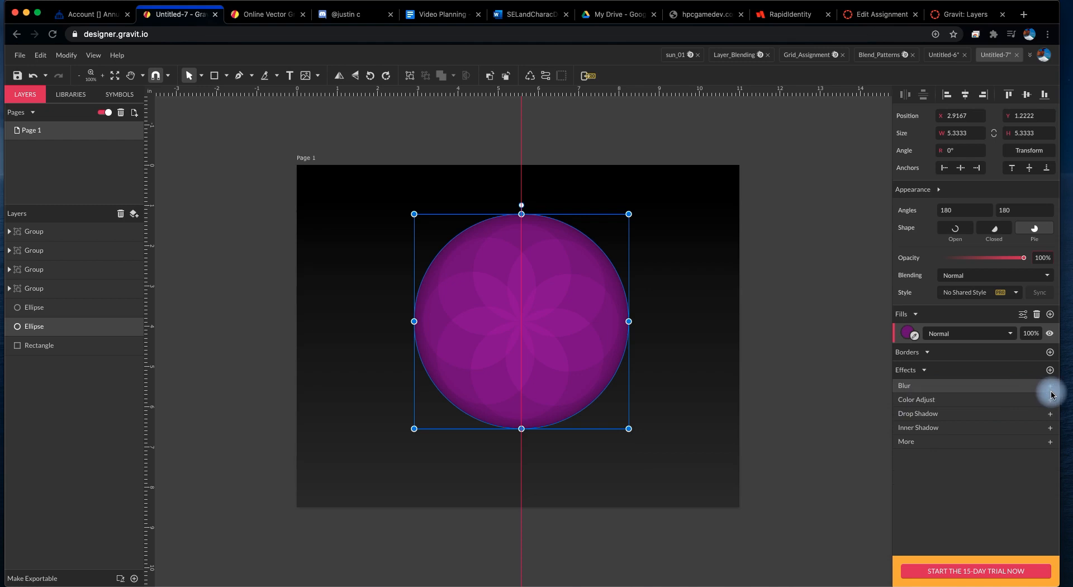
{"action": "left_click", "coordinate": [1050, 384]}
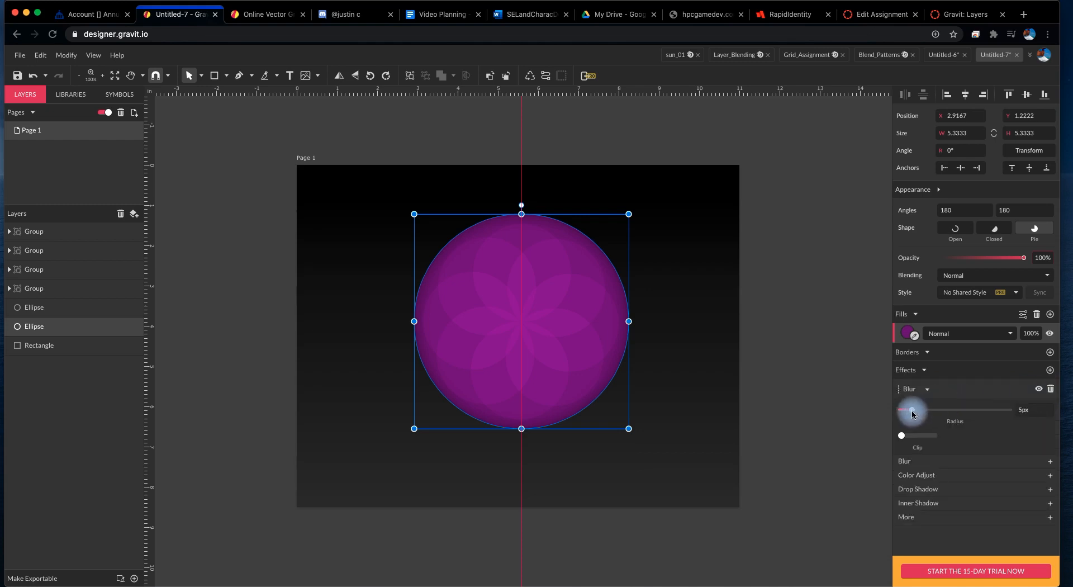
{"action": "left_click_drag", "start_coordinate": [911, 410], "coordinate": [947, 409]}
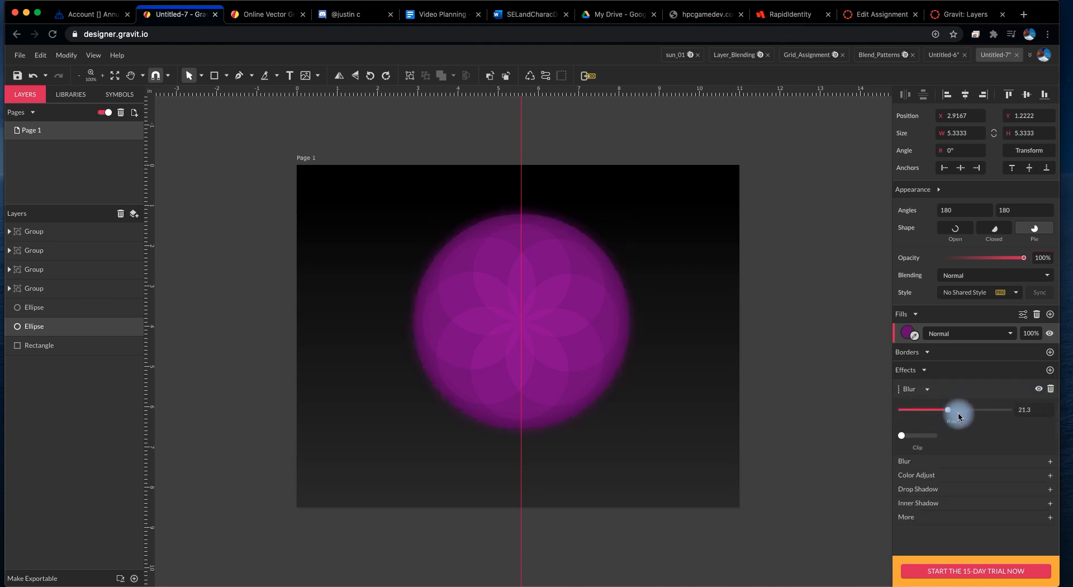
{"action": "left_click_drag", "start_coordinate": [947, 409], "coordinate": [944, 409]}
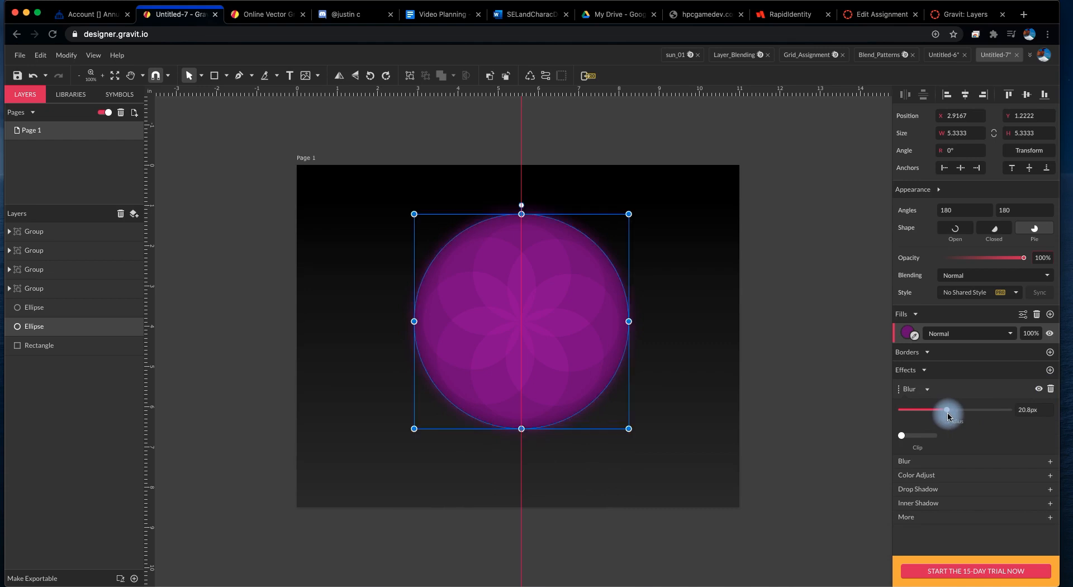
{"action": "left_click", "coordinate": [905, 333]}
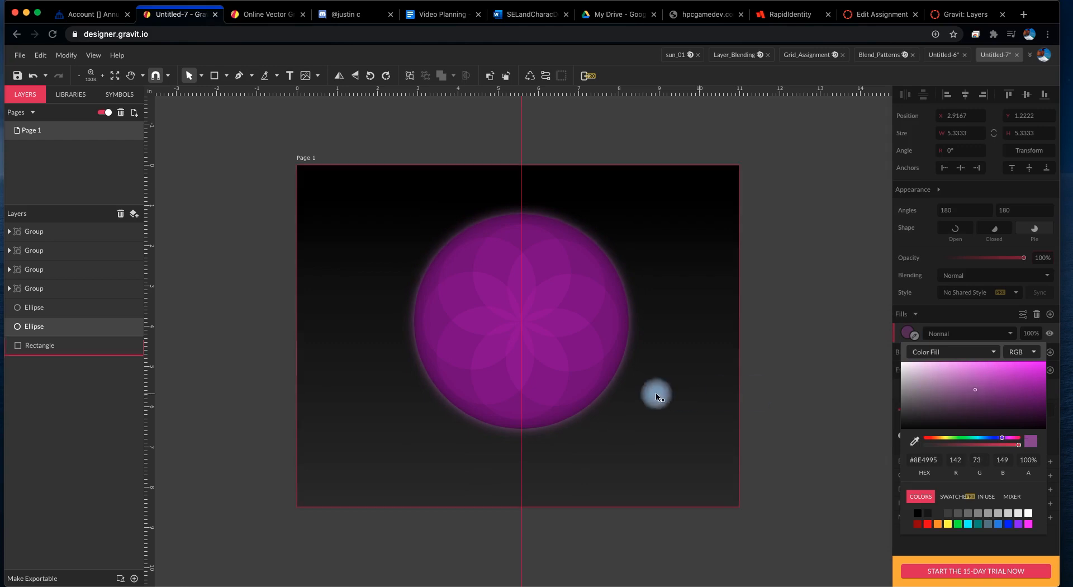
{"action": "left_click", "coordinate": [39, 345]}
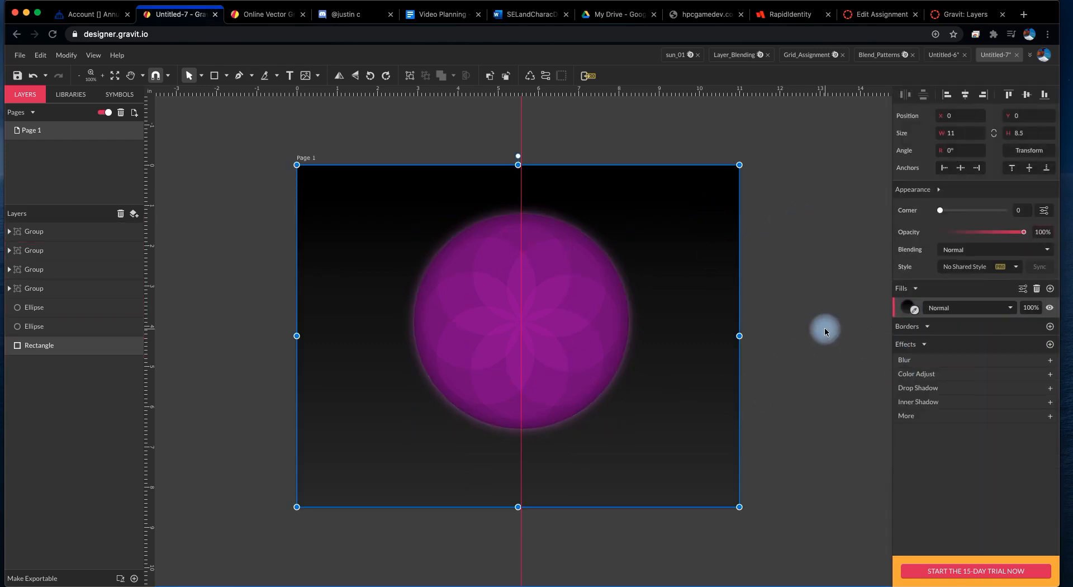
{"action": "left_click", "coordinate": [458, 336]}
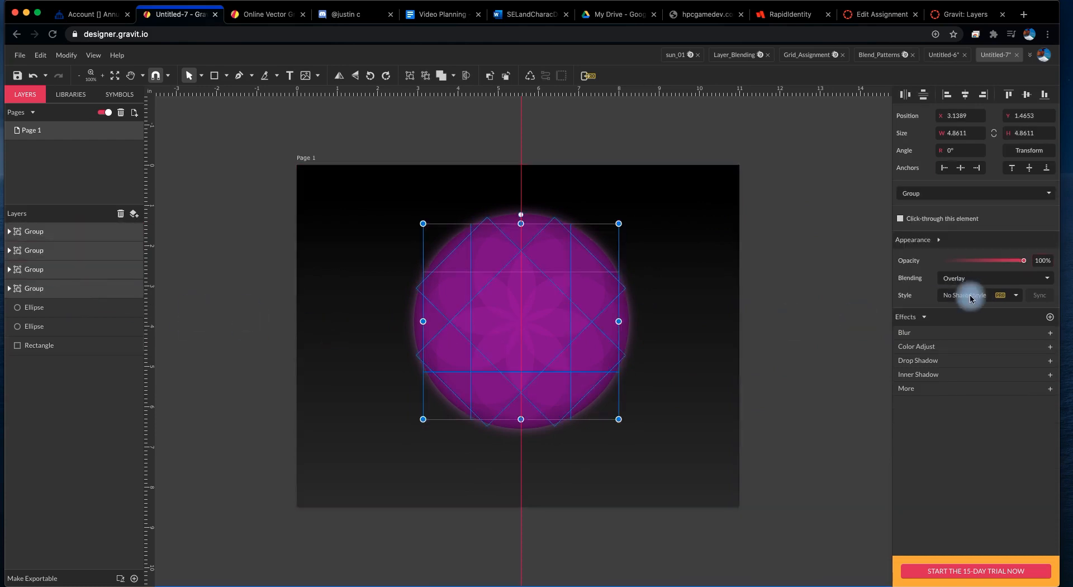
{"action": "left_click_drag", "start_coordinate": [1024, 259], "coordinate": [1009, 260]}
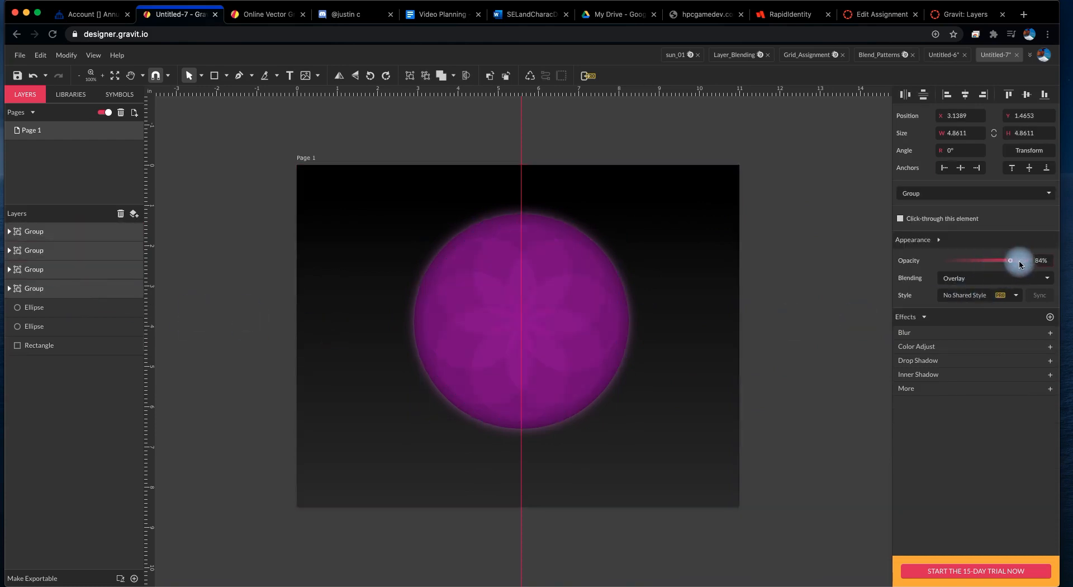
{"action": "left_click_drag", "start_coordinate": [1009, 259], "coordinate": [1023, 260]}
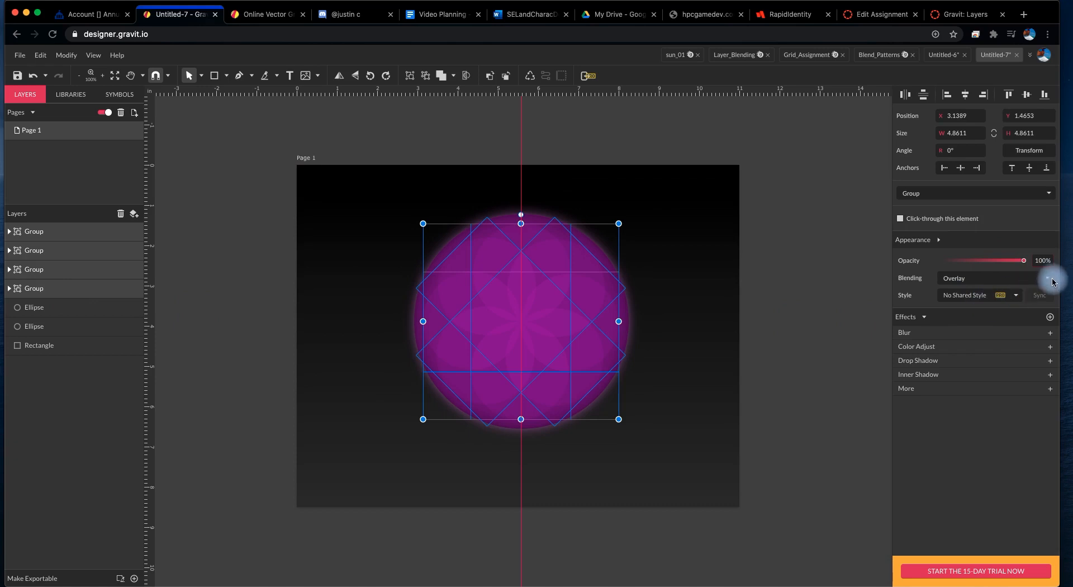
{"action": "mouse_move", "coordinate": [698, 413]}
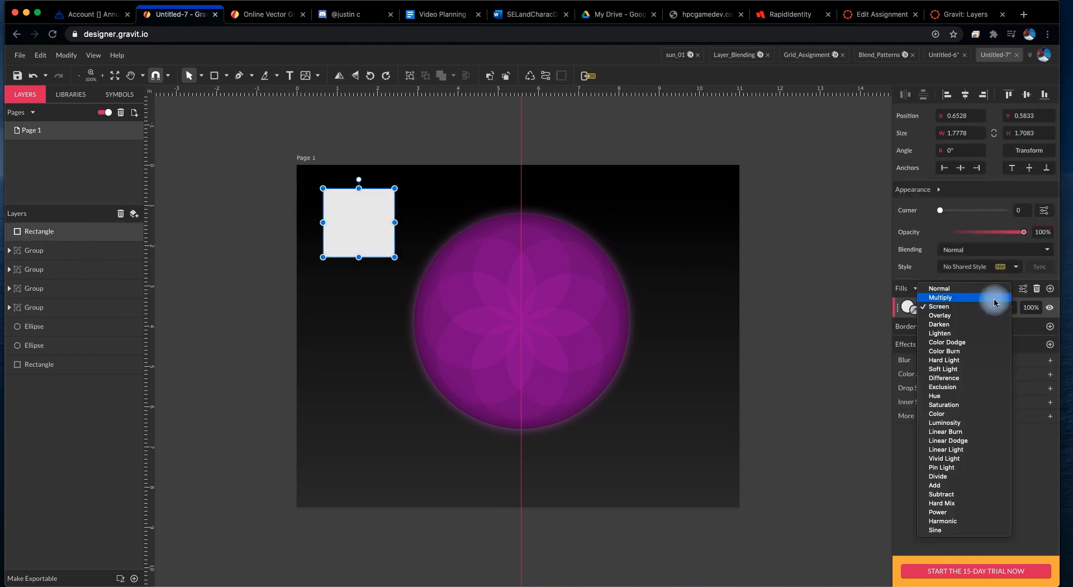
Step: Fill the square dark red with Screen blending and place an offset copy beside it
{"action": "left_click", "coordinate": [940, 296]}
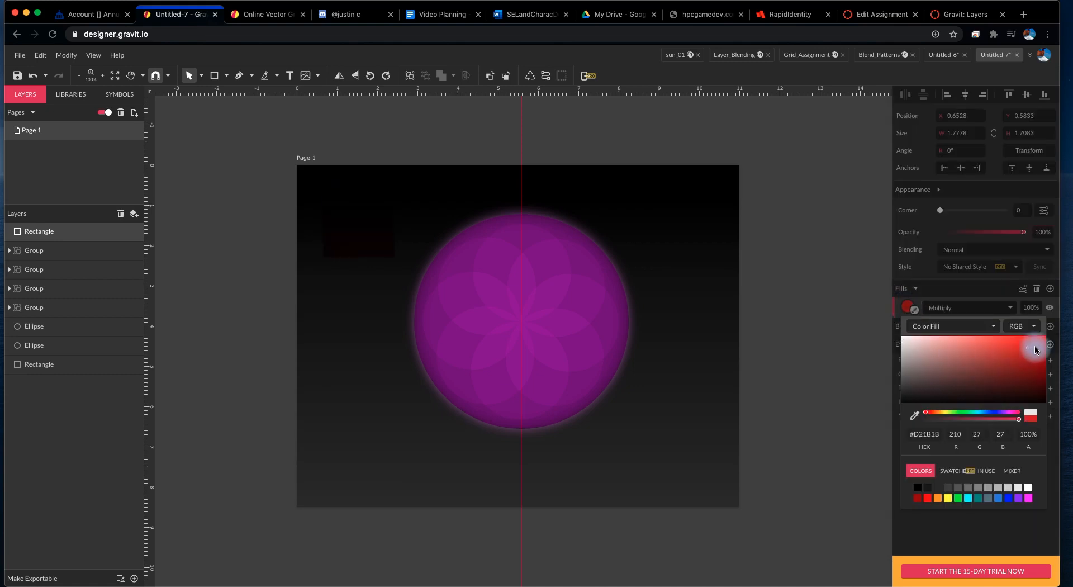
{"action": "left_click_drag", "start_coordinate": [1024, 348], "coordinate": [1038, 366]}
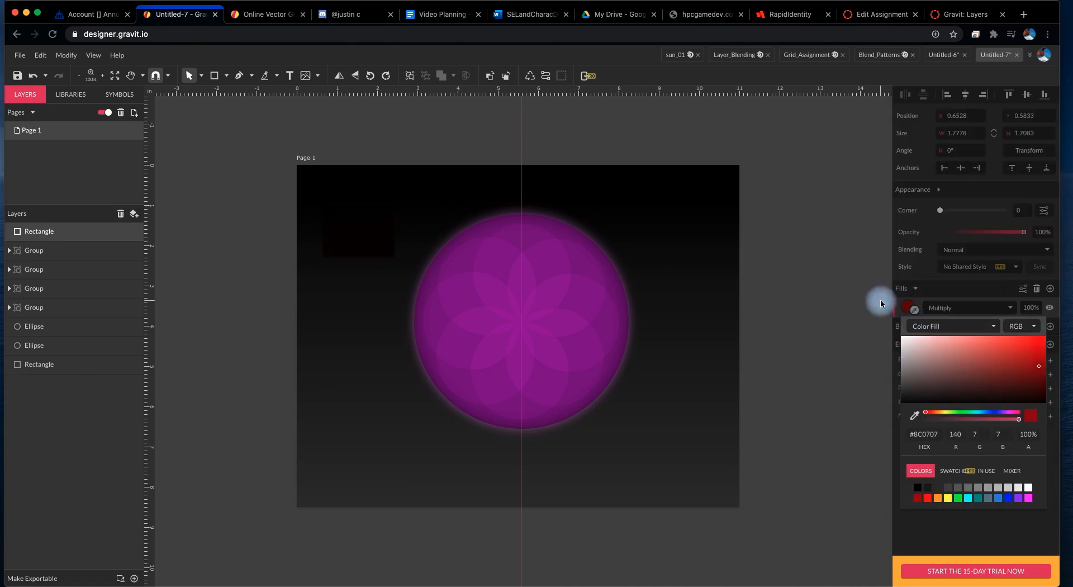
{"action": "left_click", "coordinate": [968, 306]}
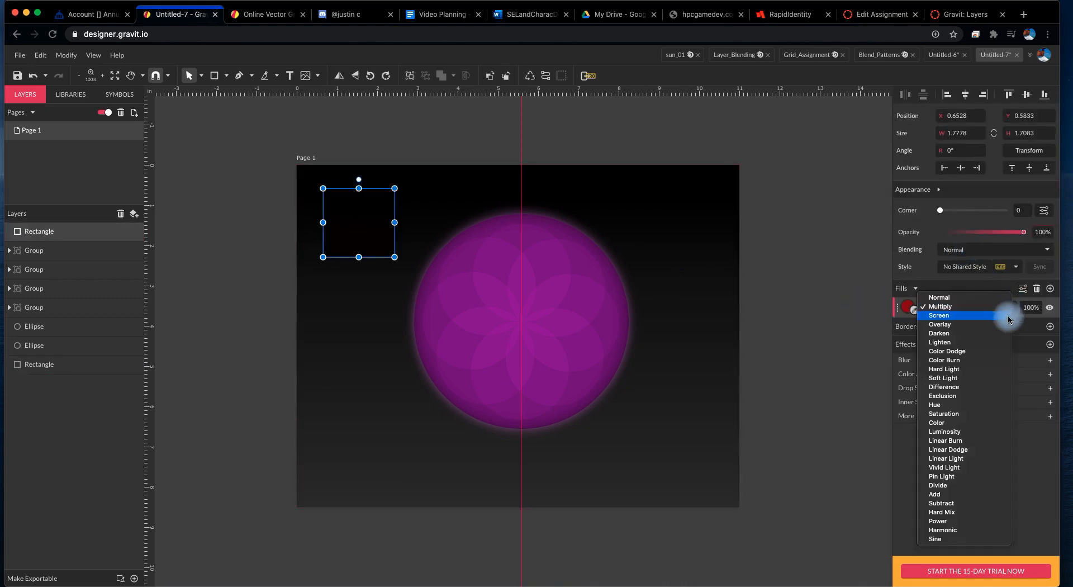
{"action": "left_click", "coordinate": [938, 315]}
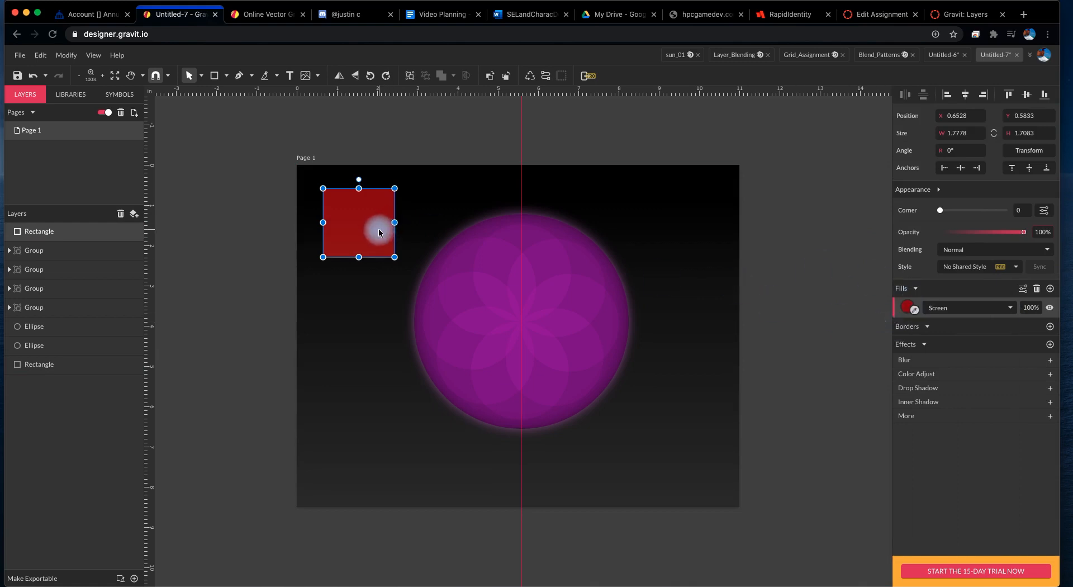
{"action": "left_click_drag", "start_coordinate": [357, 223], "coordinate": [378, 242]}
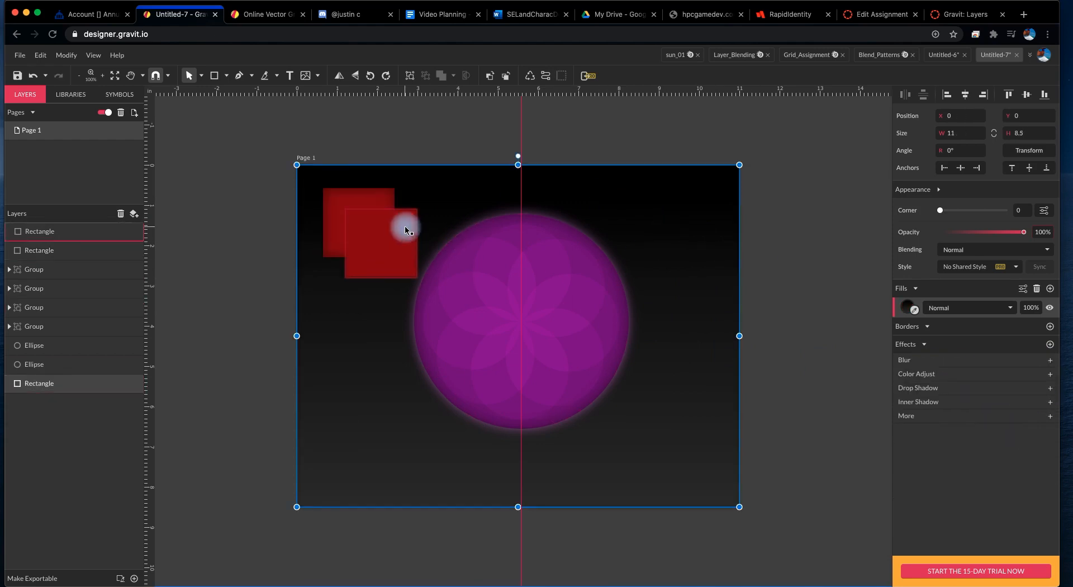
{"action": "left_click", "coordinate": [966, 306]}
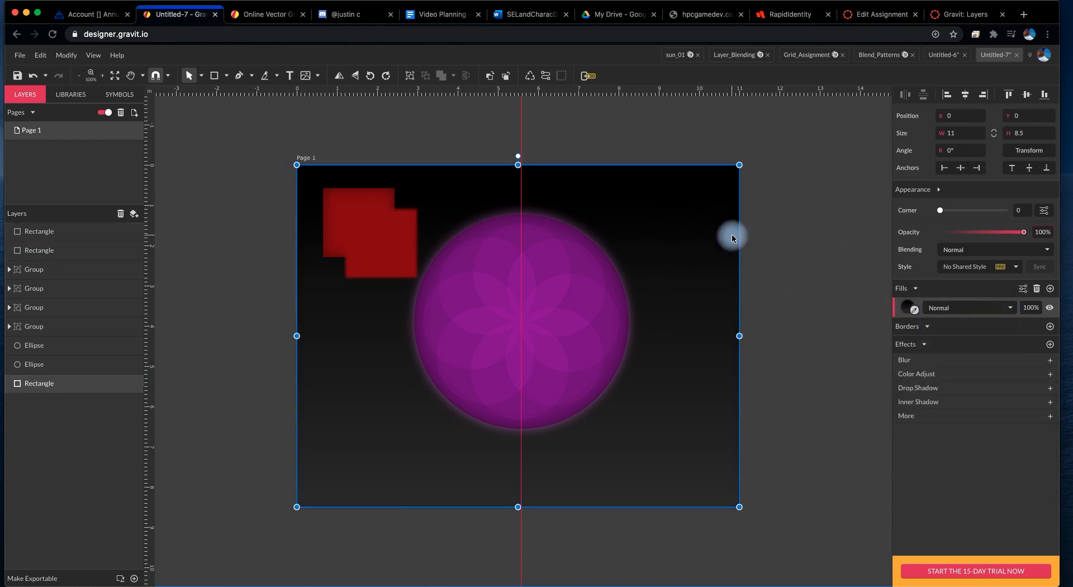
{"action": "mouse_move", "coordinate": [851, 373]}
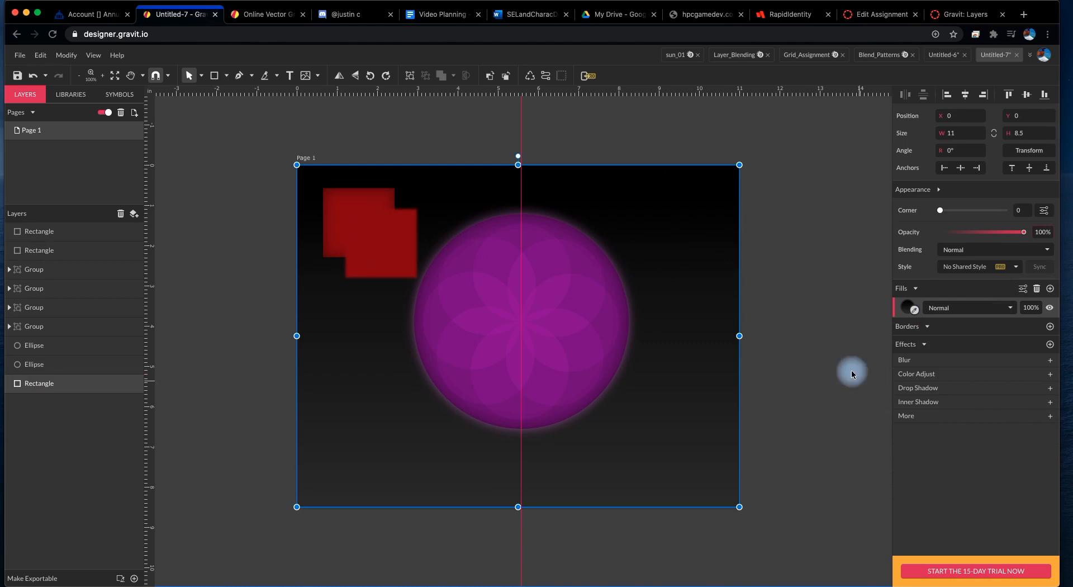
Step: Reopen the background's linear gradient fill settings to make it vertical with muted grey stops
{"action": "left_click", "coordinate": [906, 306]}
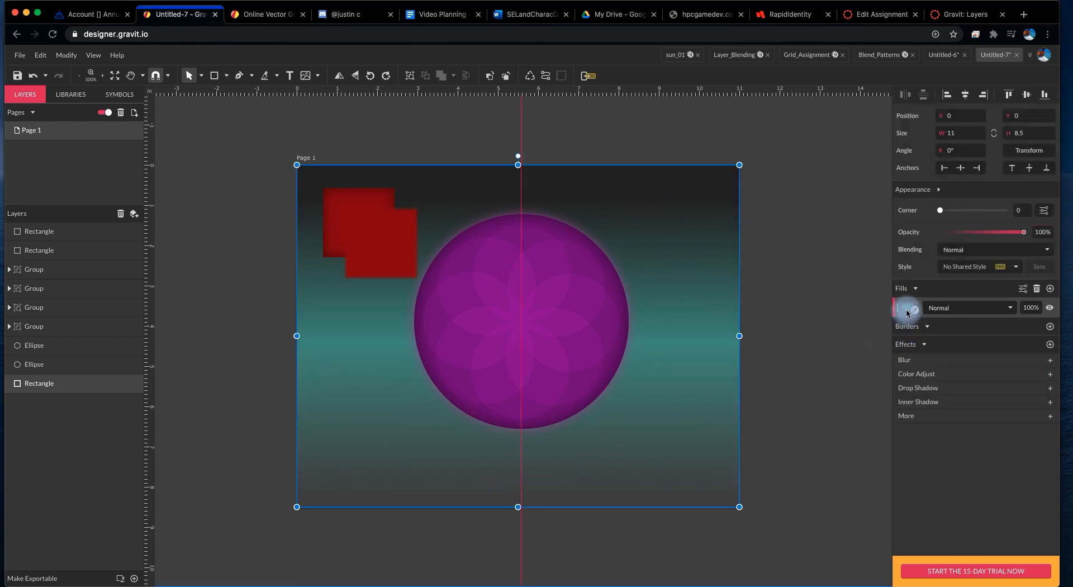
{"action": "left_click", "coordinate": [905, 307]}
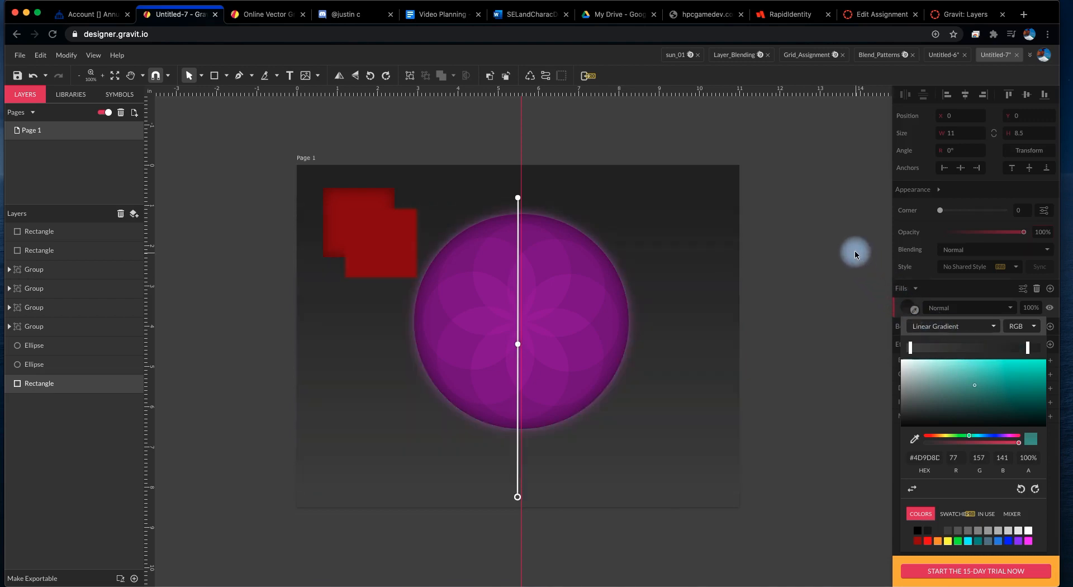
{"action": "mouse_move", "coordinate": [848, 346]}
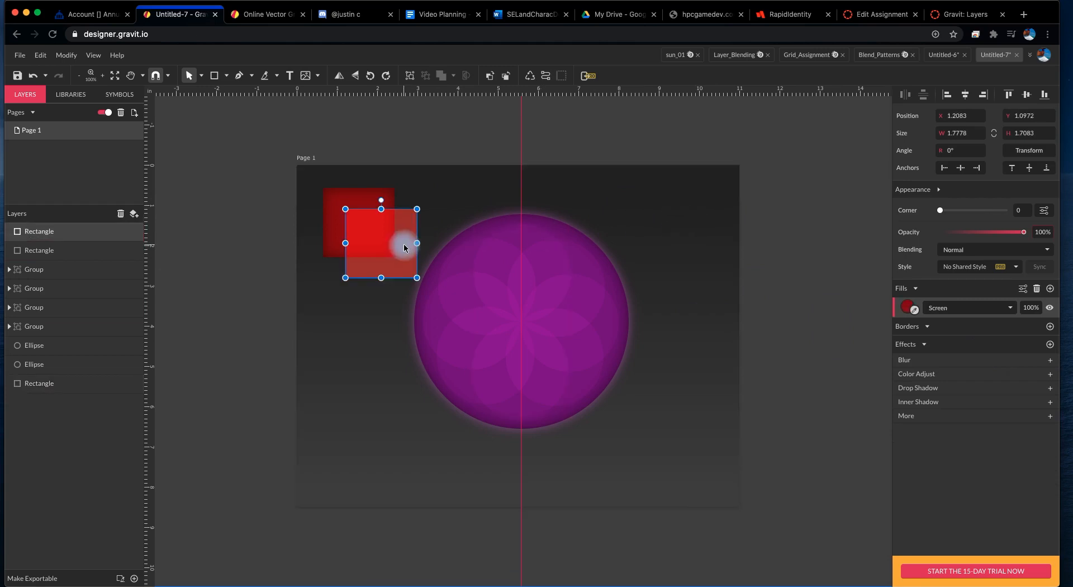
Step: Select the front red square, then the top red square, in the layers list
{"action": "left_click", "coordinate": [39, 249]}
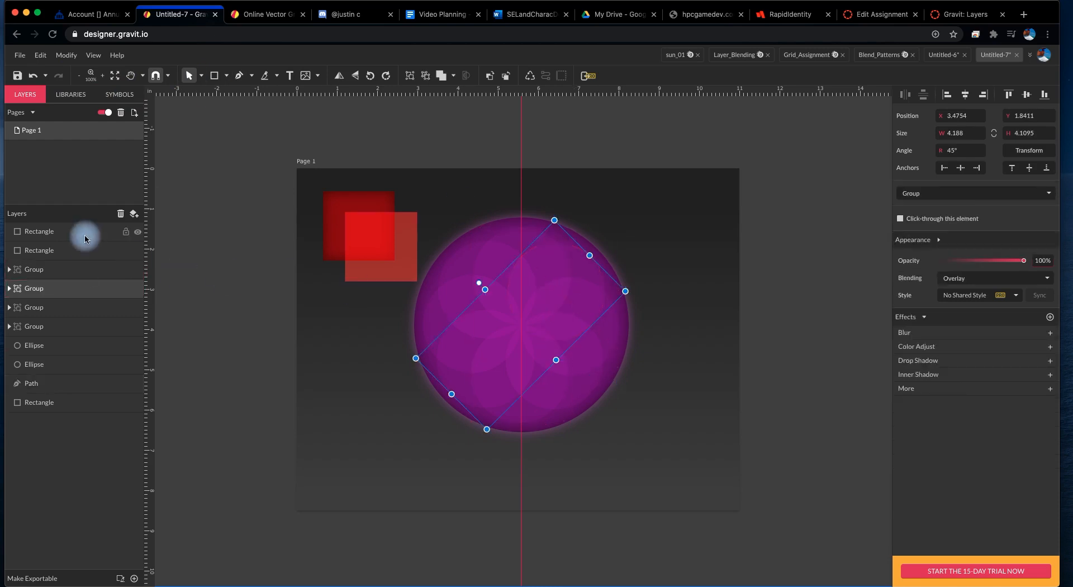
{"action": "left_click", "coordinate": [31, 383]}
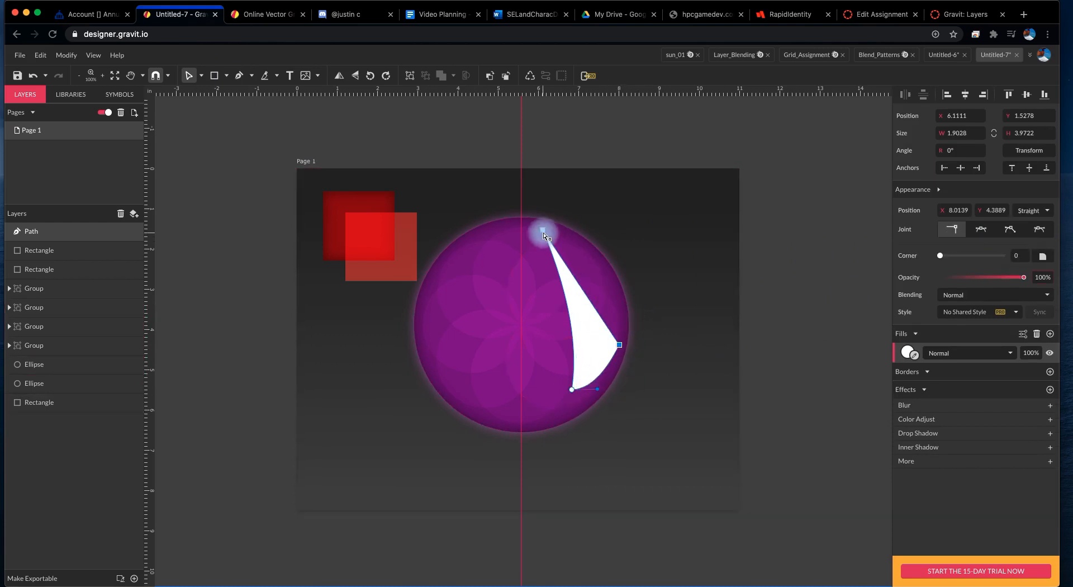
Step: Close the highlight path and bow its outer edge along the sphere's right rim
{"action": "key", "text": "cmd+z"}
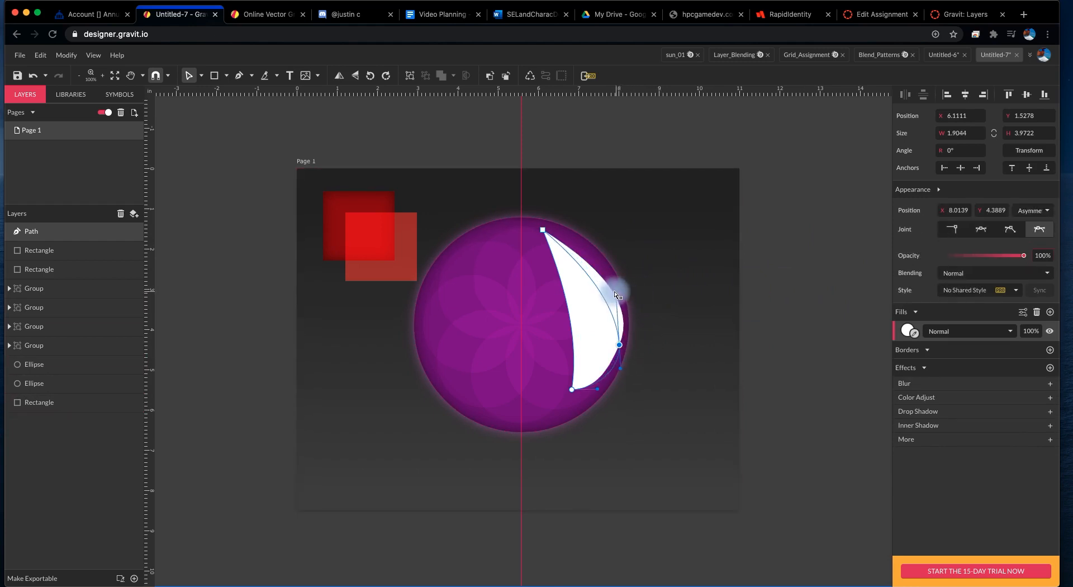
{"action": "left_click_drag", "start_coordinate": [618, 290], "coordinate": [640, 291]}
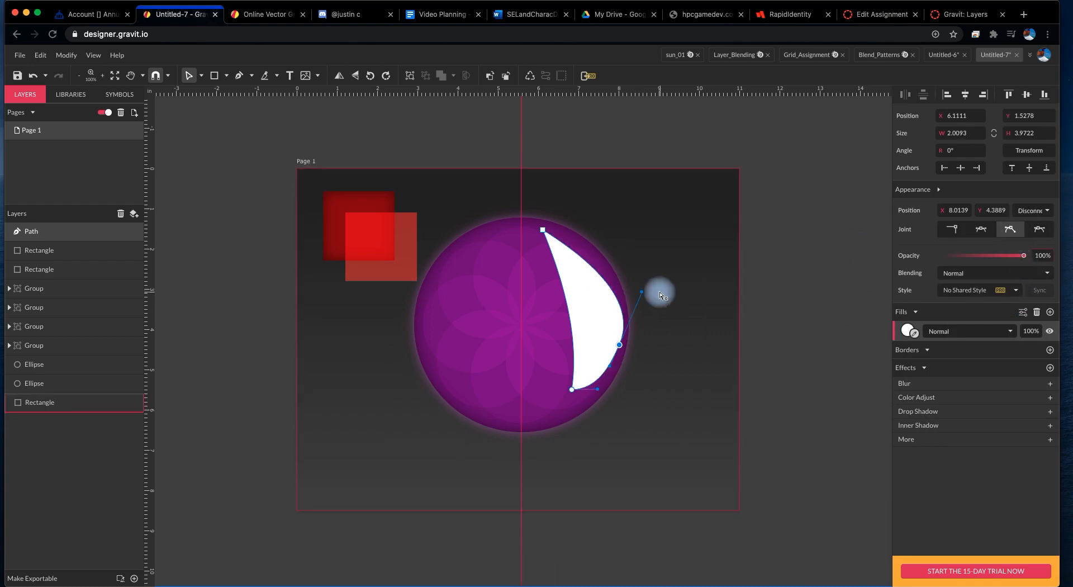
{"action": "left_click_drag", "start_coordinate": [640, 291], "coordinate": [609, 301]}
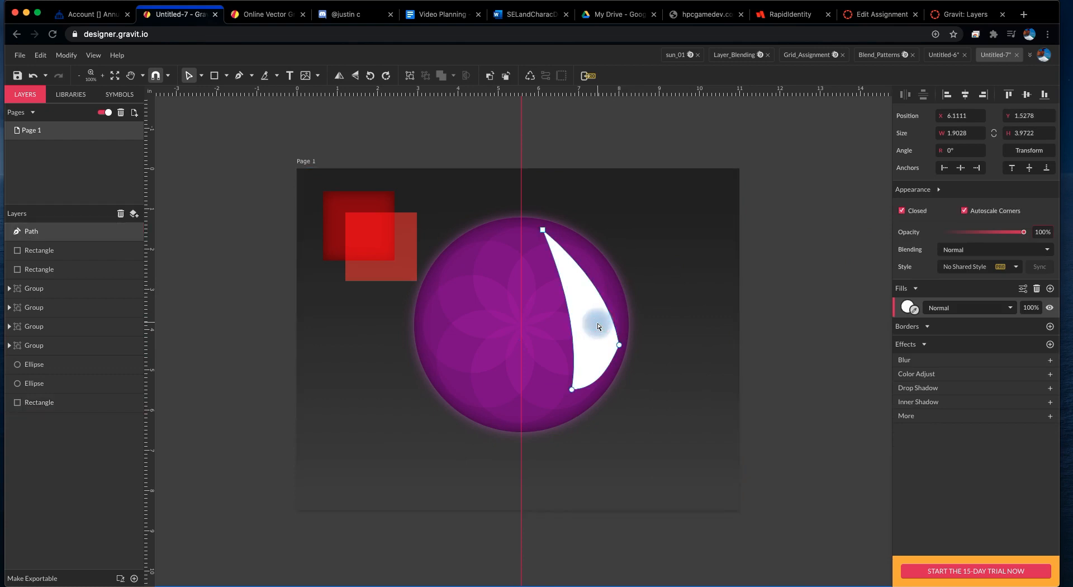
{"action": "mouse_move", "coordinate": [591, 321]}
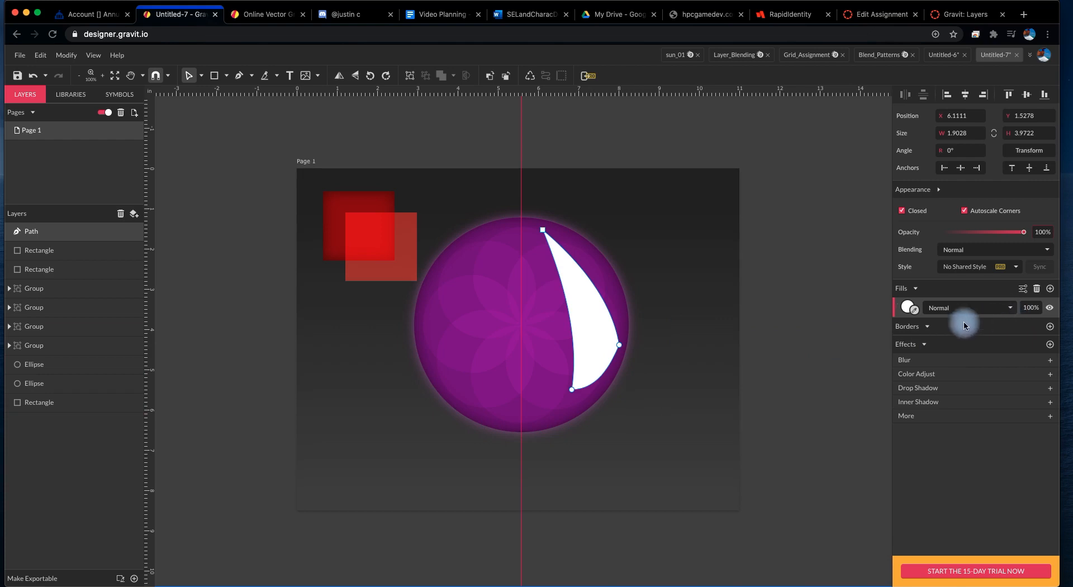
{"action": "mouse_move", "coordinate": [1023, 231]}
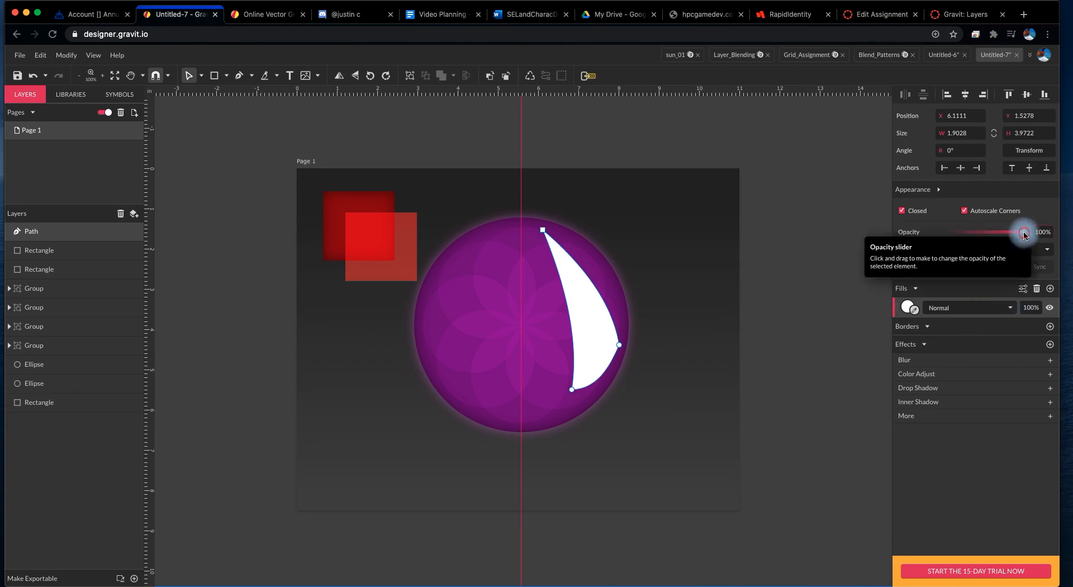
Step: Set the white highlight to about 60% opacity and increase its blur radius
{"action": "left_click_drag", "start_coordinate": [1024, 232], "coordinate": [980, 231]}
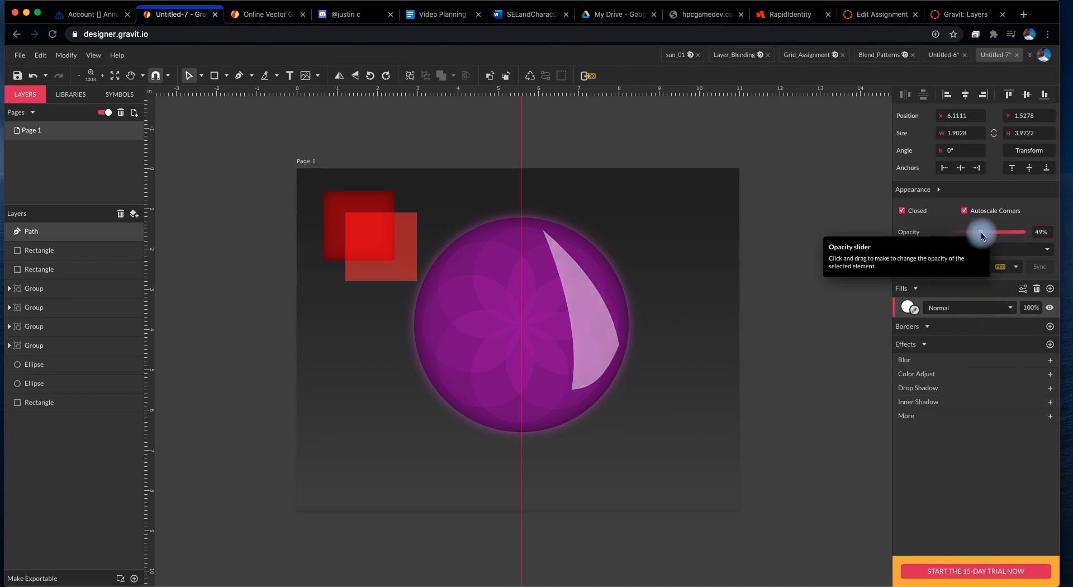
{"action": "left_click_drag", "start_coordinate": [981, 232], "coordinate": [990, 231]}
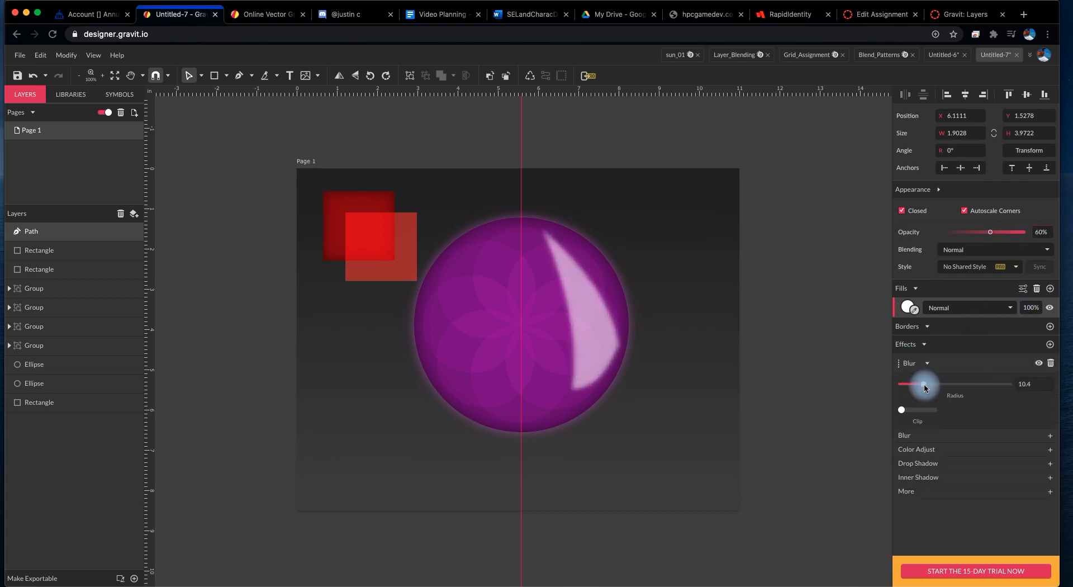
{"action": "left_click_drag", "start_coordinate": [922, 383], "coordinate": [941, 384]}
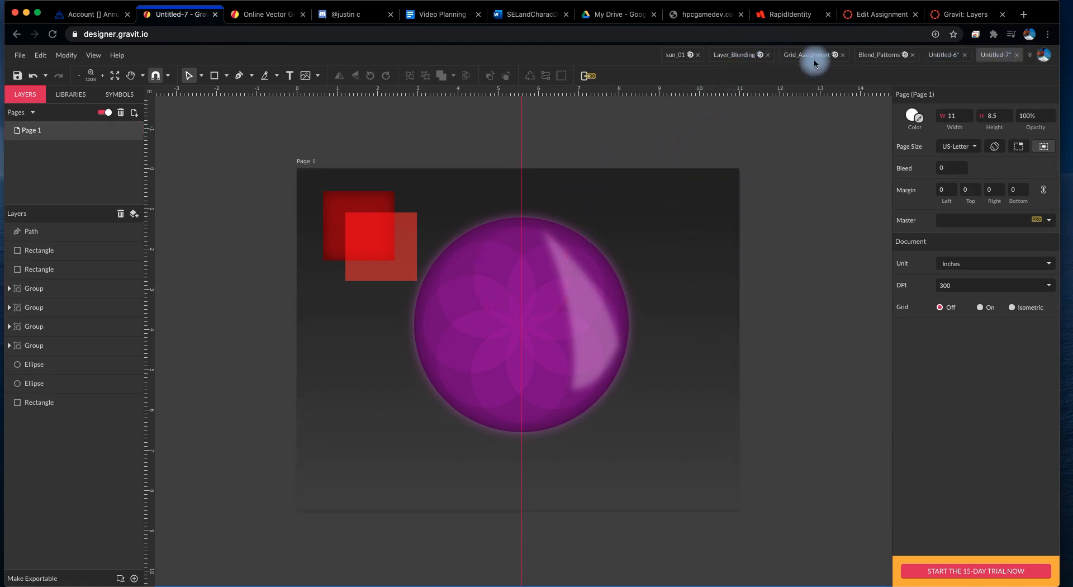
Step: Switch to the Blend_Patterns document and select the small red FLYNT text to inspect it
{"action": "left_click", "coordinate": [885, 55]}
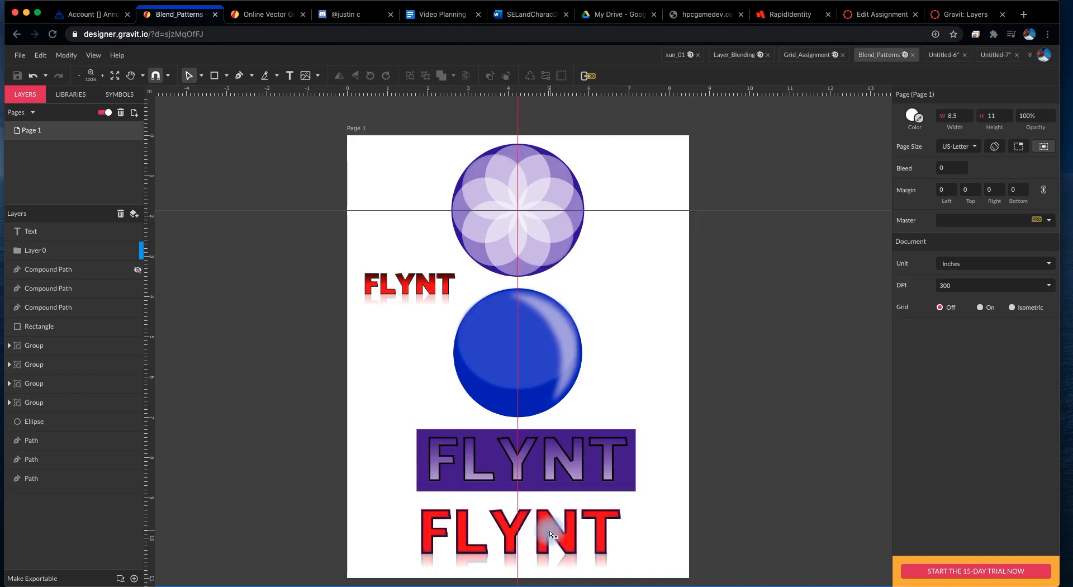
{"action": "left_click", "coordinate": [408, 284]}
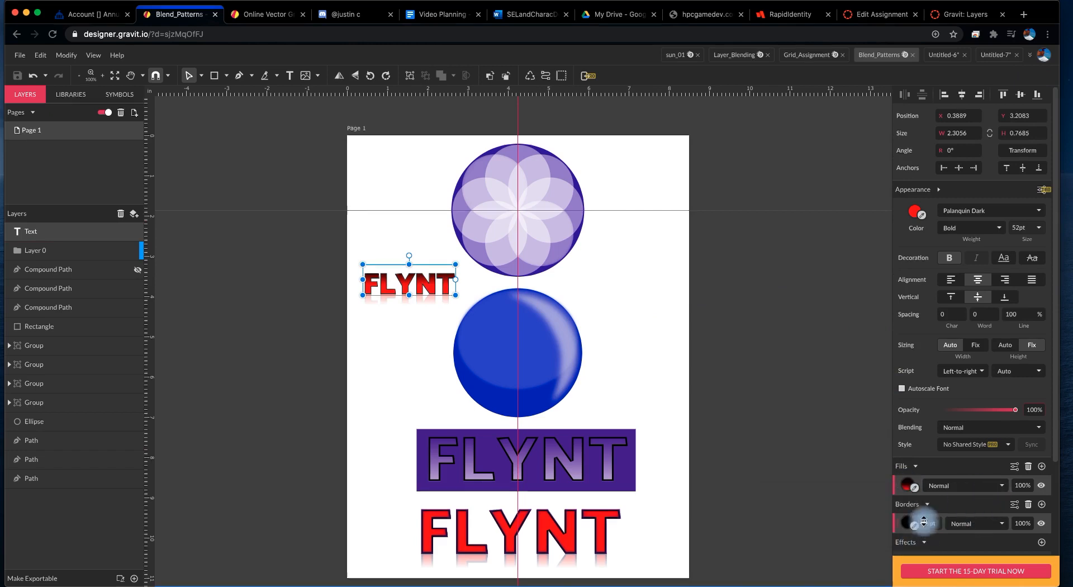
{"action": "mouse_move", "coordinate": [910, 523]}
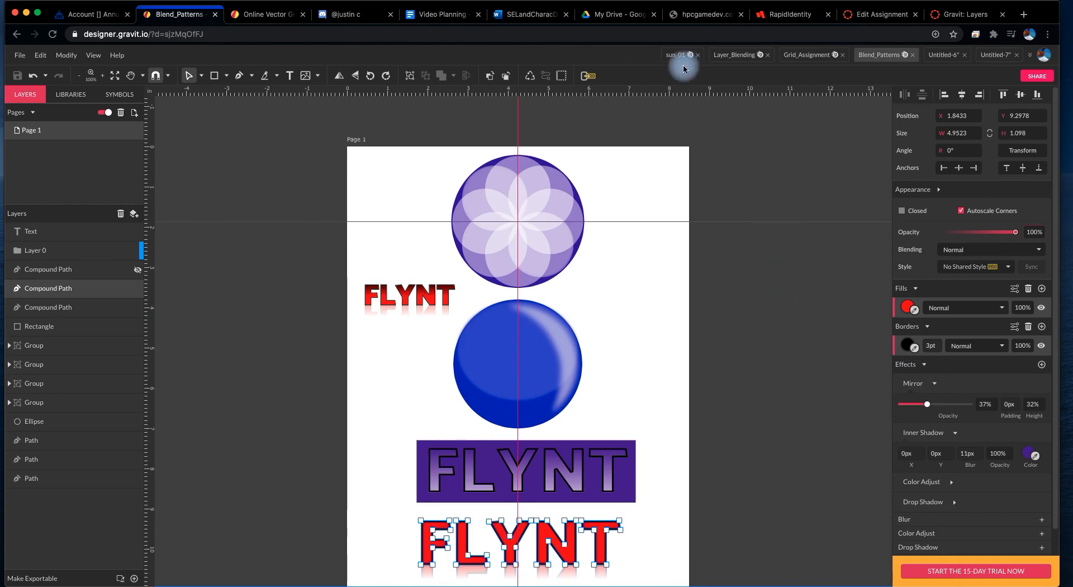
{"action": "mouse_move", "coordinate": [735, 58]}
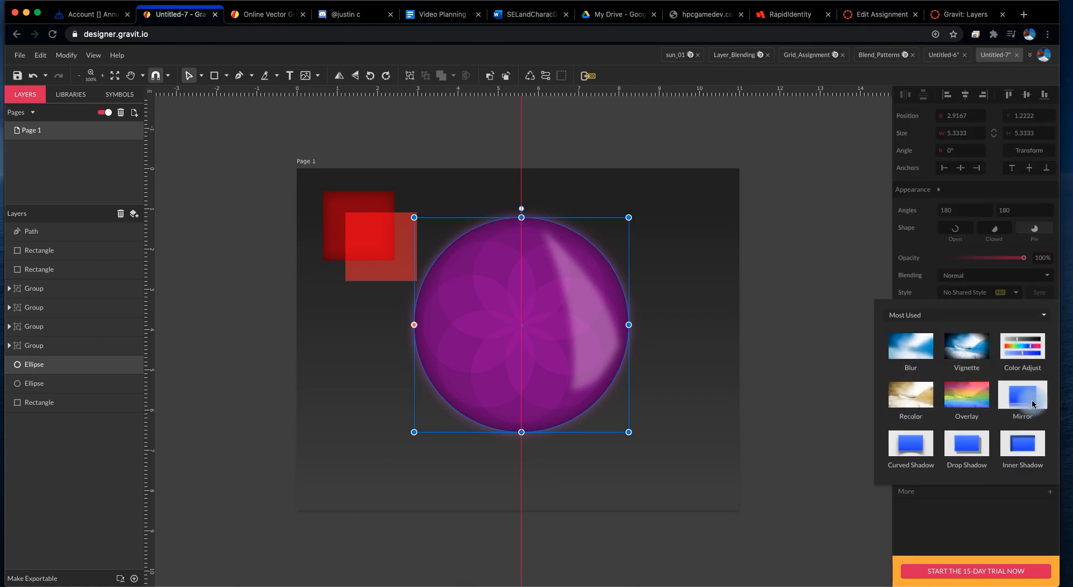
Step: Add a Mirror effect to the purple sphere with opacity around 58%
{"action": "left_click", "coordinate": [1021, 398]}
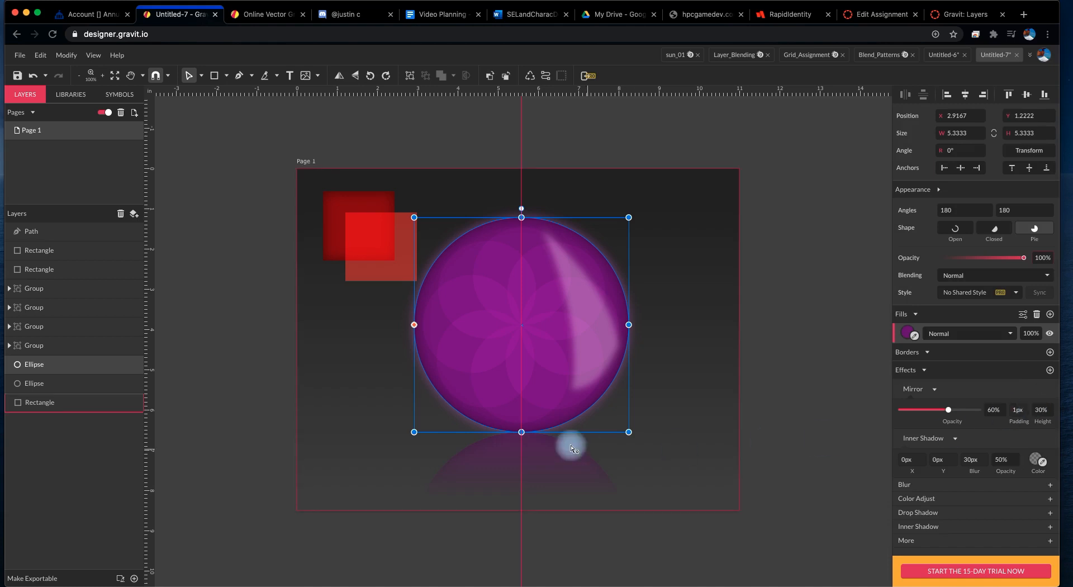
{"action": "mouse_move", "coordinate": [556, 466]}
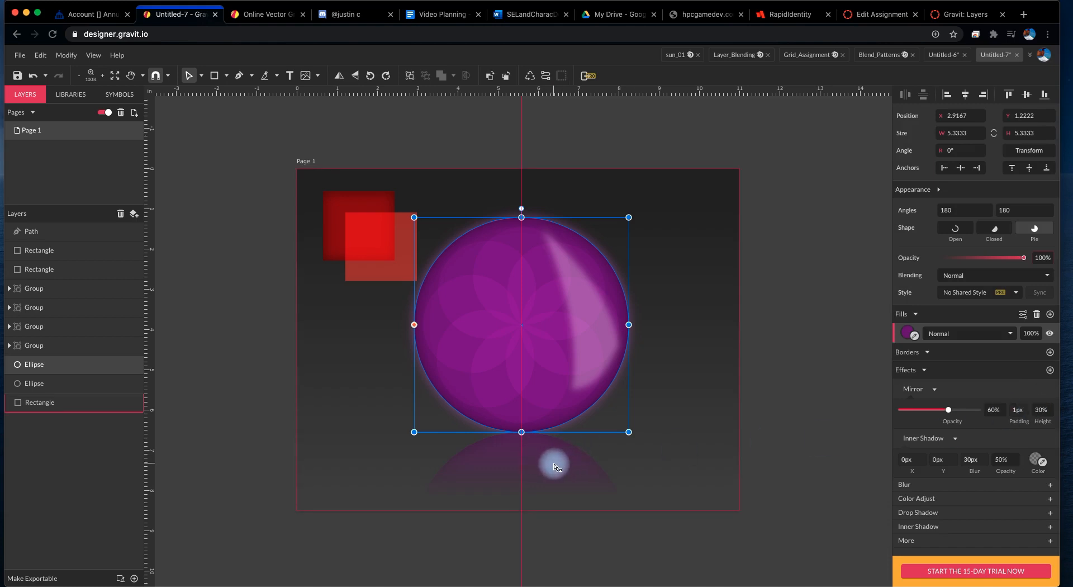
{"action": "left_click_drag", "start_coordinate": [948, 410], "coordinate": [944, 410]}
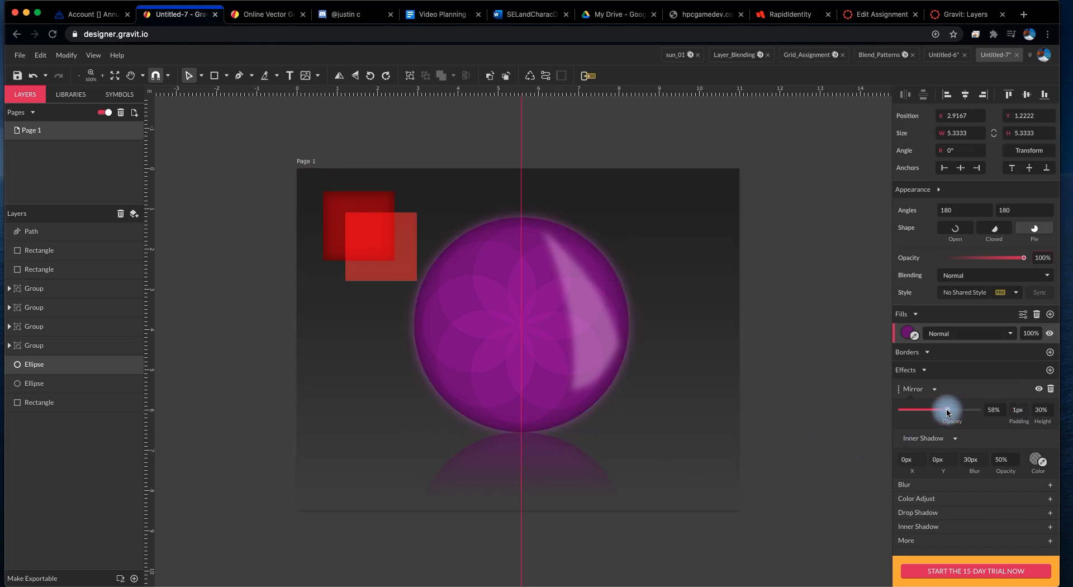
{"action": "left_click_drag", "start_coordinate": [947, 410], "coordinate": [920, 410]}
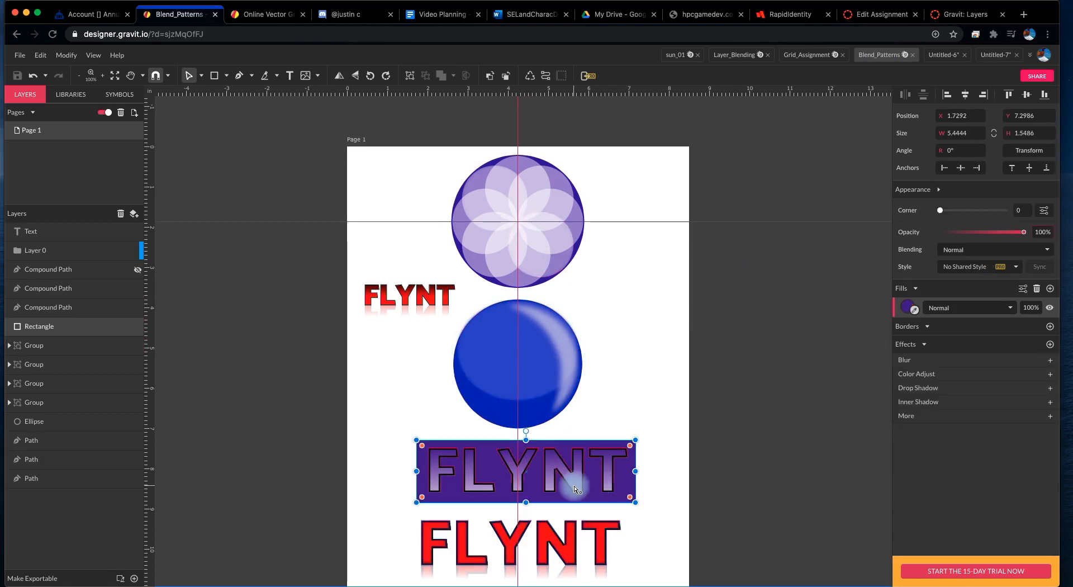
Step: Inspect the FLYNT banner's rectangle and Screen-blended letters, then return to Untitled-7
{"action": "left_click", "coordinate": [48, 307]}
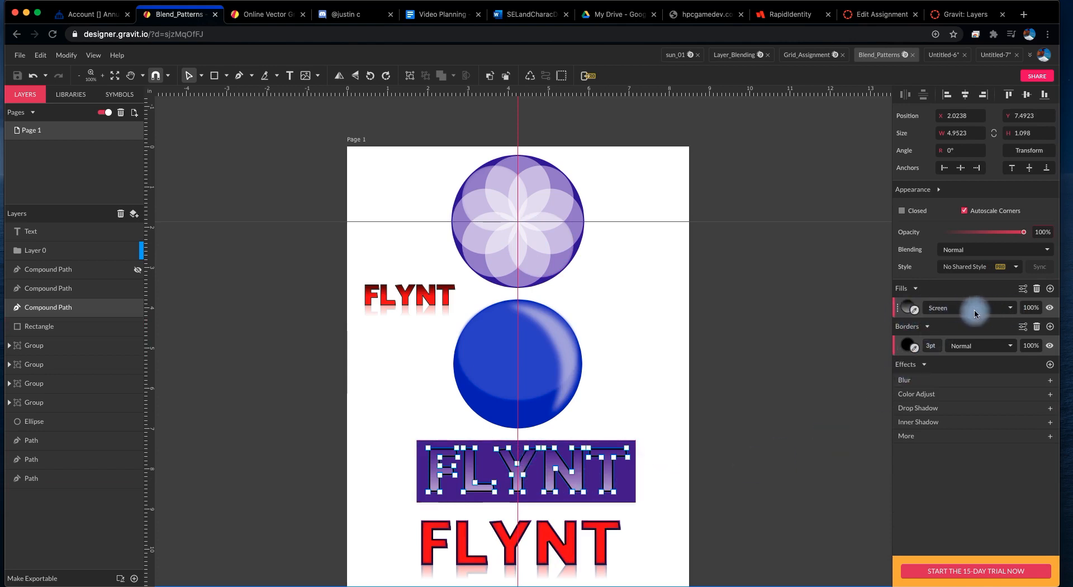
{"action": "left_click", "coordinate": [647, 468]}
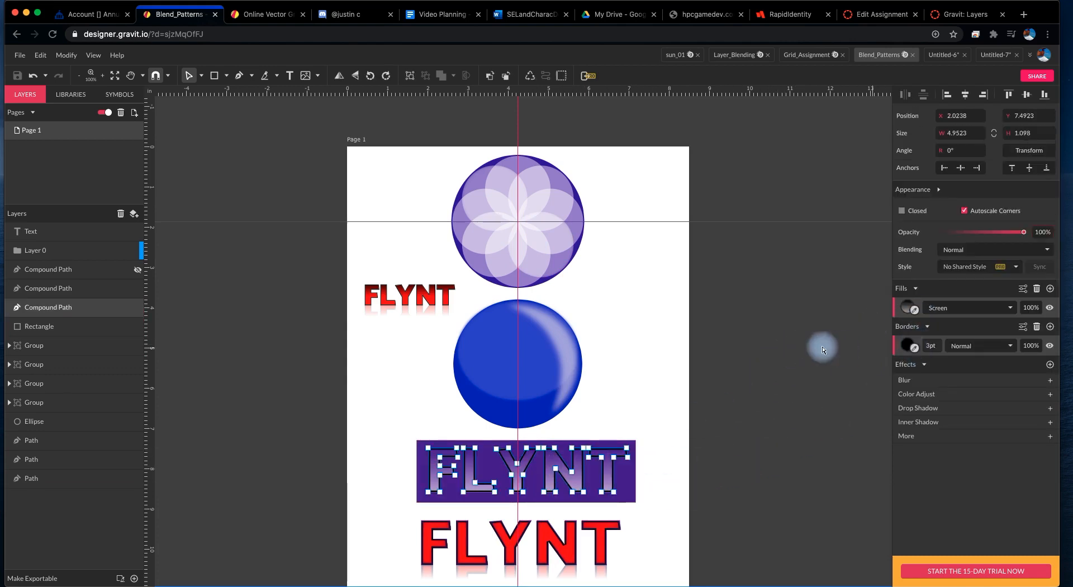
{"action": "left_click", "coordinate": [997, 55]}
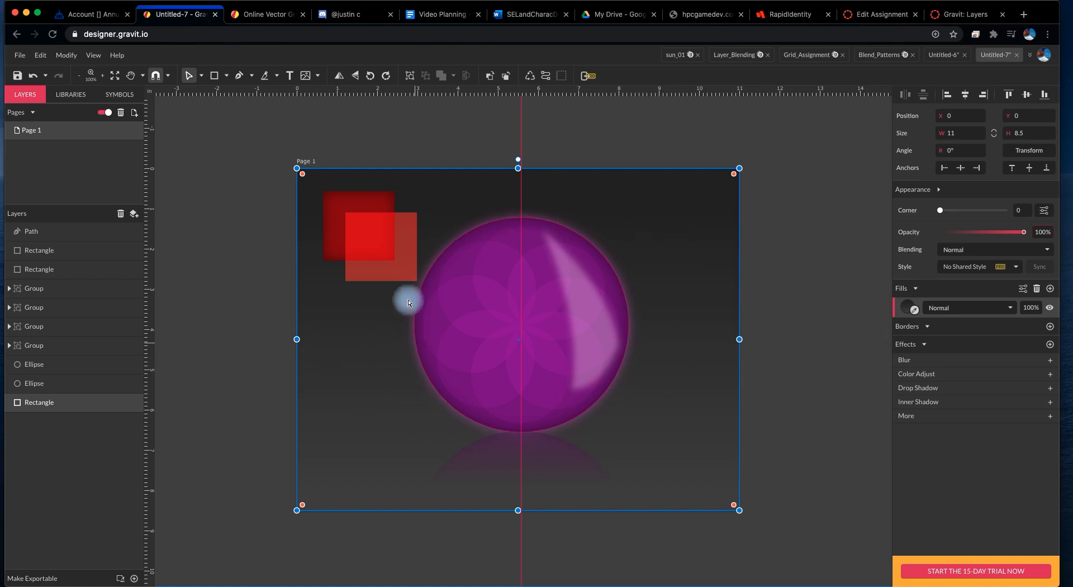
{"action": "mouse_move", "coordinate": [652, 416]}
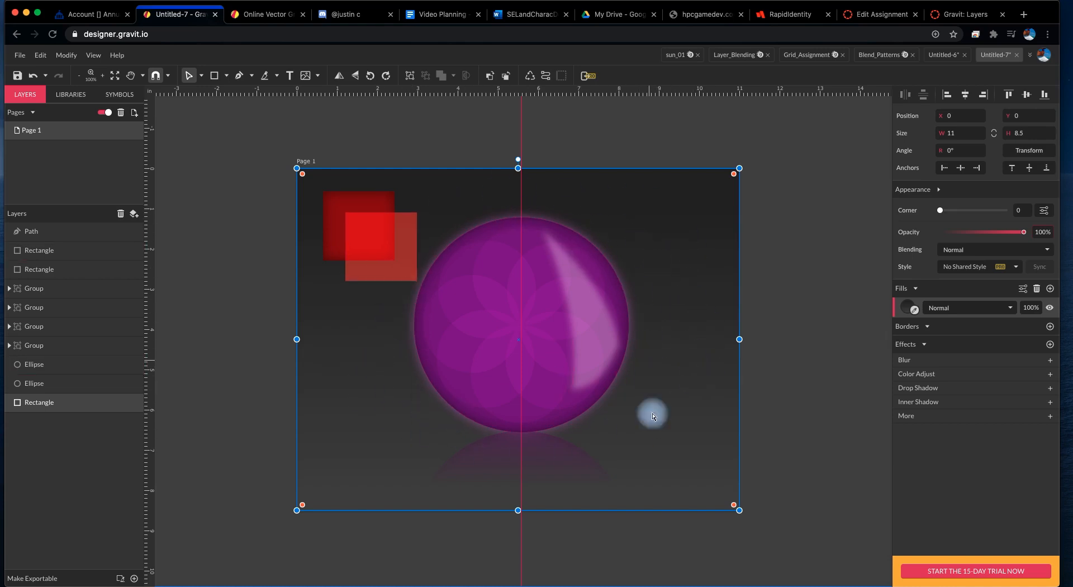
{"action": "mouse_move", "coordinate": [621, 453]}
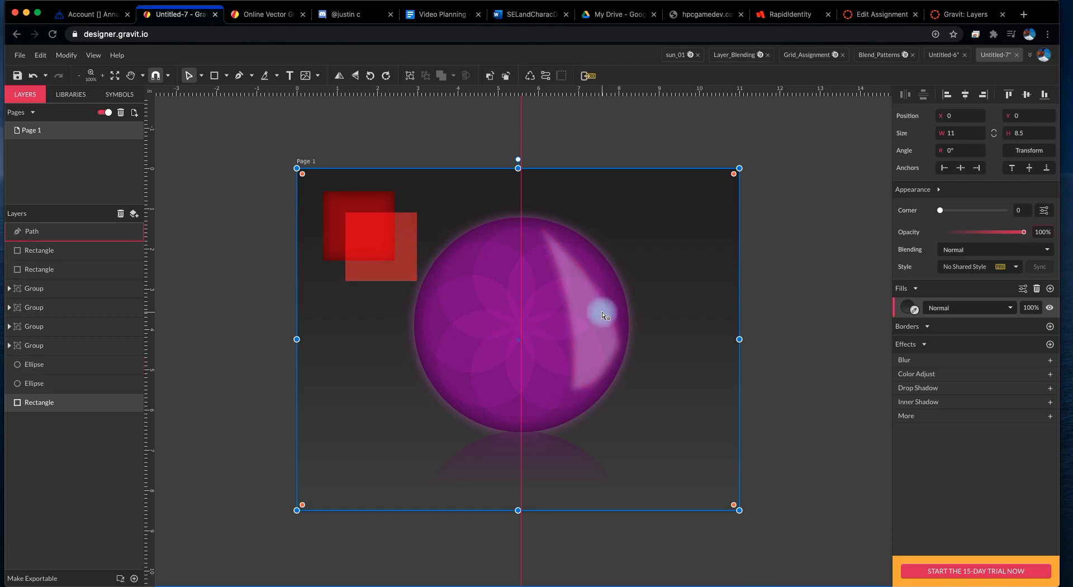
{"action": "left_click_drag", "start_coordinate": [602, 313], "coordinate": [699, 229]}
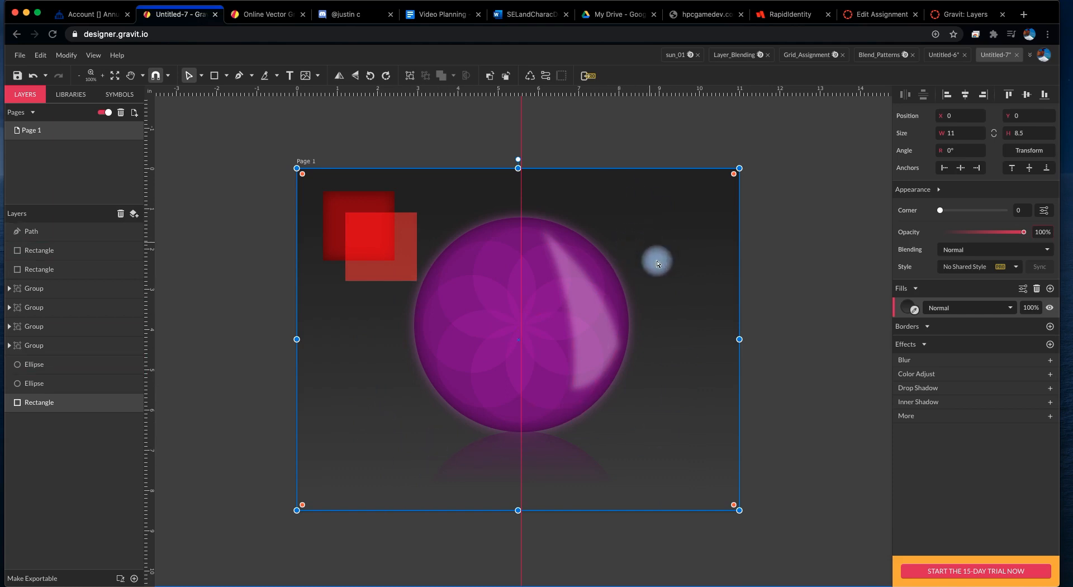
{"action": "mouse_move", "coordinate": [672, 372]}
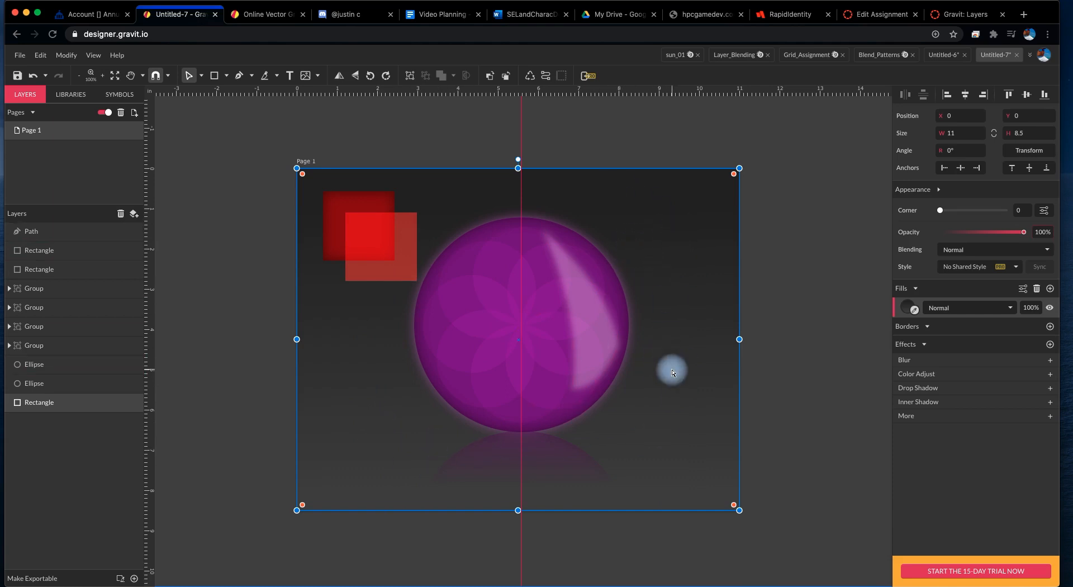